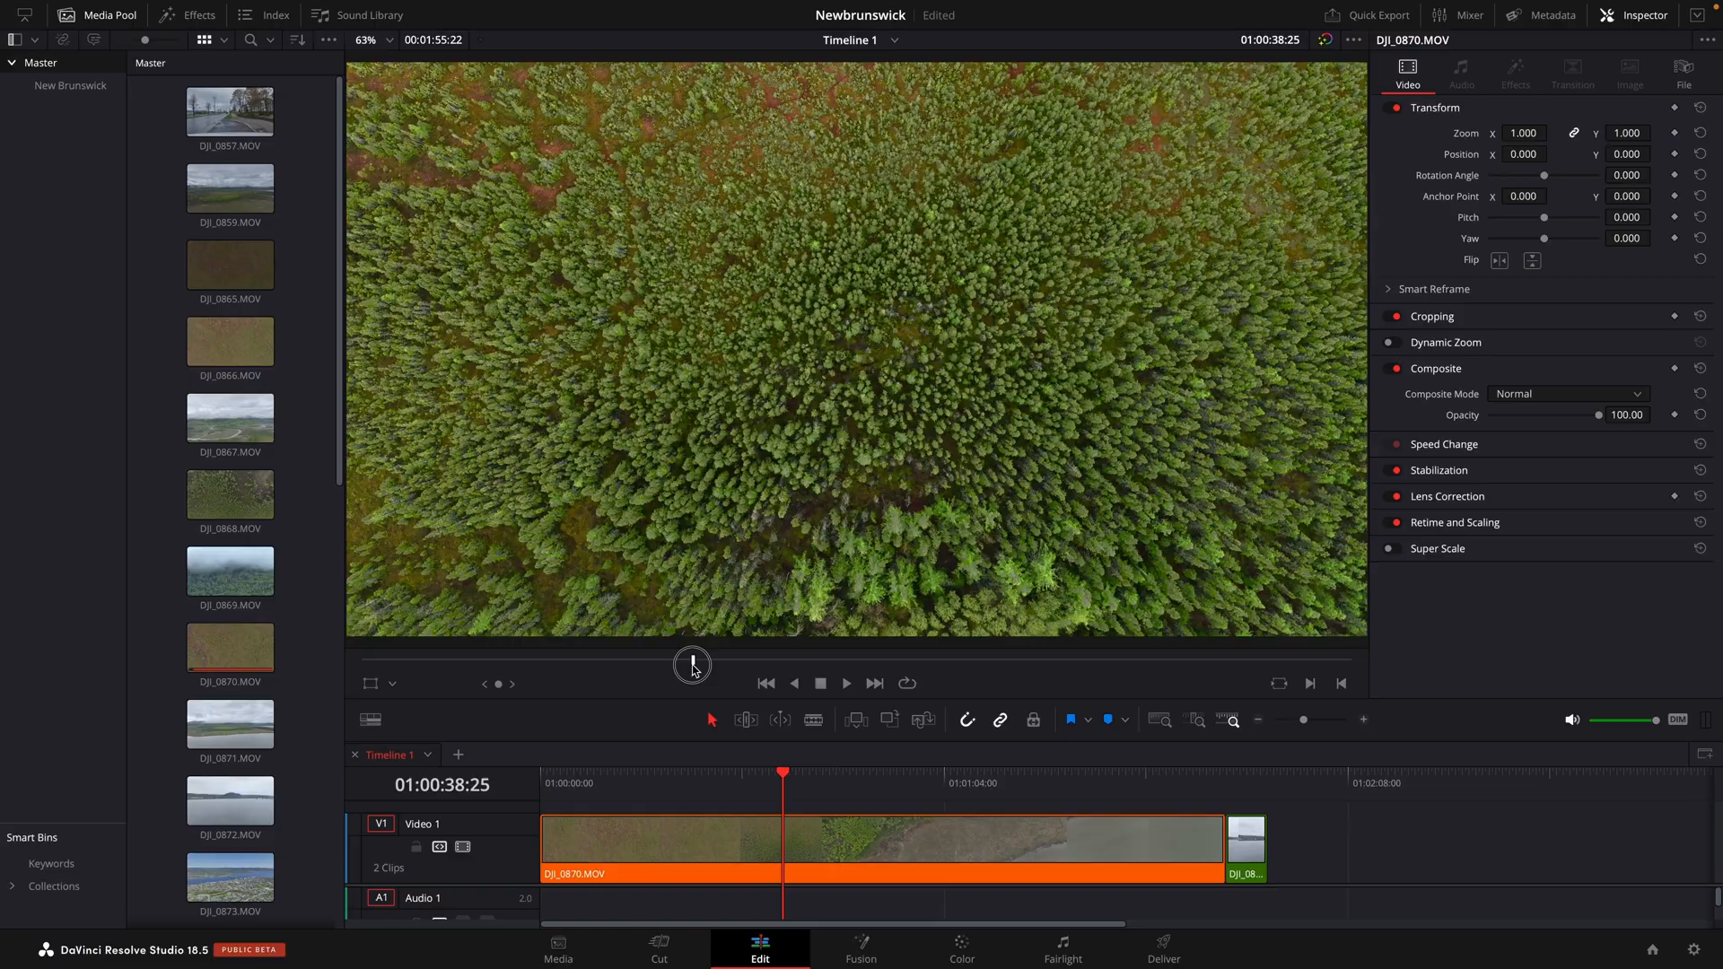
- Scrub the playhead through the drone clip, past the marsh, and park it on the dense conifer forest frame
{"action": "left_click_drag", "start_coordinate": [693, 668], "coordinate": [770, 668]}
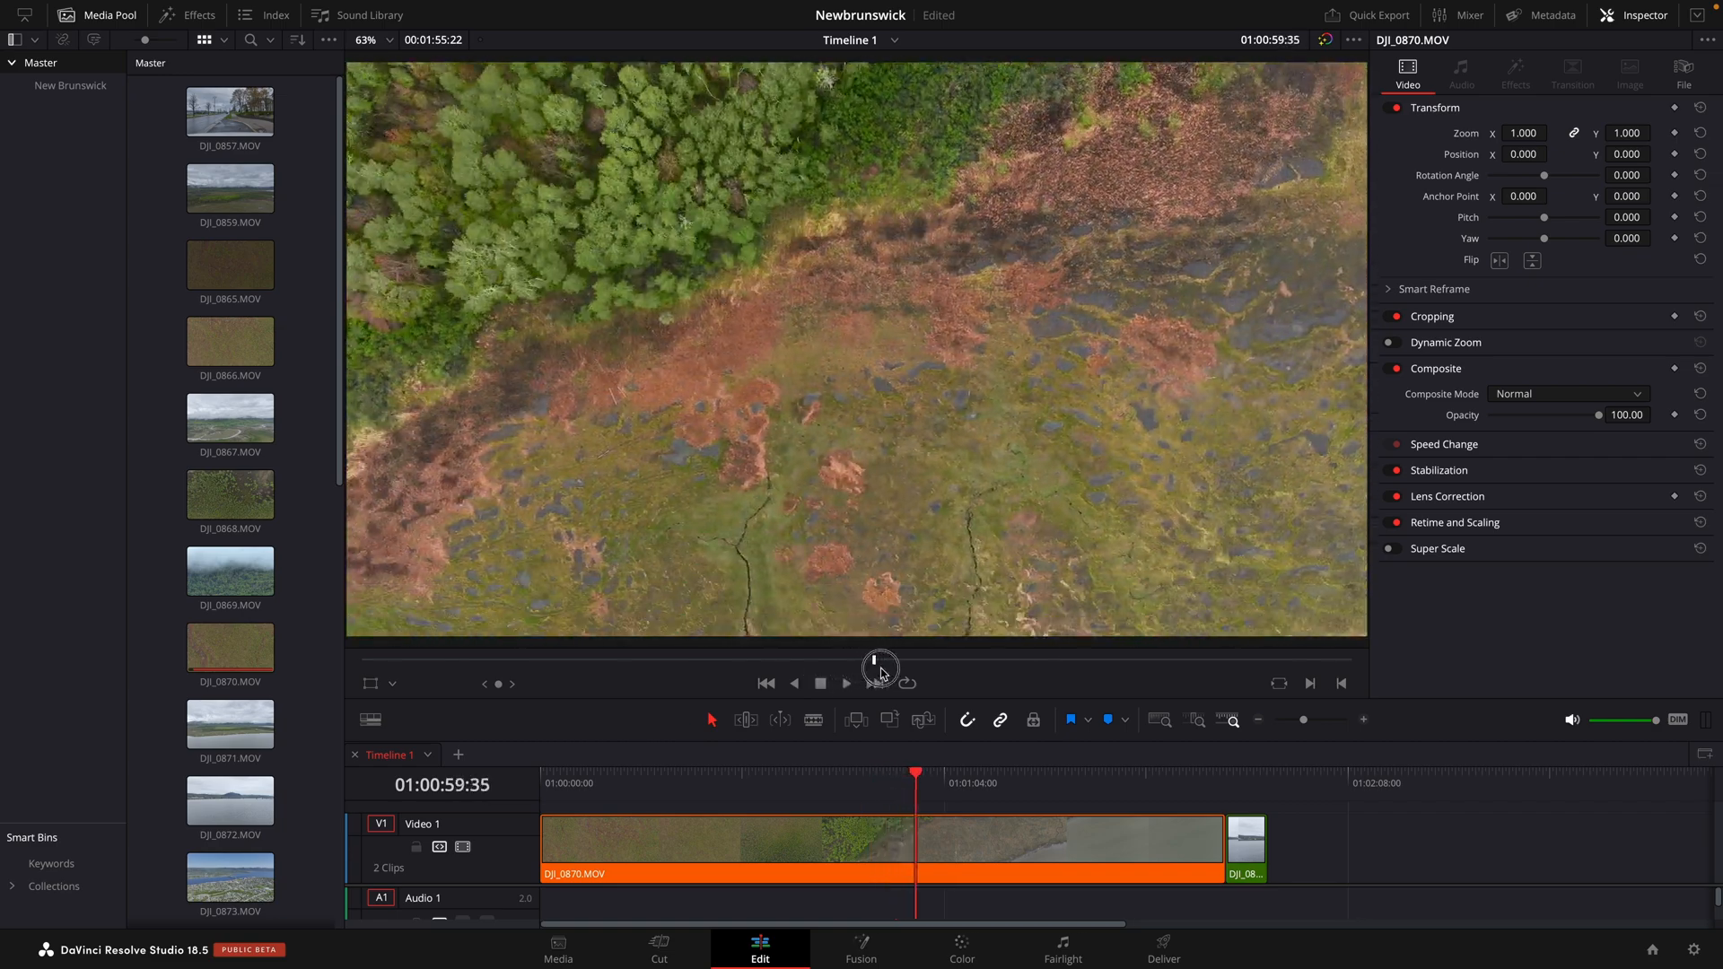
{"action": "left_click_drag", "start_coordinate": [879, 669], "coordinate": [971, 670]}
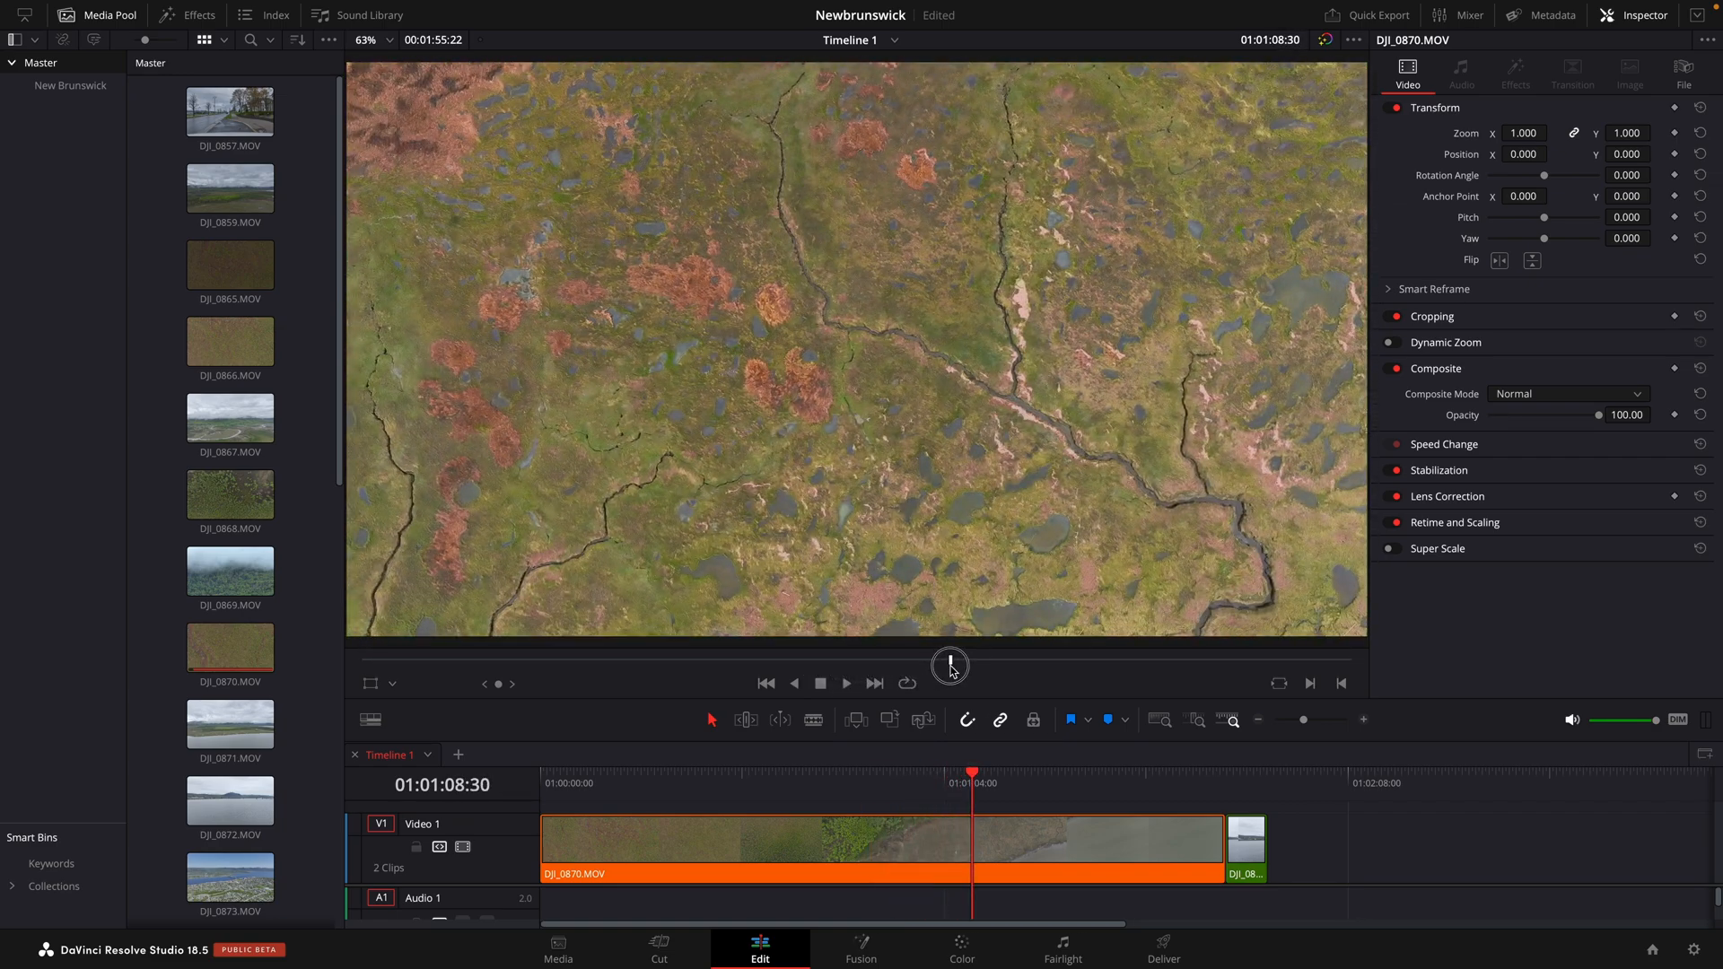
{"action": "left_click_drag", "start_coordinate": [949, 664], "coordinate": [1014, 664]}
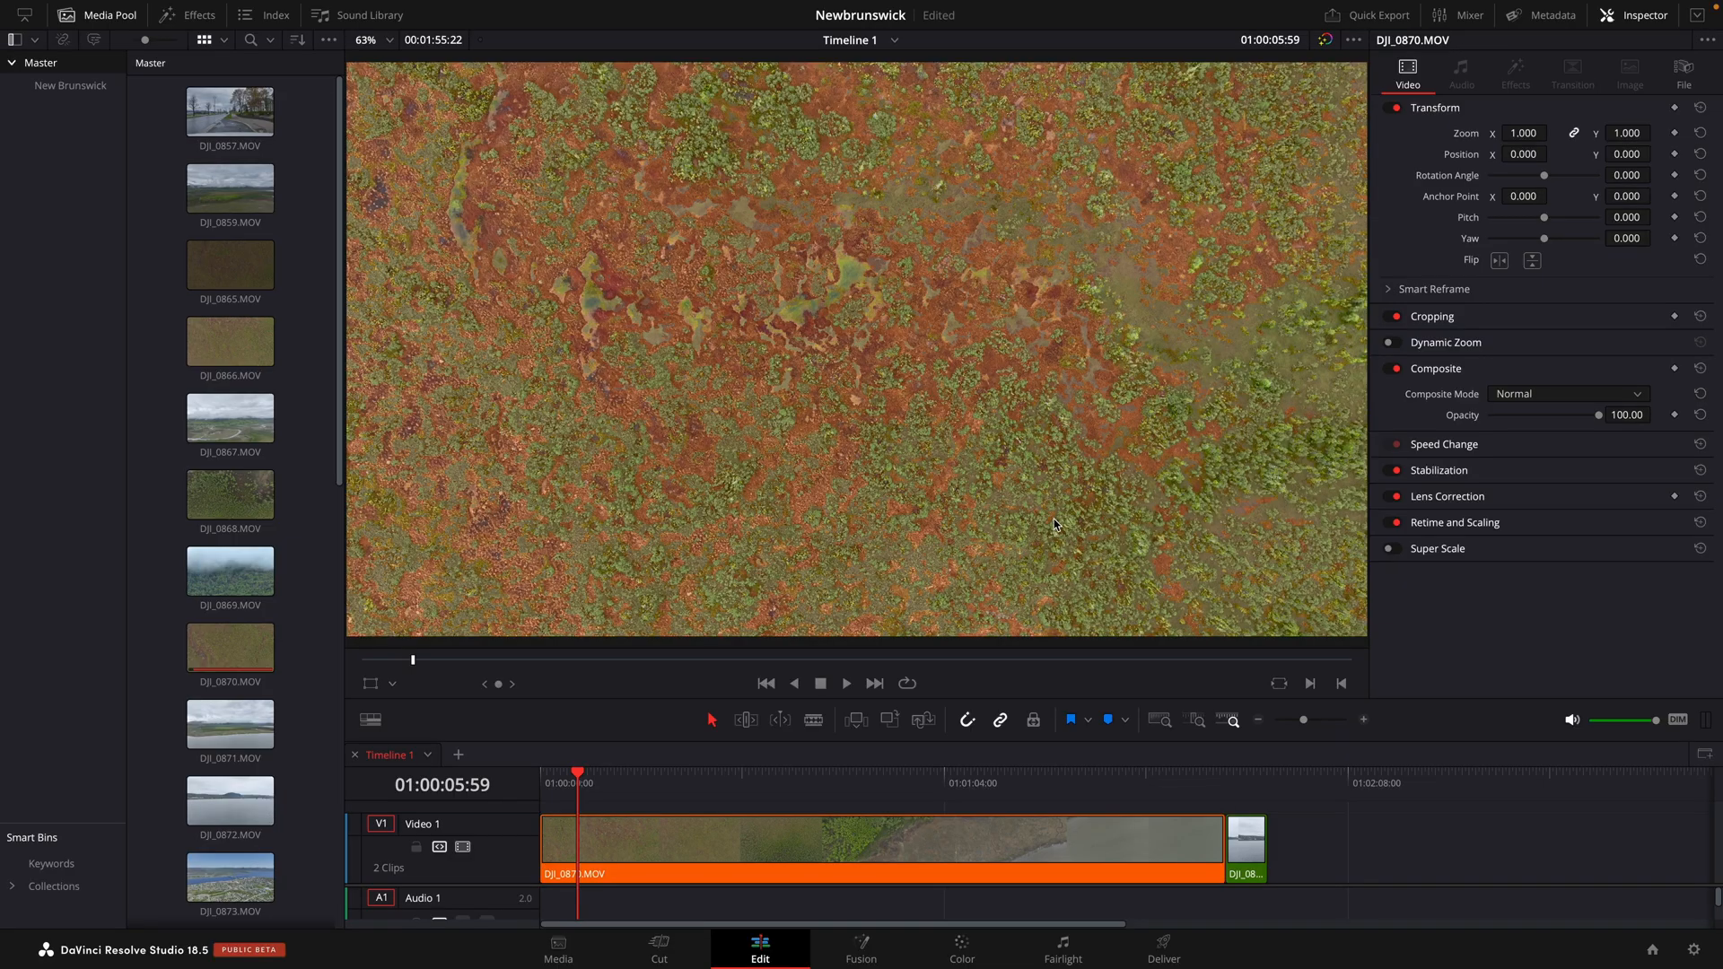
{"action": "left_click", "coordinate": [675, 771]}
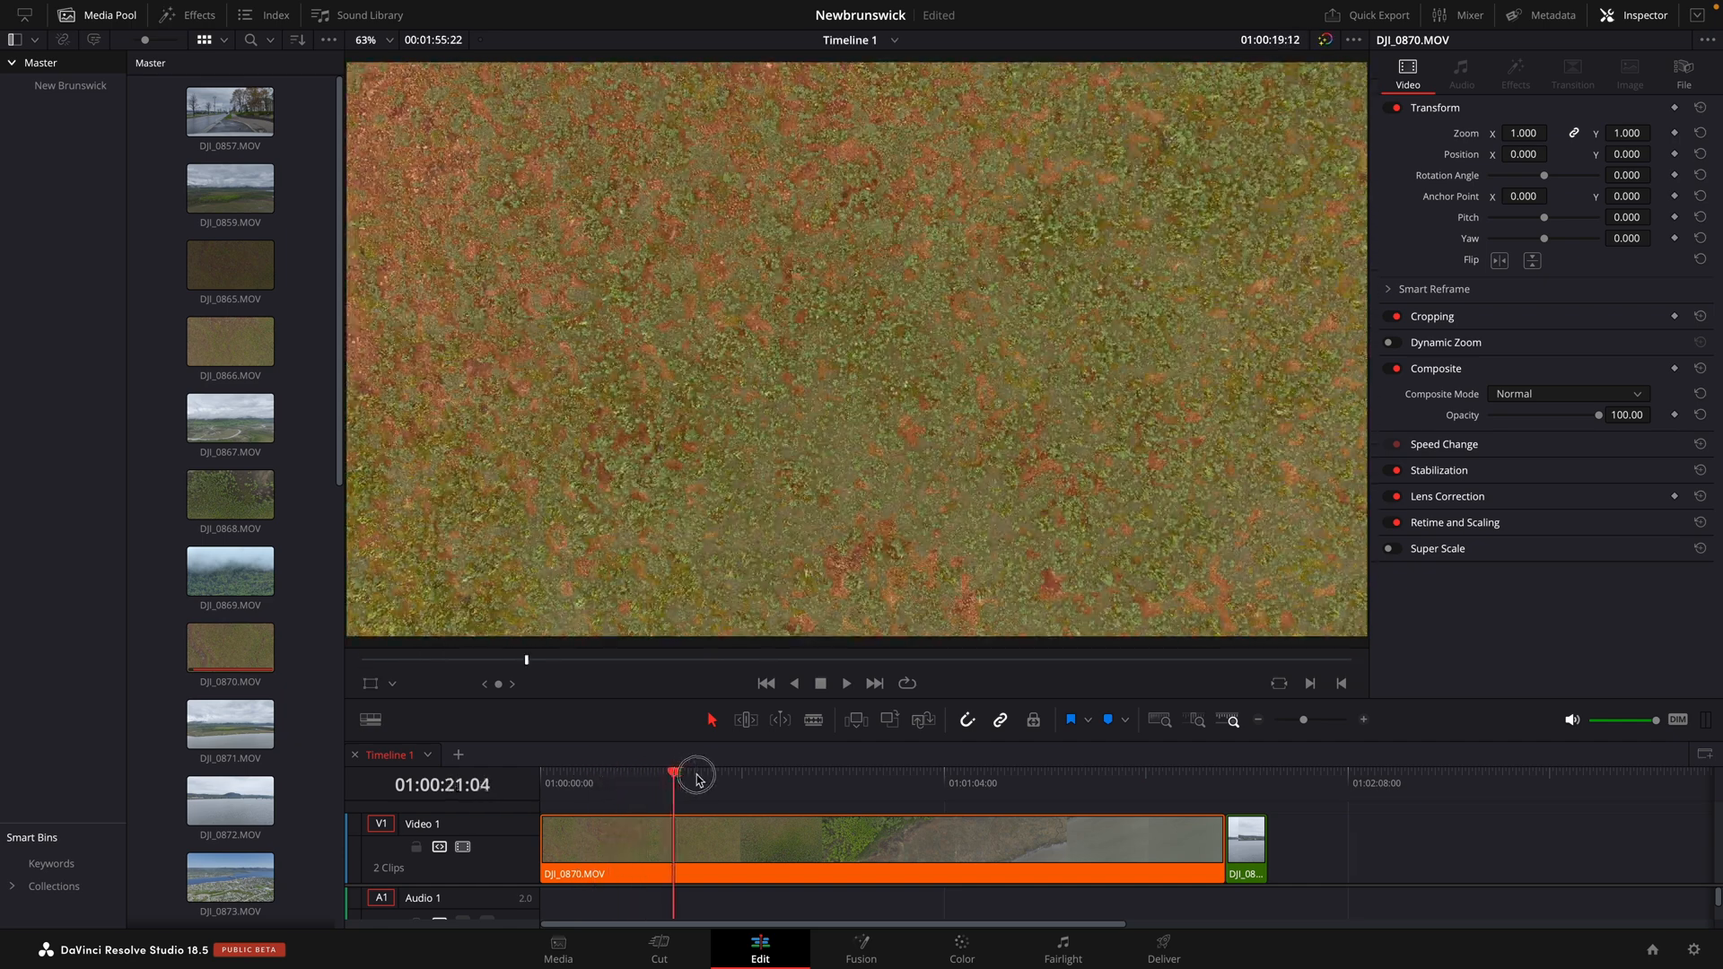
{"action": "left_click_drag", "start_coordinate": [673, 775], "coordinate": [840, 775]}
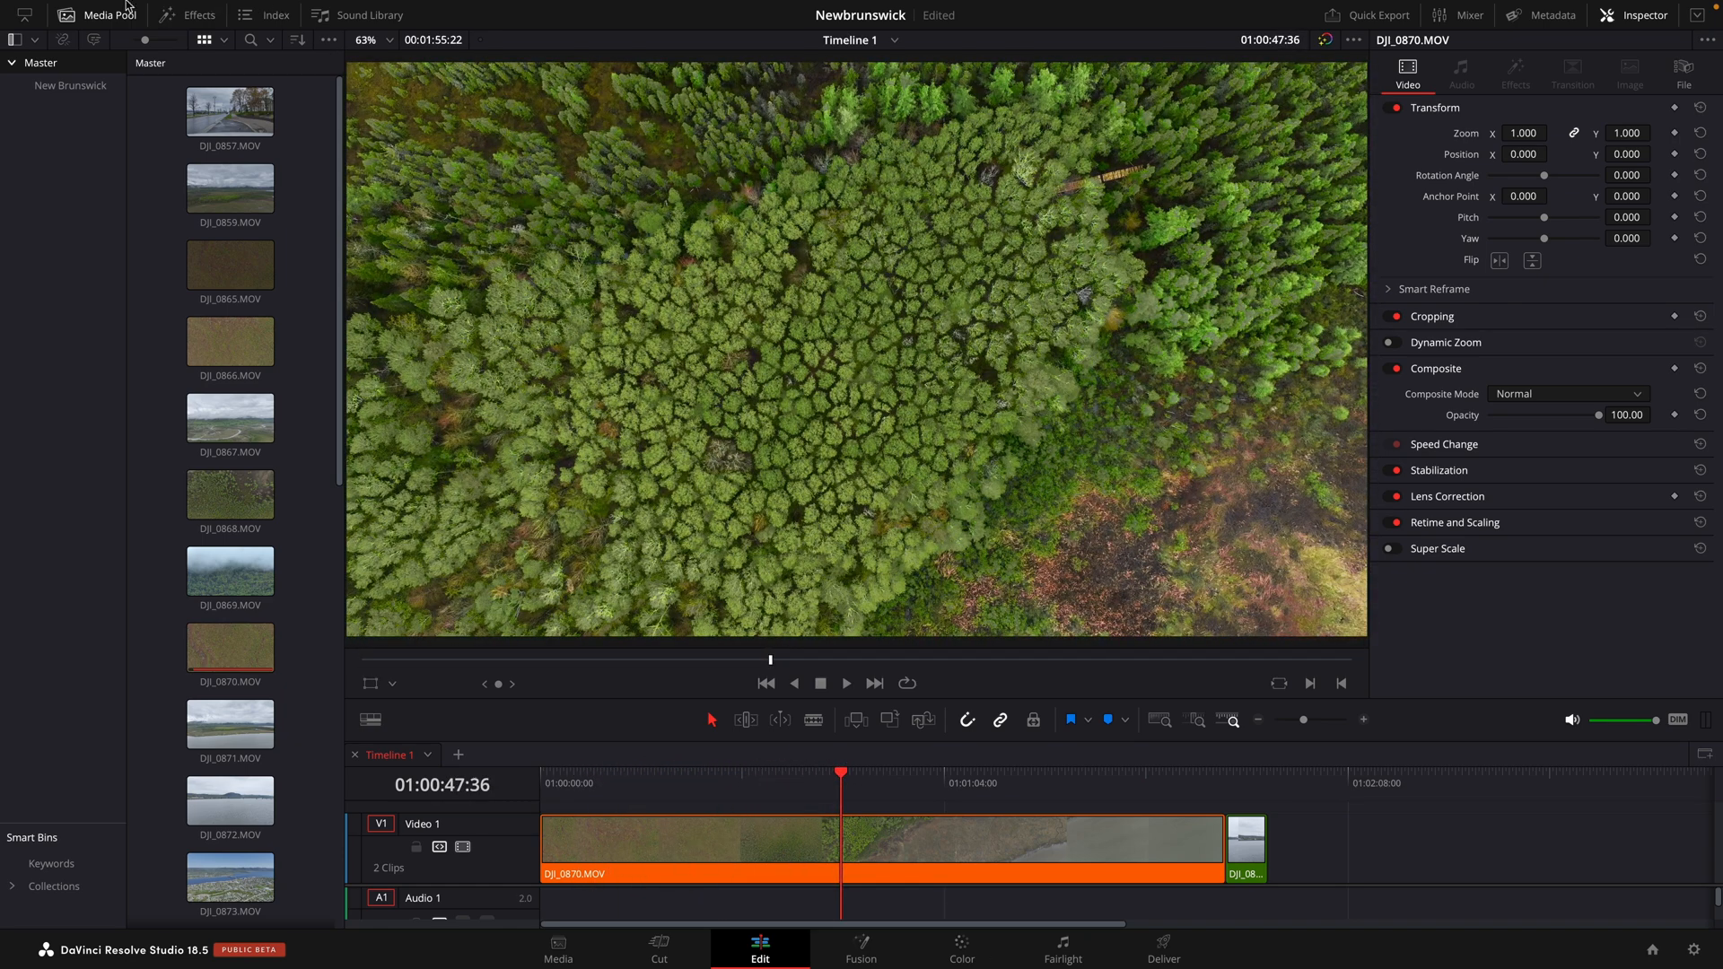
- Export the current forest frame as a JPEG still to the Desktop via File > Export
{"action": "left_click", "coordinate": [161, 9]}
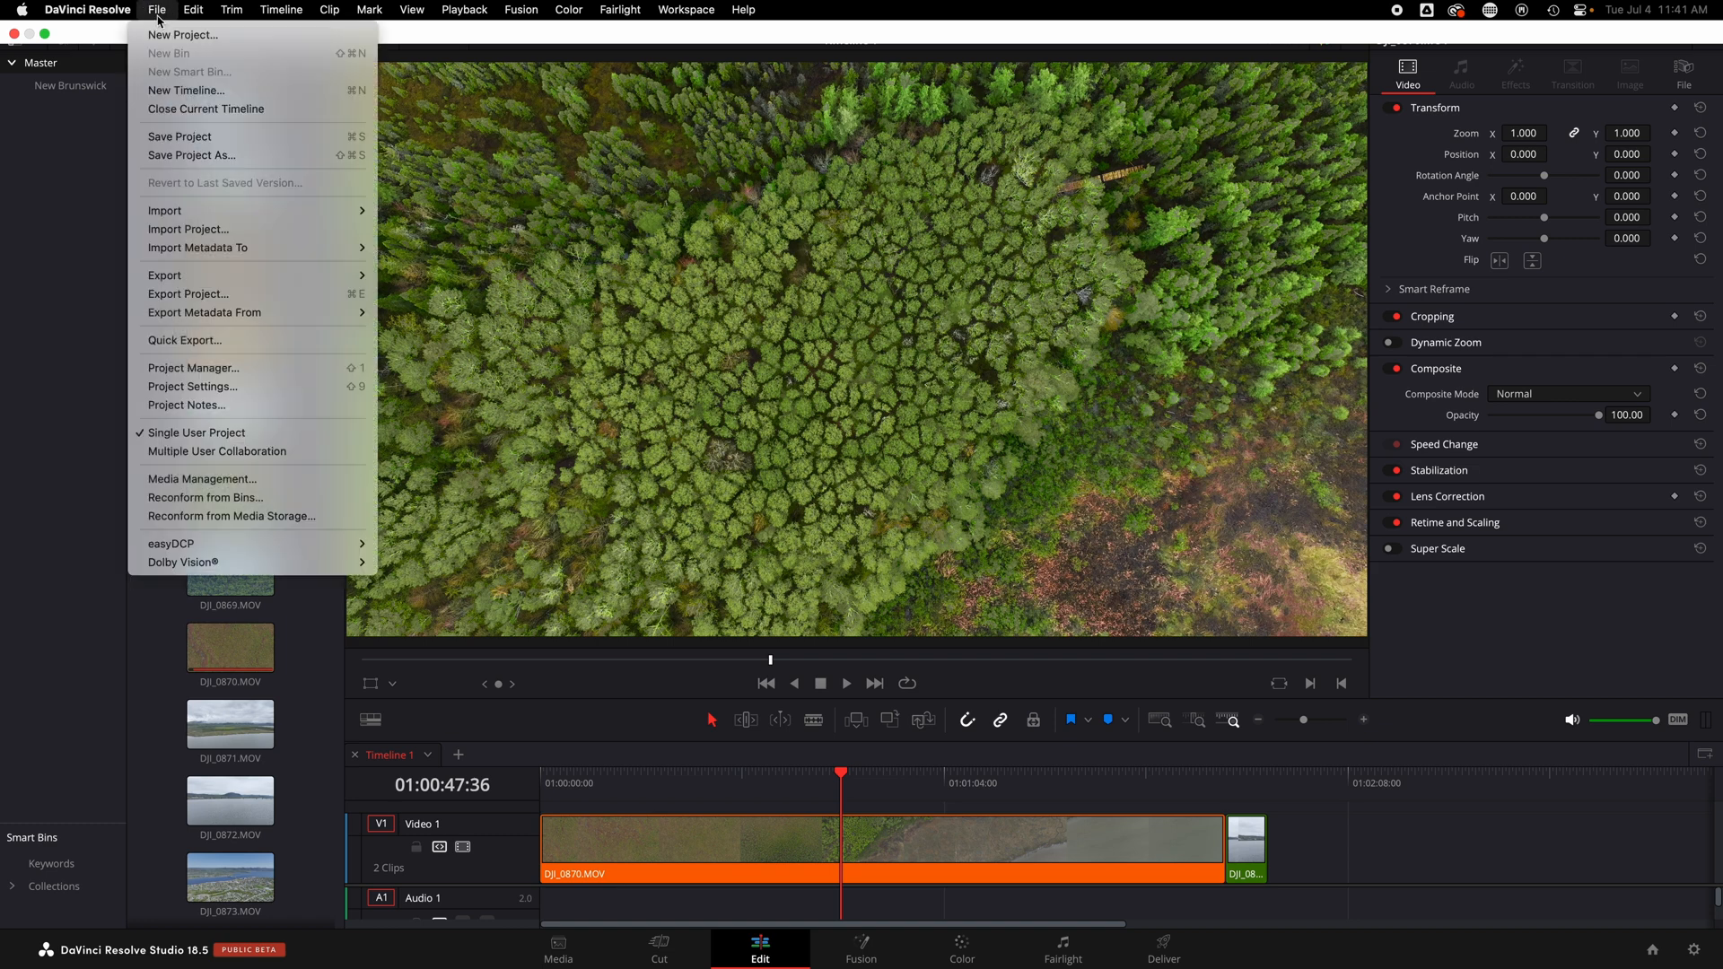
{"action": "mouse_move", "coordinate": [165, 277]}
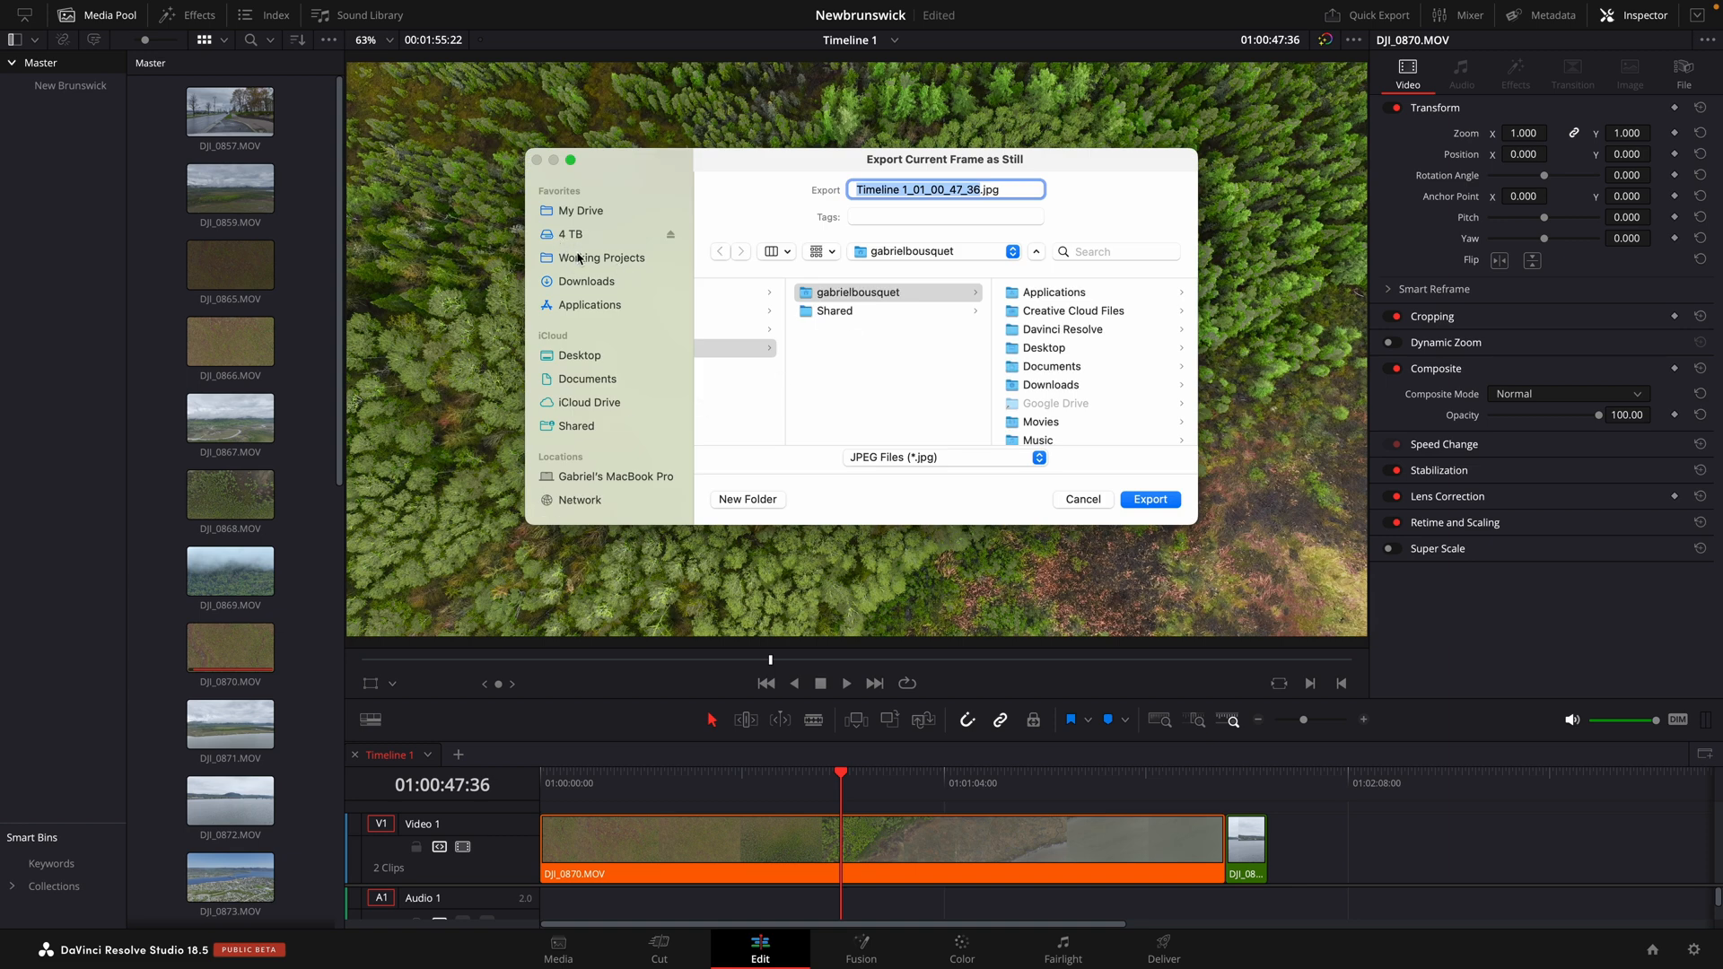
{"action": "left_click", "coordinate": [601, 258]}
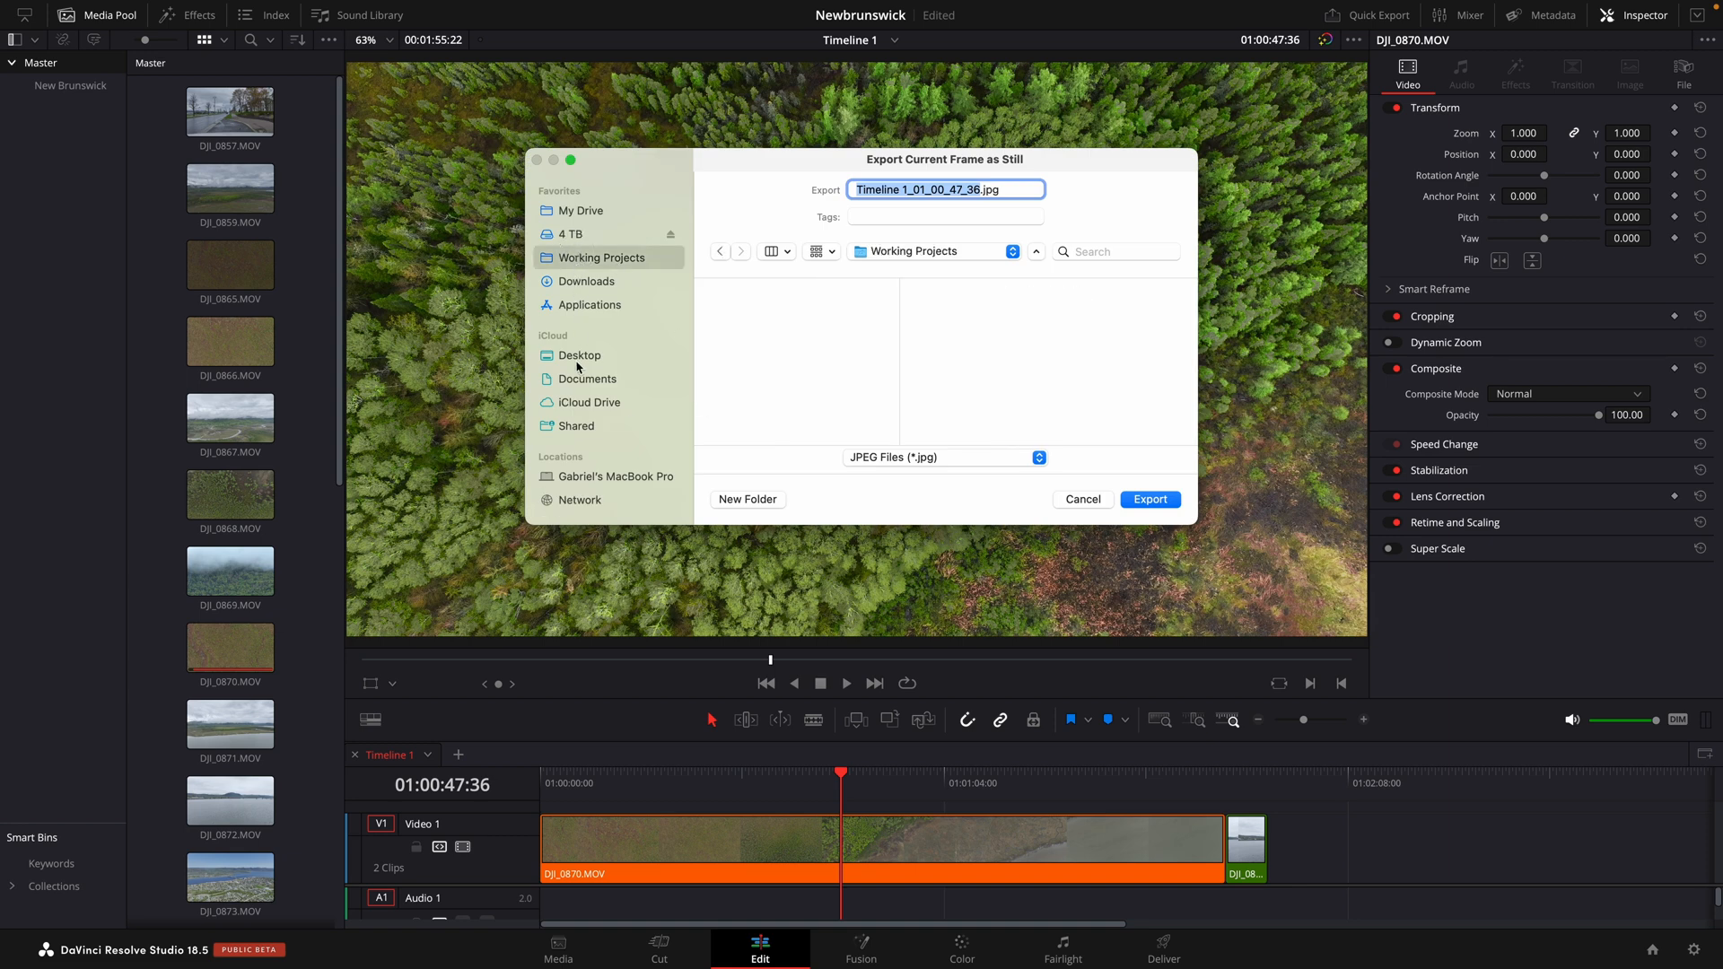
{"action": "left_click", "coordinate": [580, 356]}
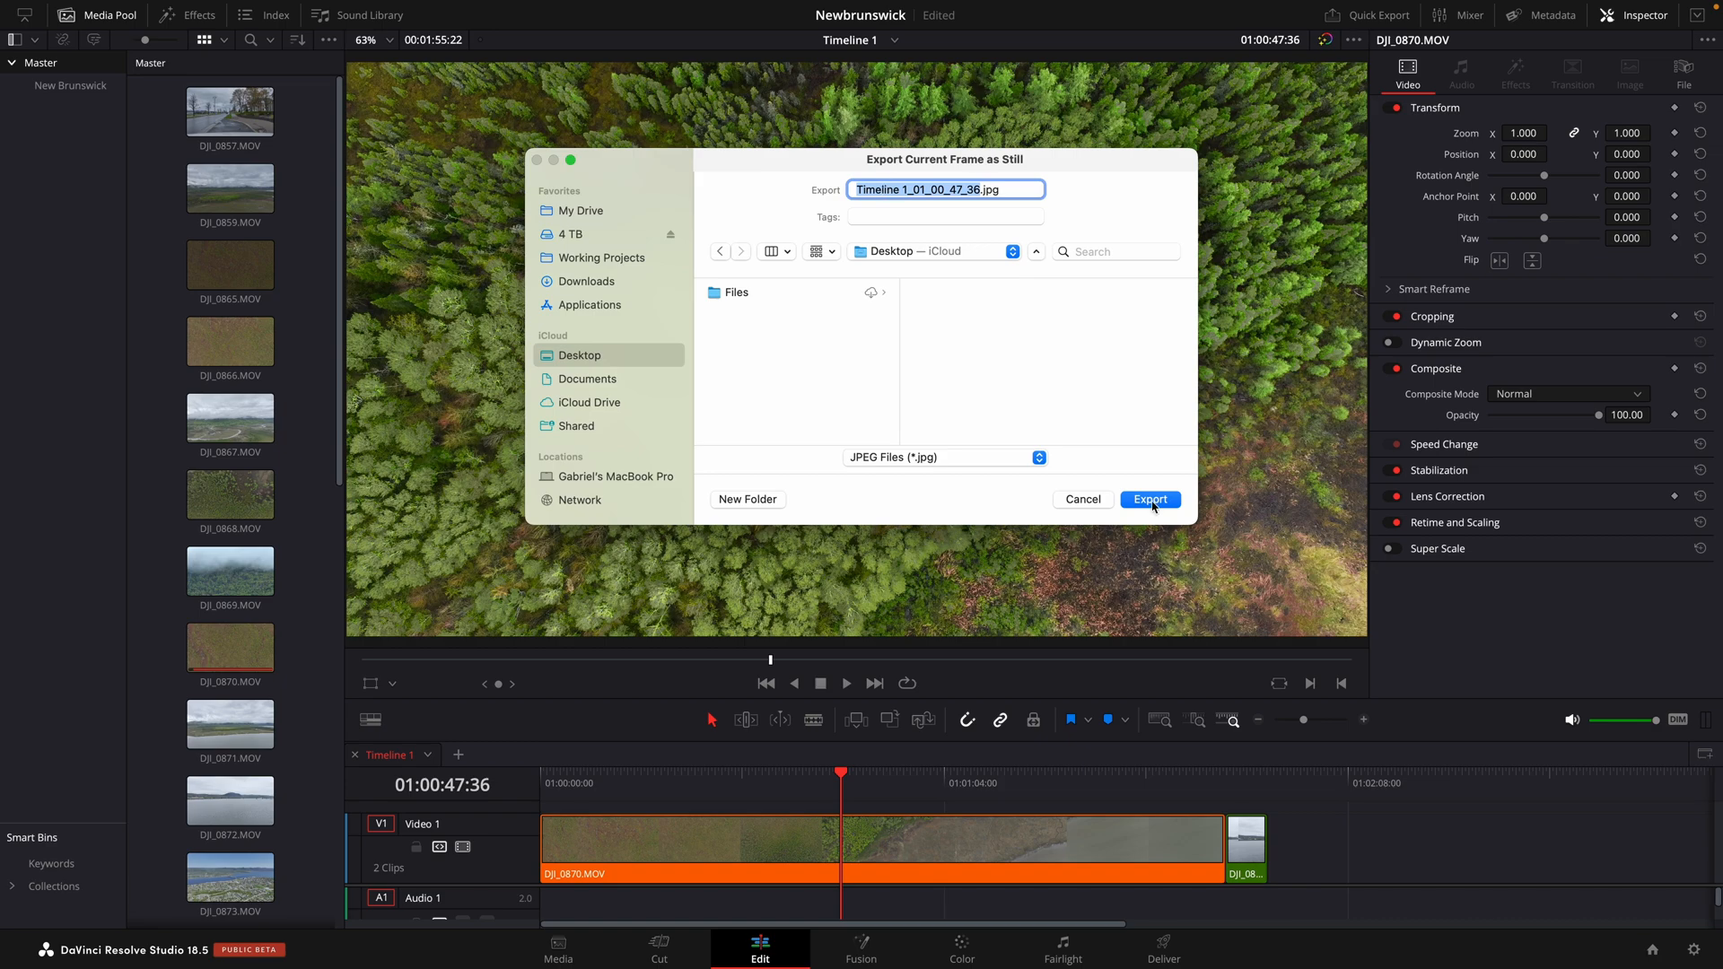
{"action": "left_click", "coordinate": [1149, 499]}
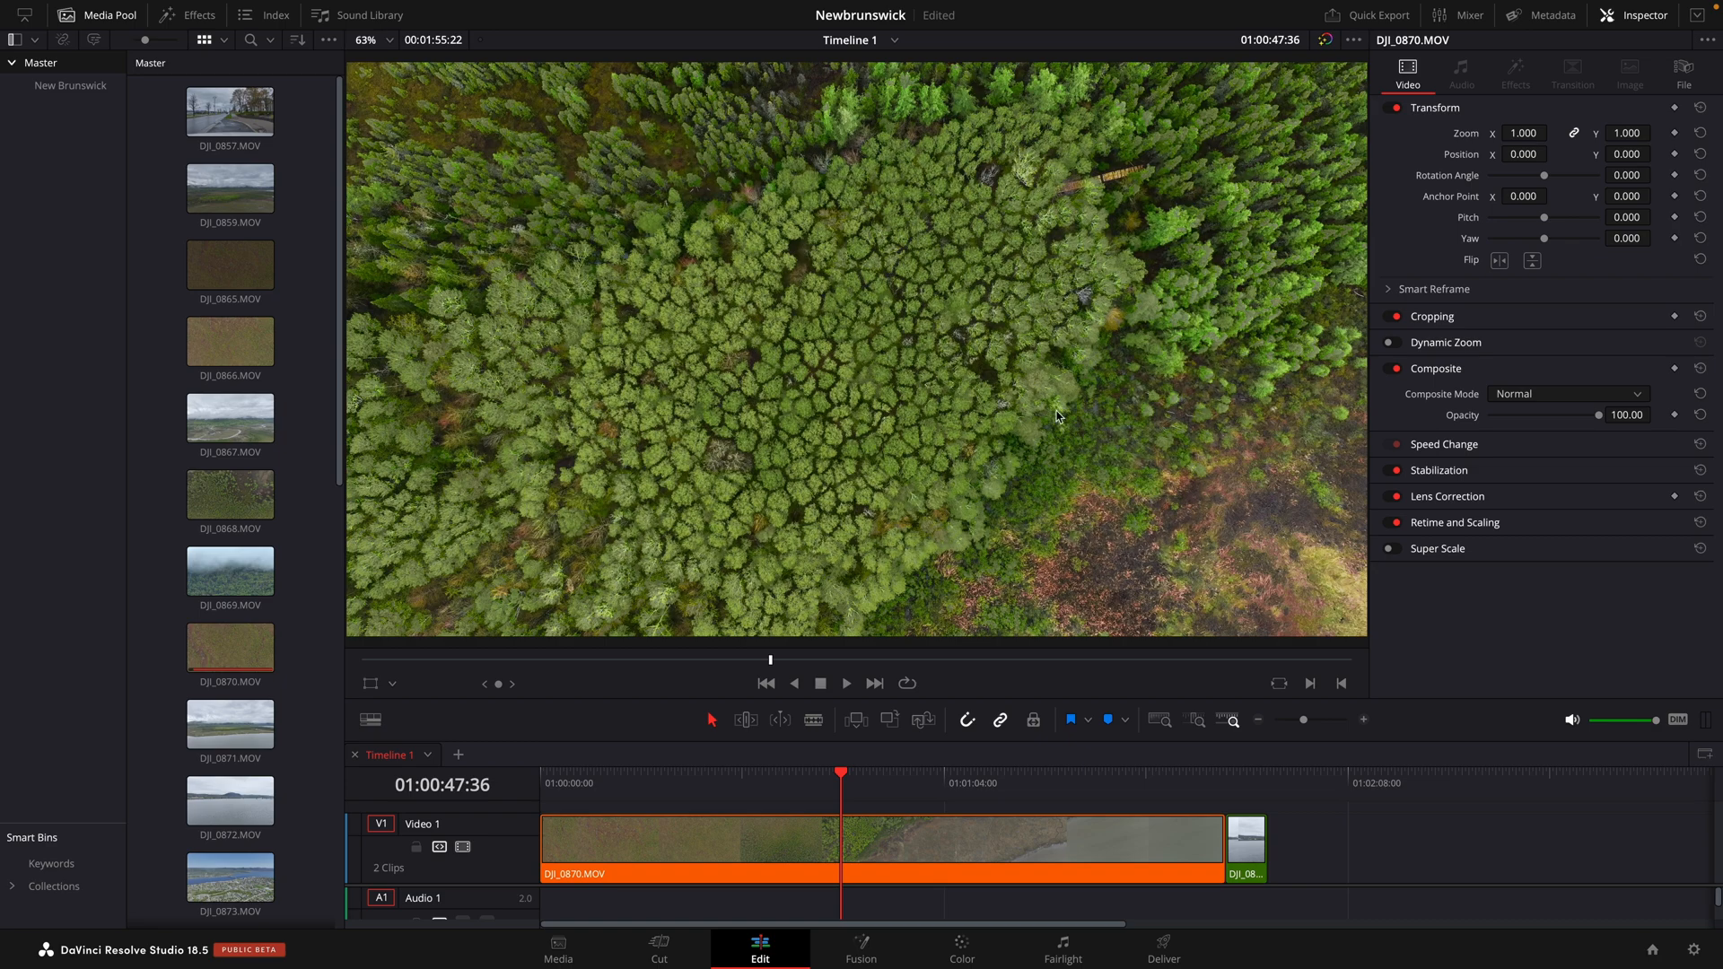
{"action": "mouse_move", "coordinate": [1046, 413]}
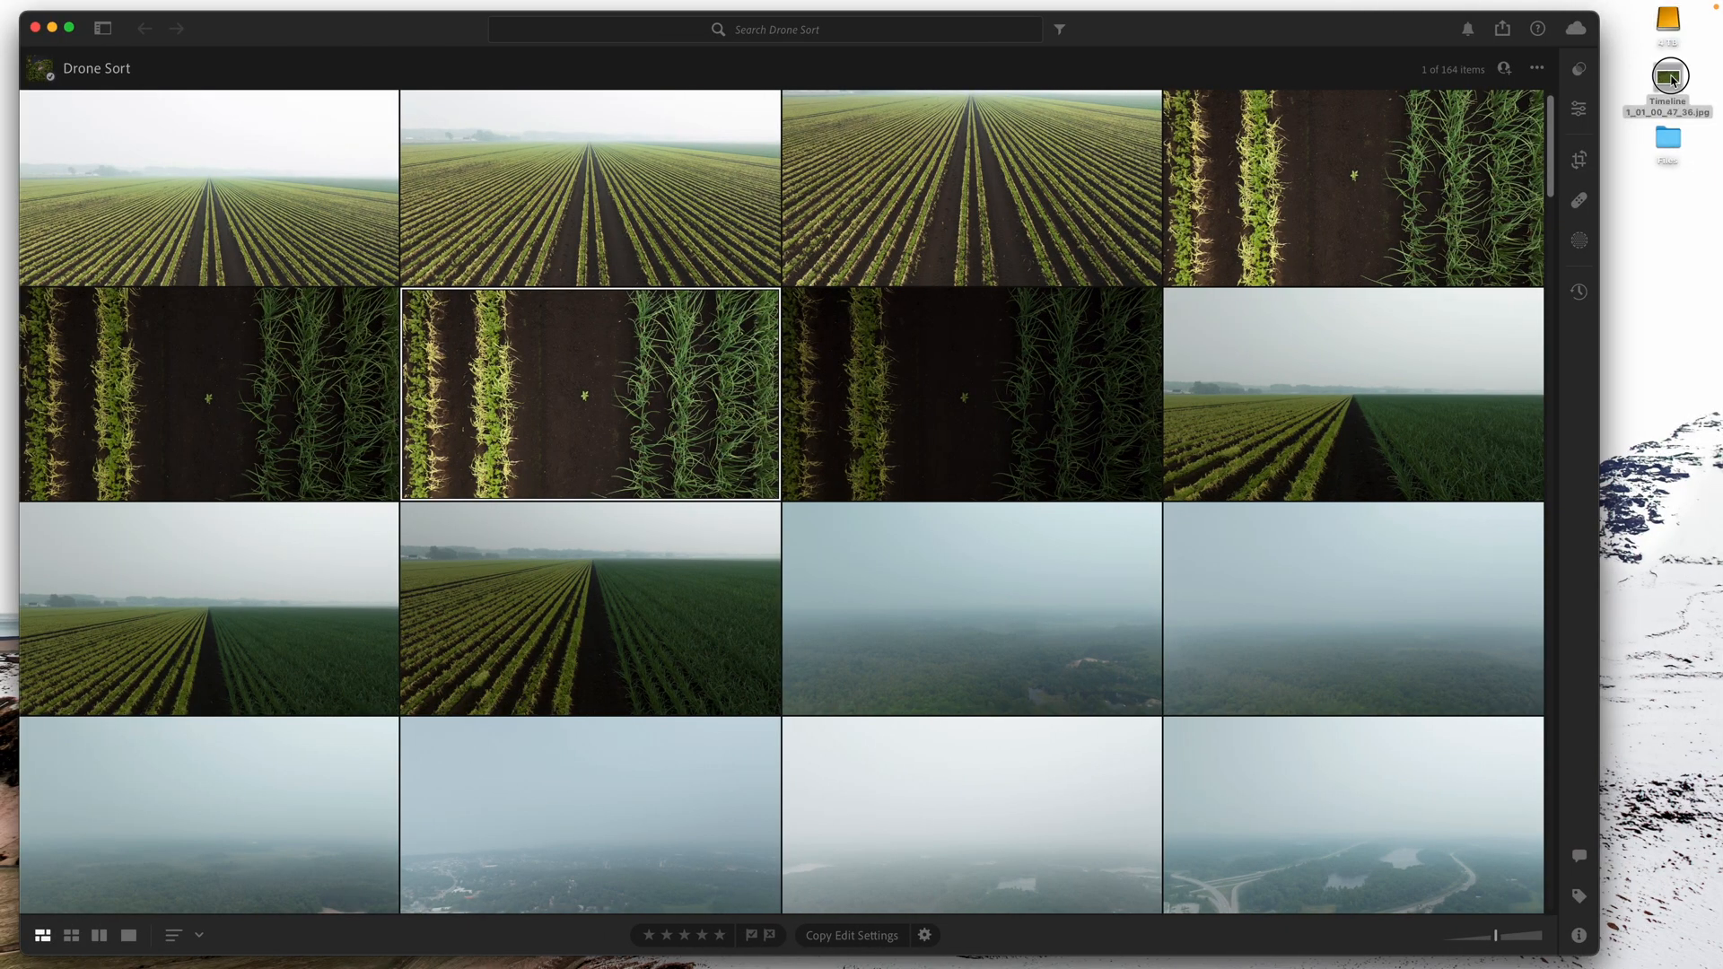
{"action": "right_click", "coordinate": [1644, 70]}
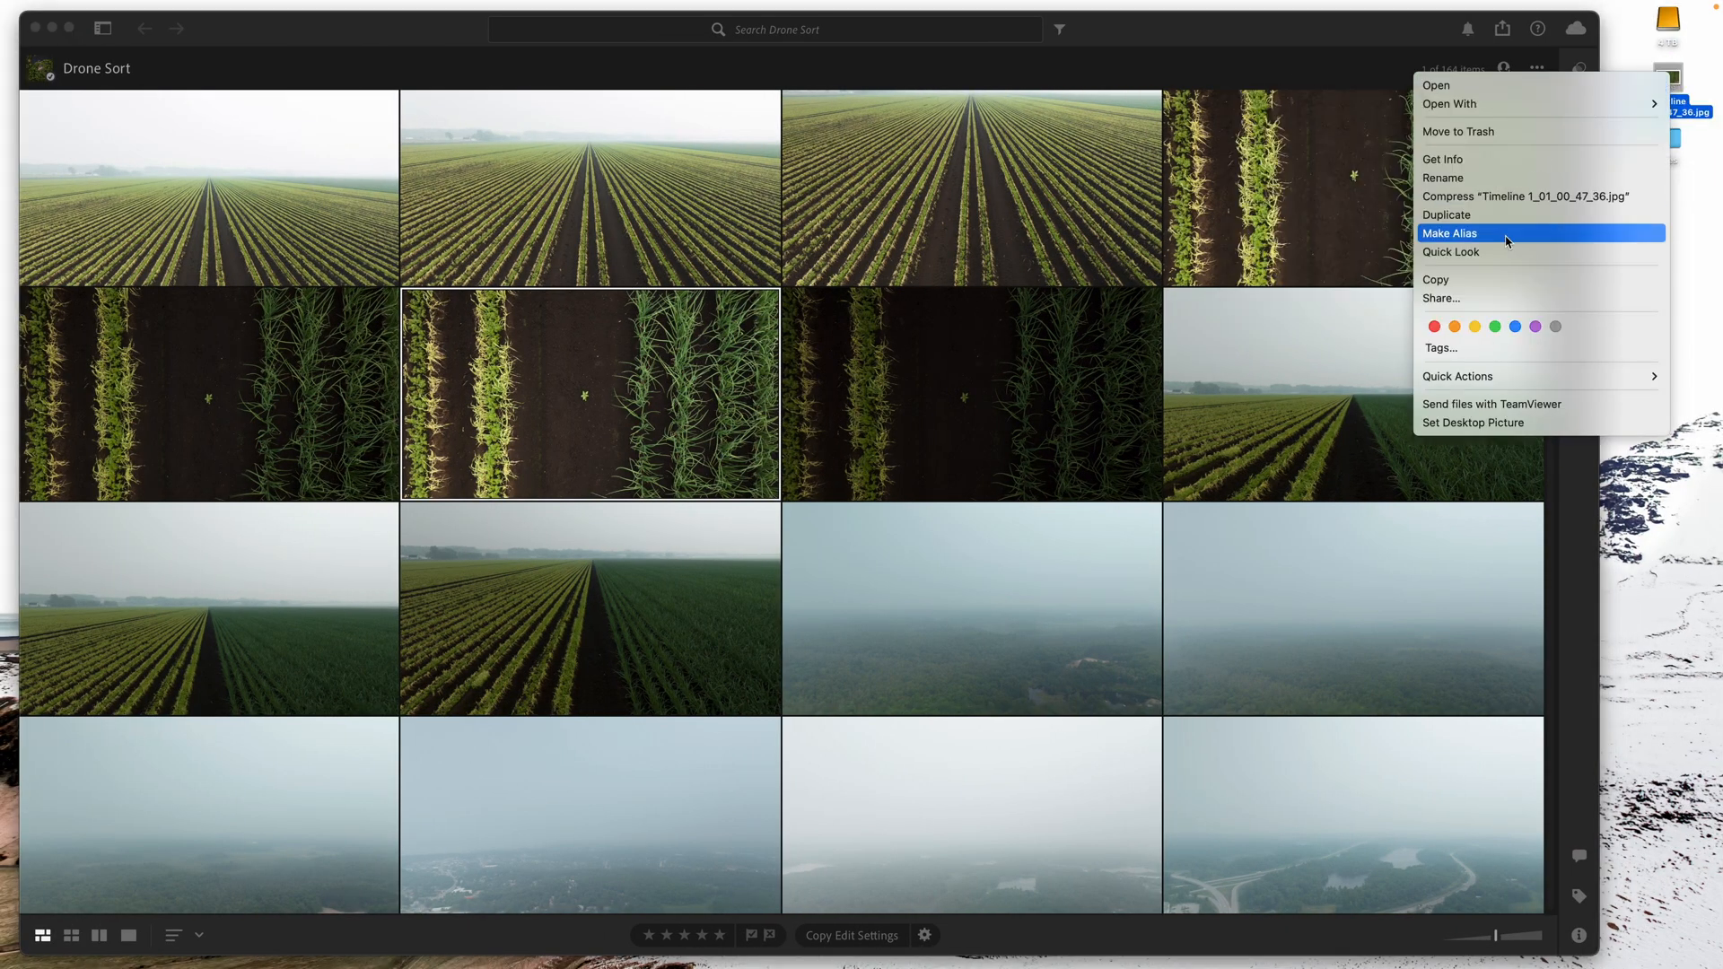
{"action": "left_click", "coordinate": [1443, 157]}
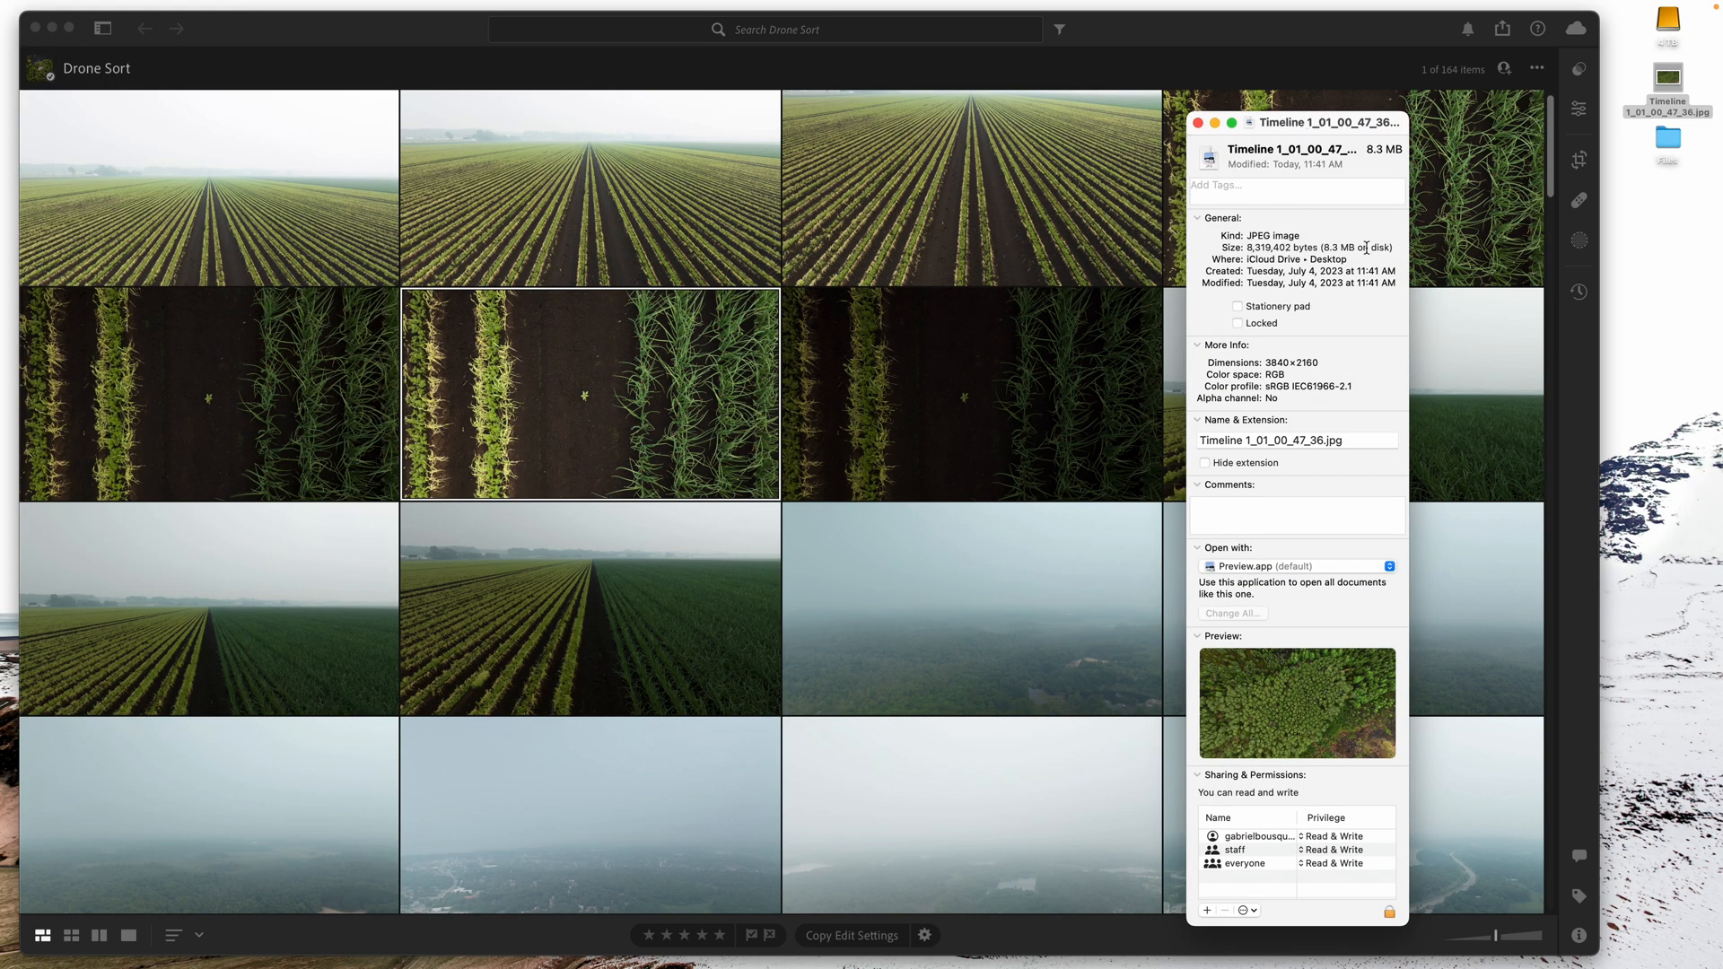
{"action": "mouse_move", "coordinate": [1268, 267]}
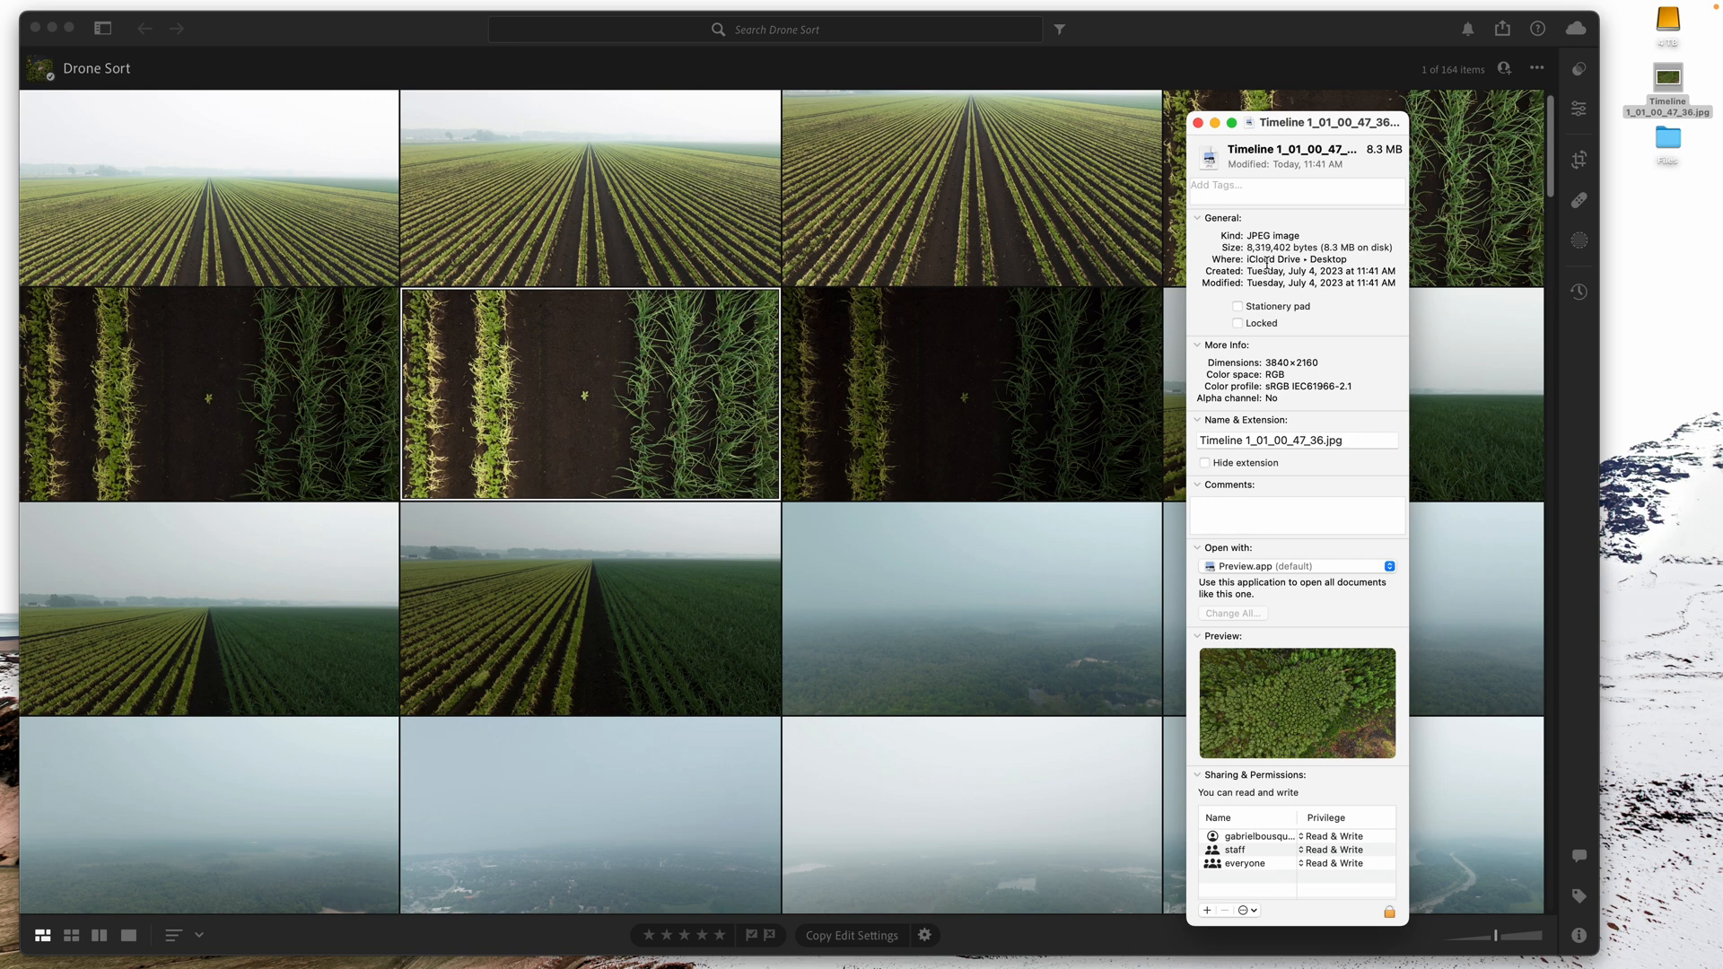
{"action": "mouse_move", "coordinate": [1249, 122]}
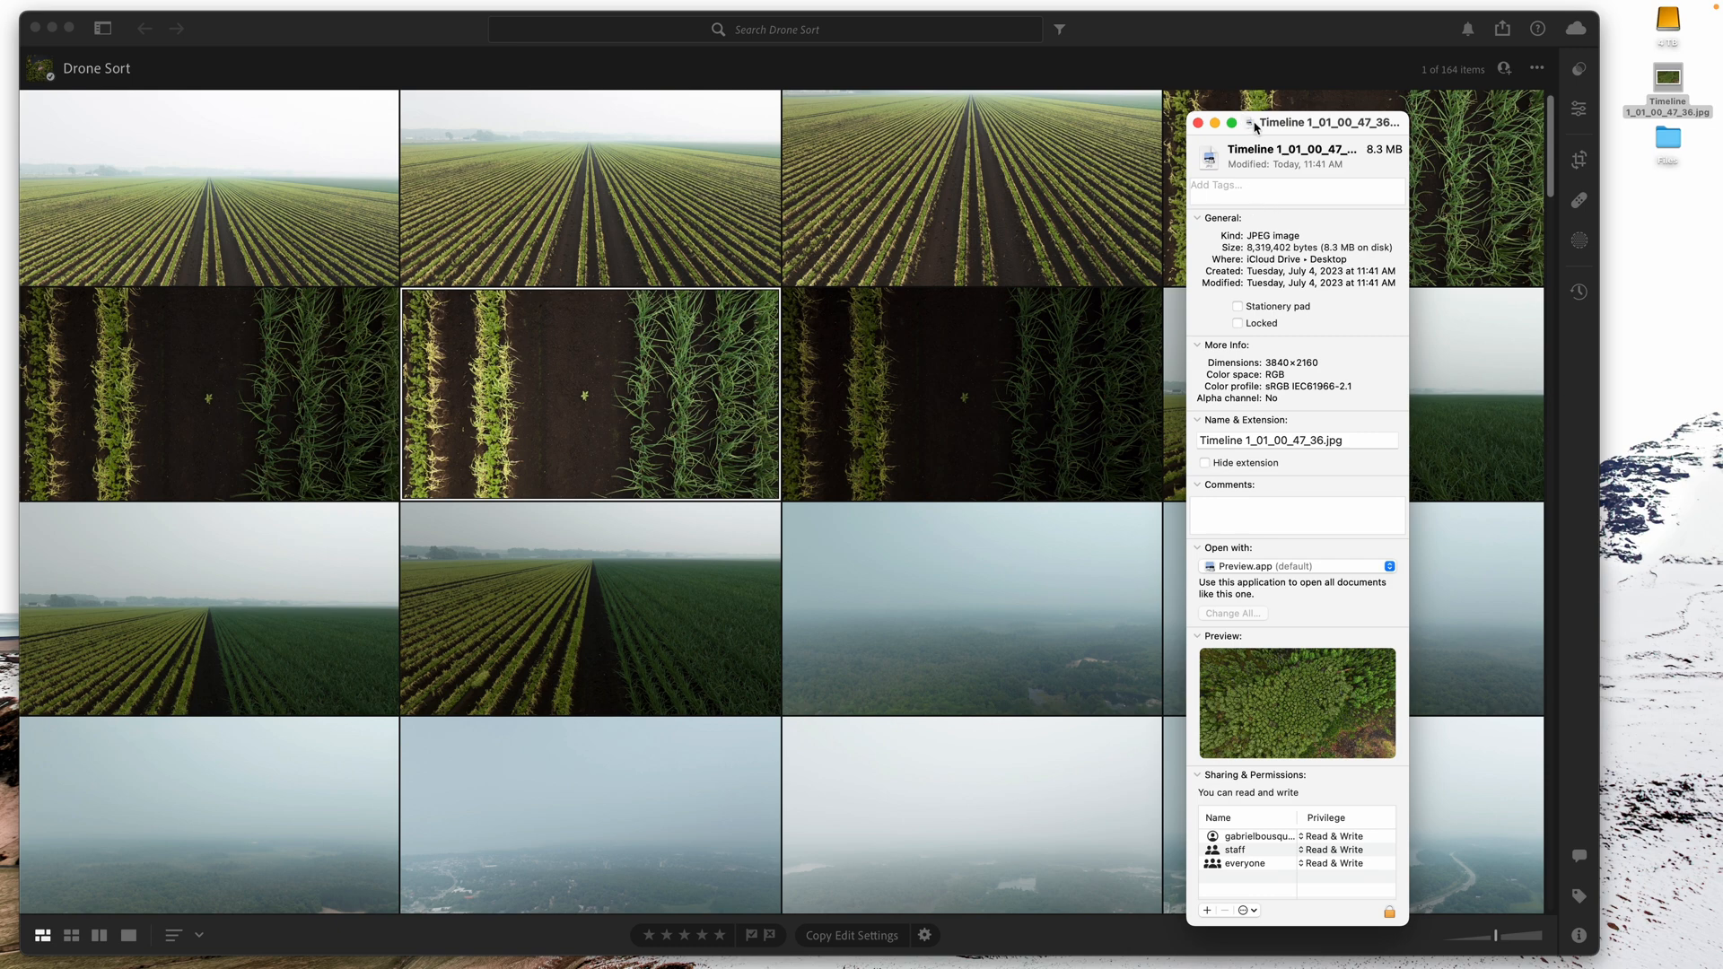
{"action": "left_click", "coordinate": [1188, 122]}
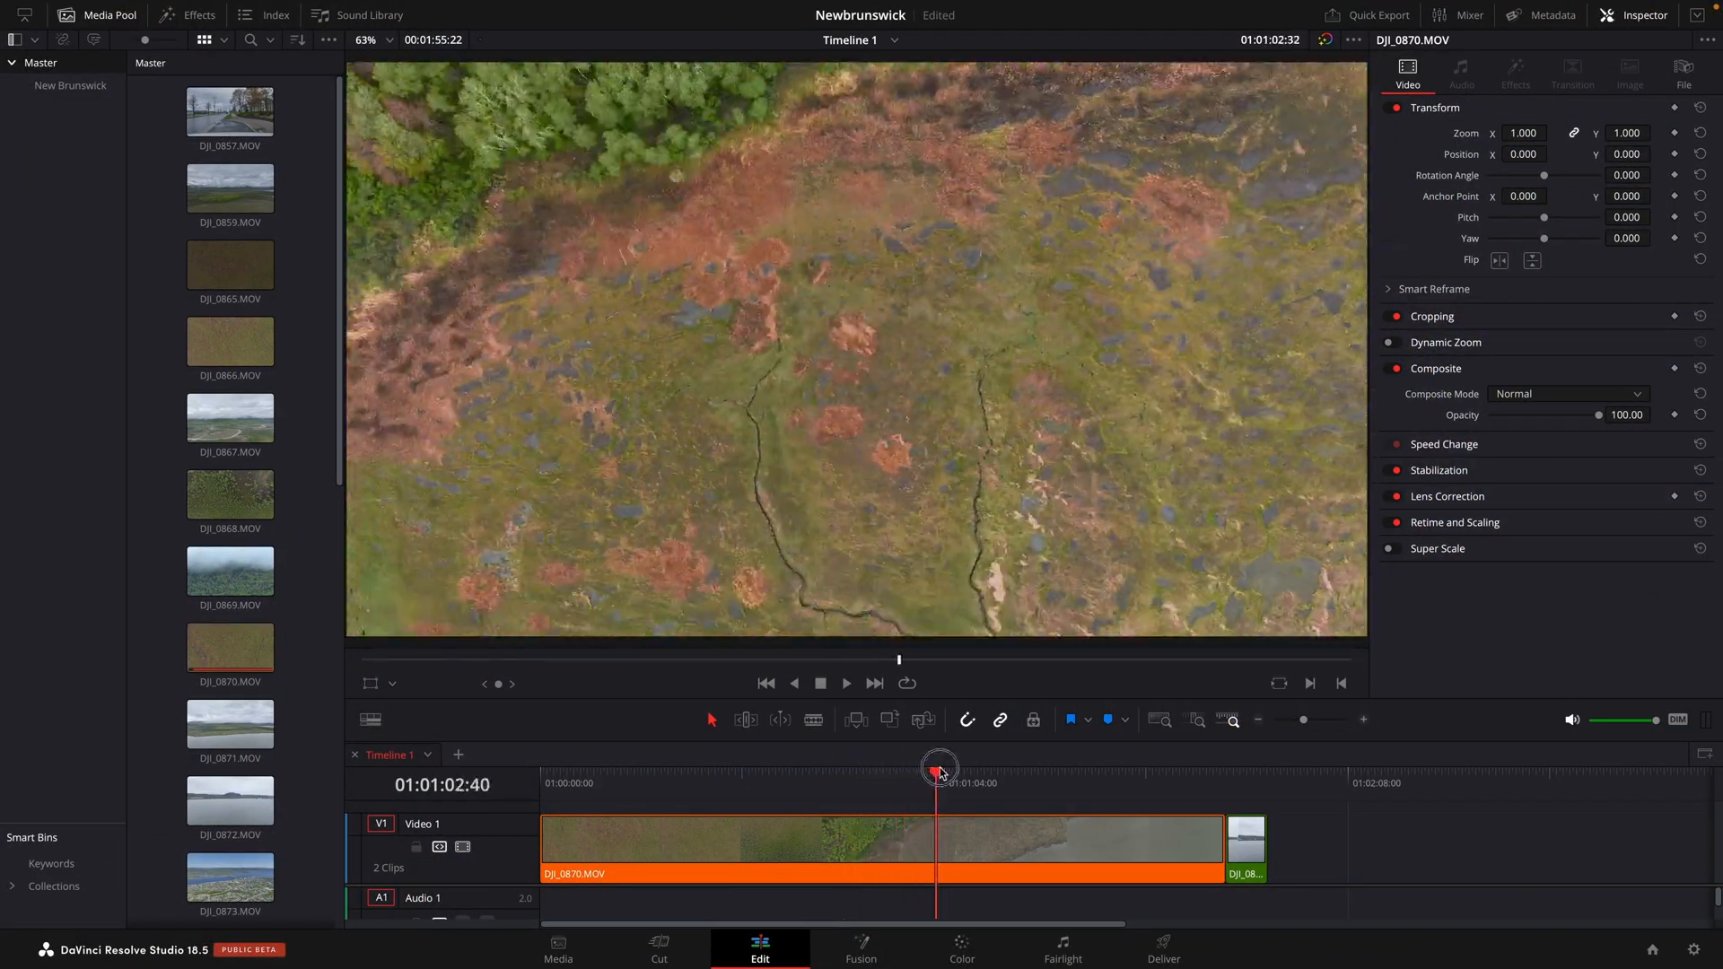
- Move to the marsh frame with the winding stream and export it as a second still to the Desktop
{"action": "left_click_drag", "start_coordinate": [938, 766], "coordinate": [969, 767]}
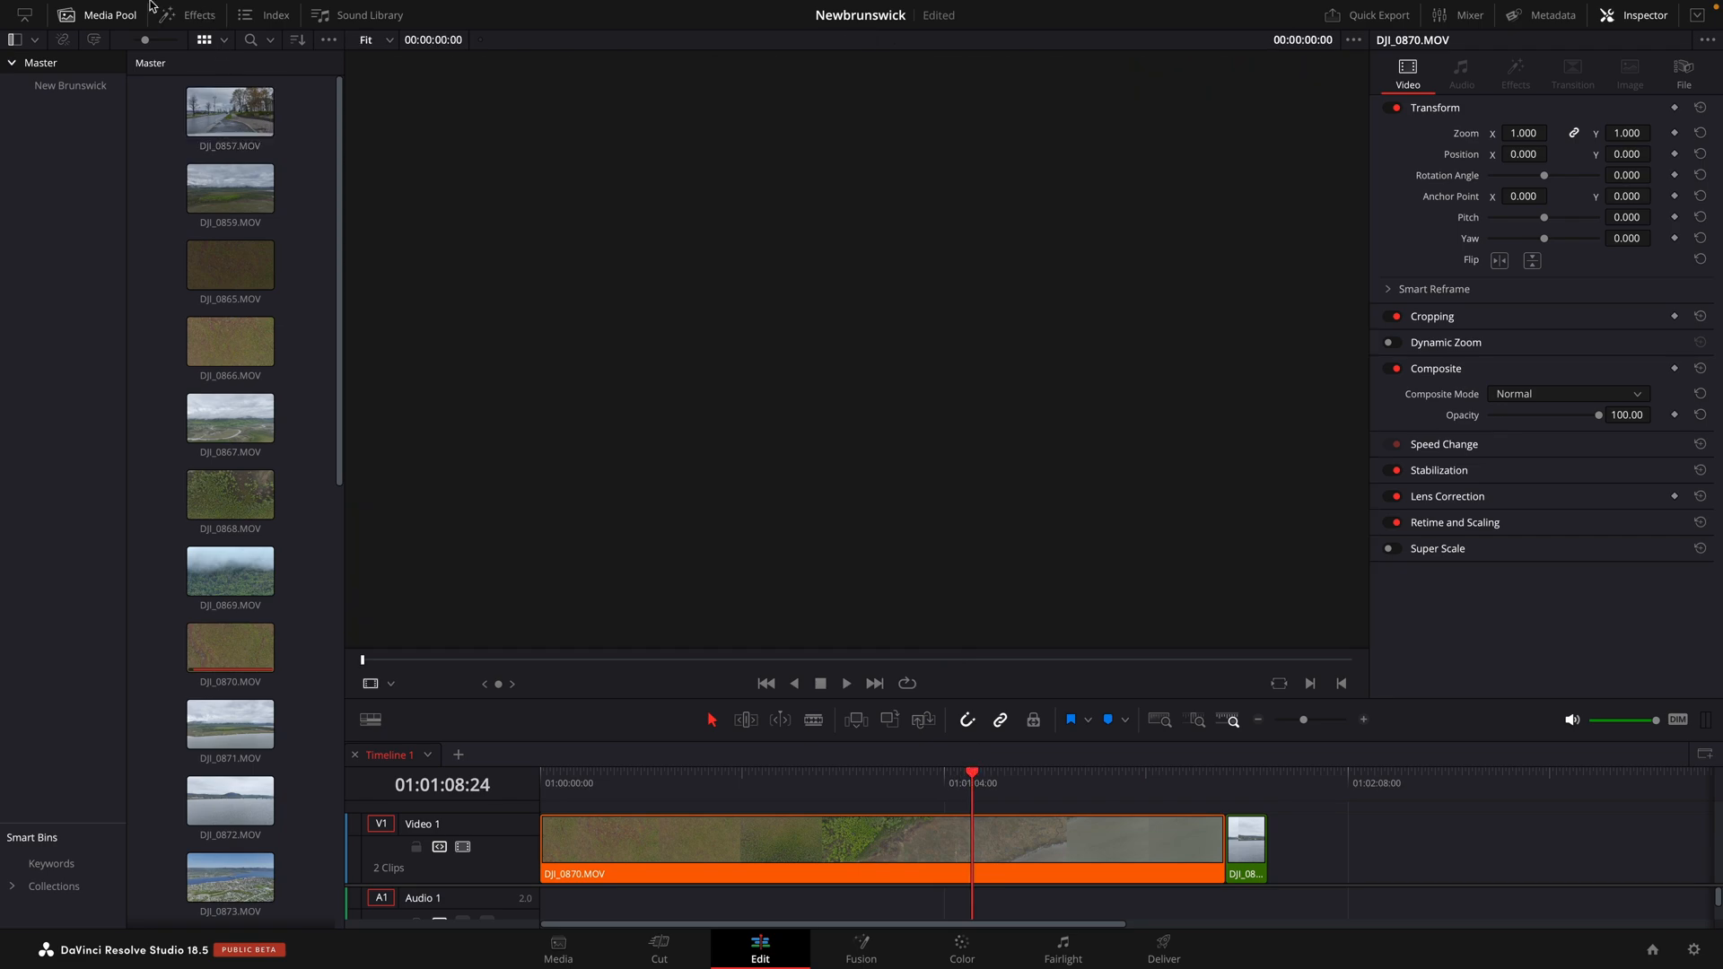
{"action": "left_click", "coordinate": [165, 9]}
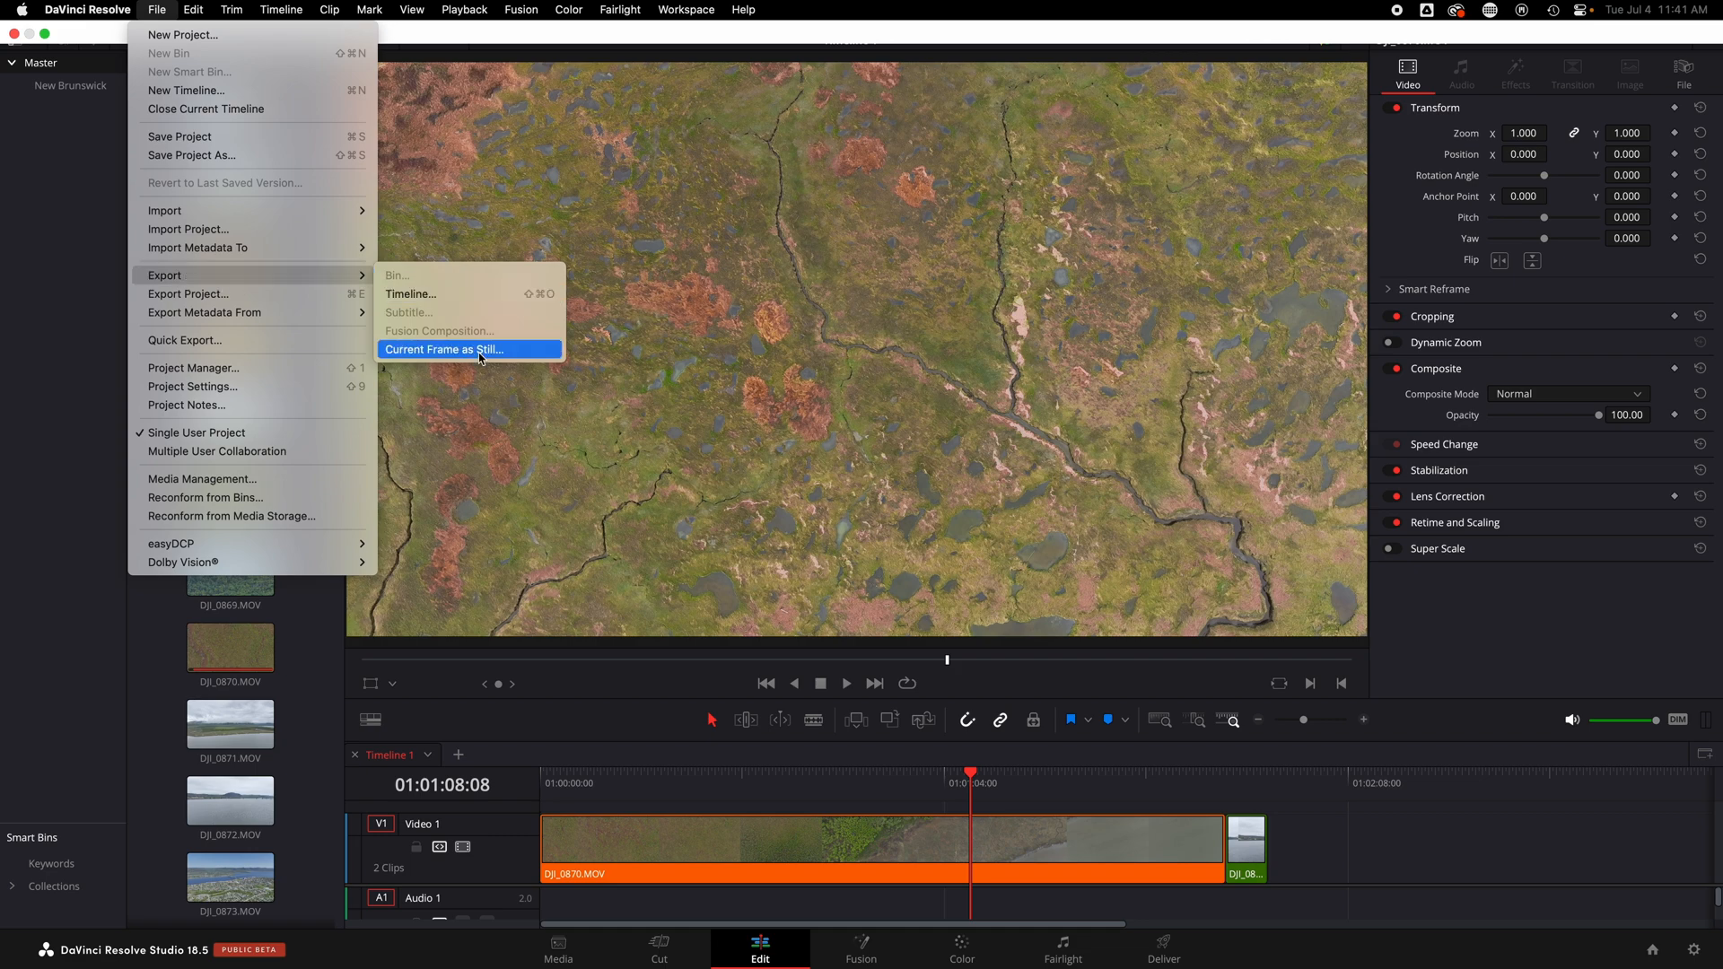
{"action": "left_click", "coordinate": [470, 348]}
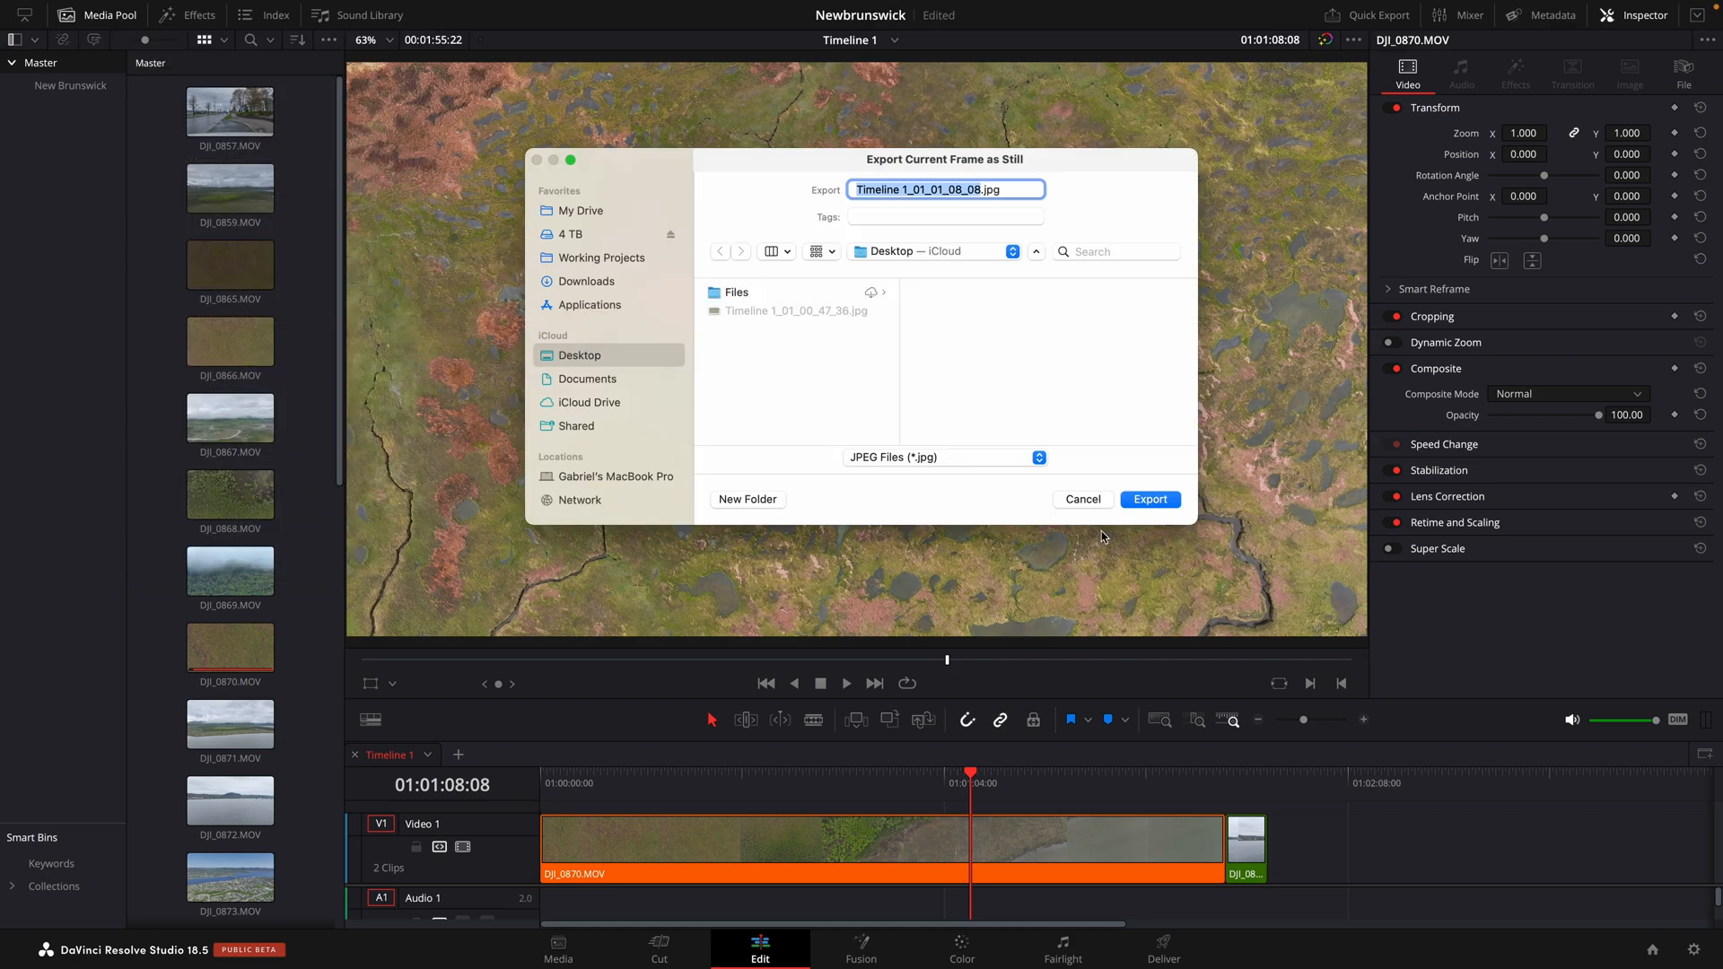
{"action": "left_click", "coordinate": [1150, 499]}
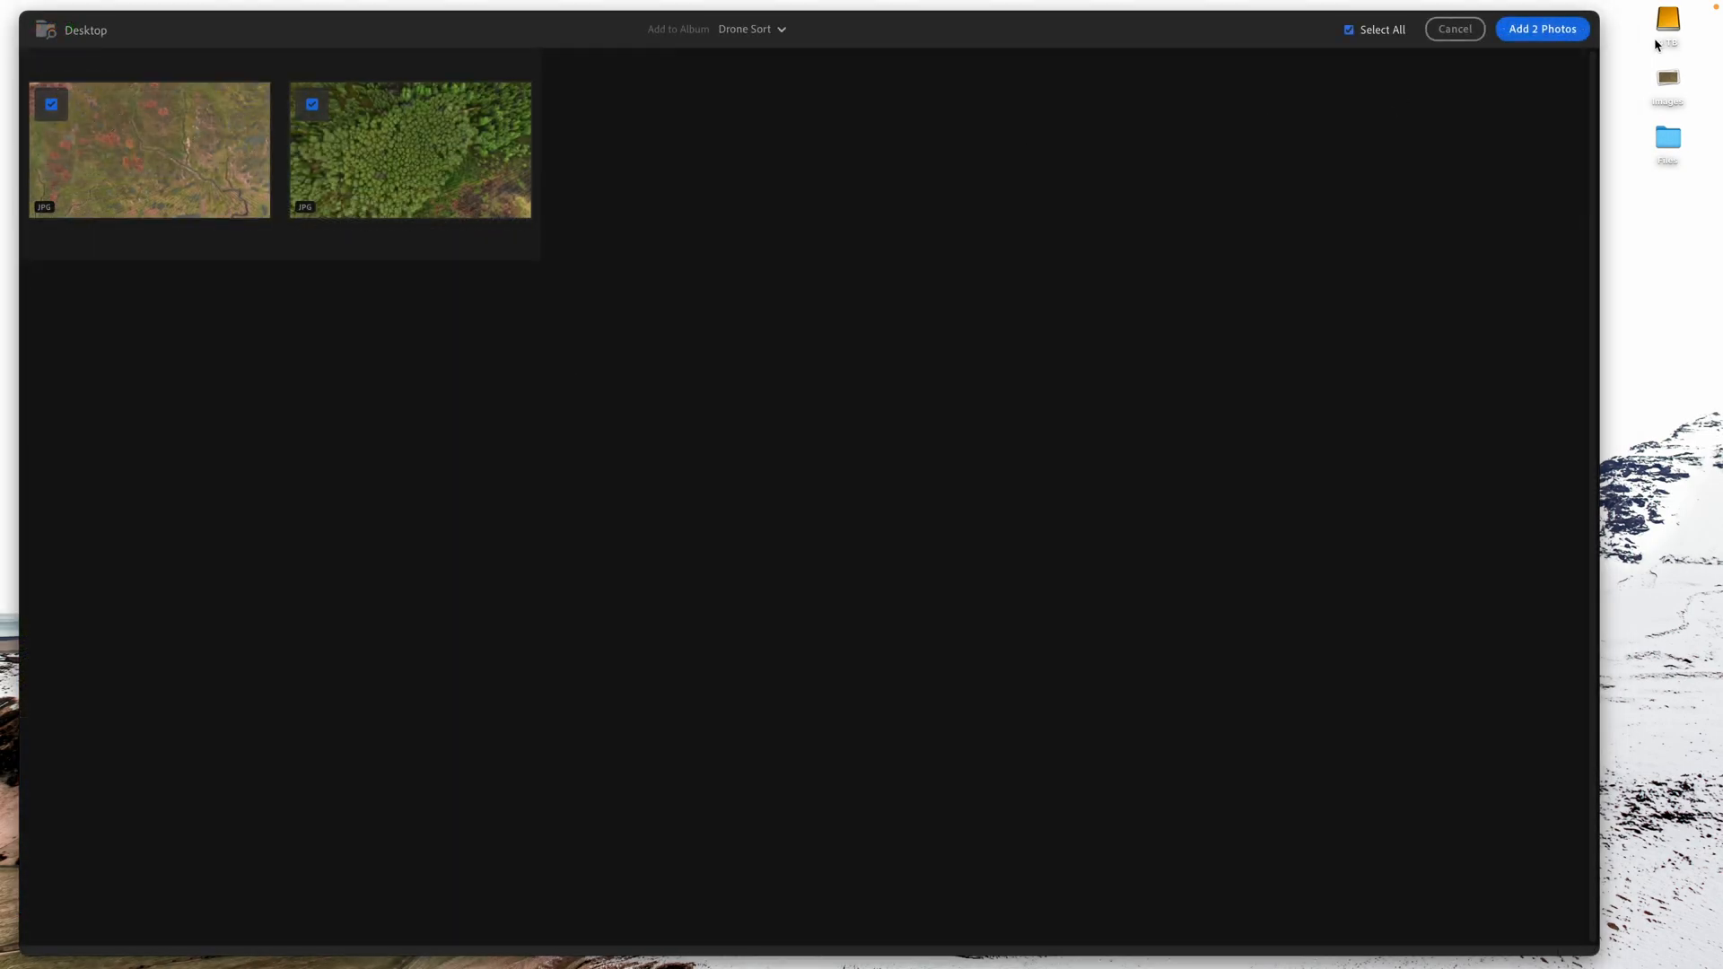
- Add the two checked stills to the Drone Sort album, bringing it to 166 items
{"action": "left_click", "coordinate": [1544, 29]}
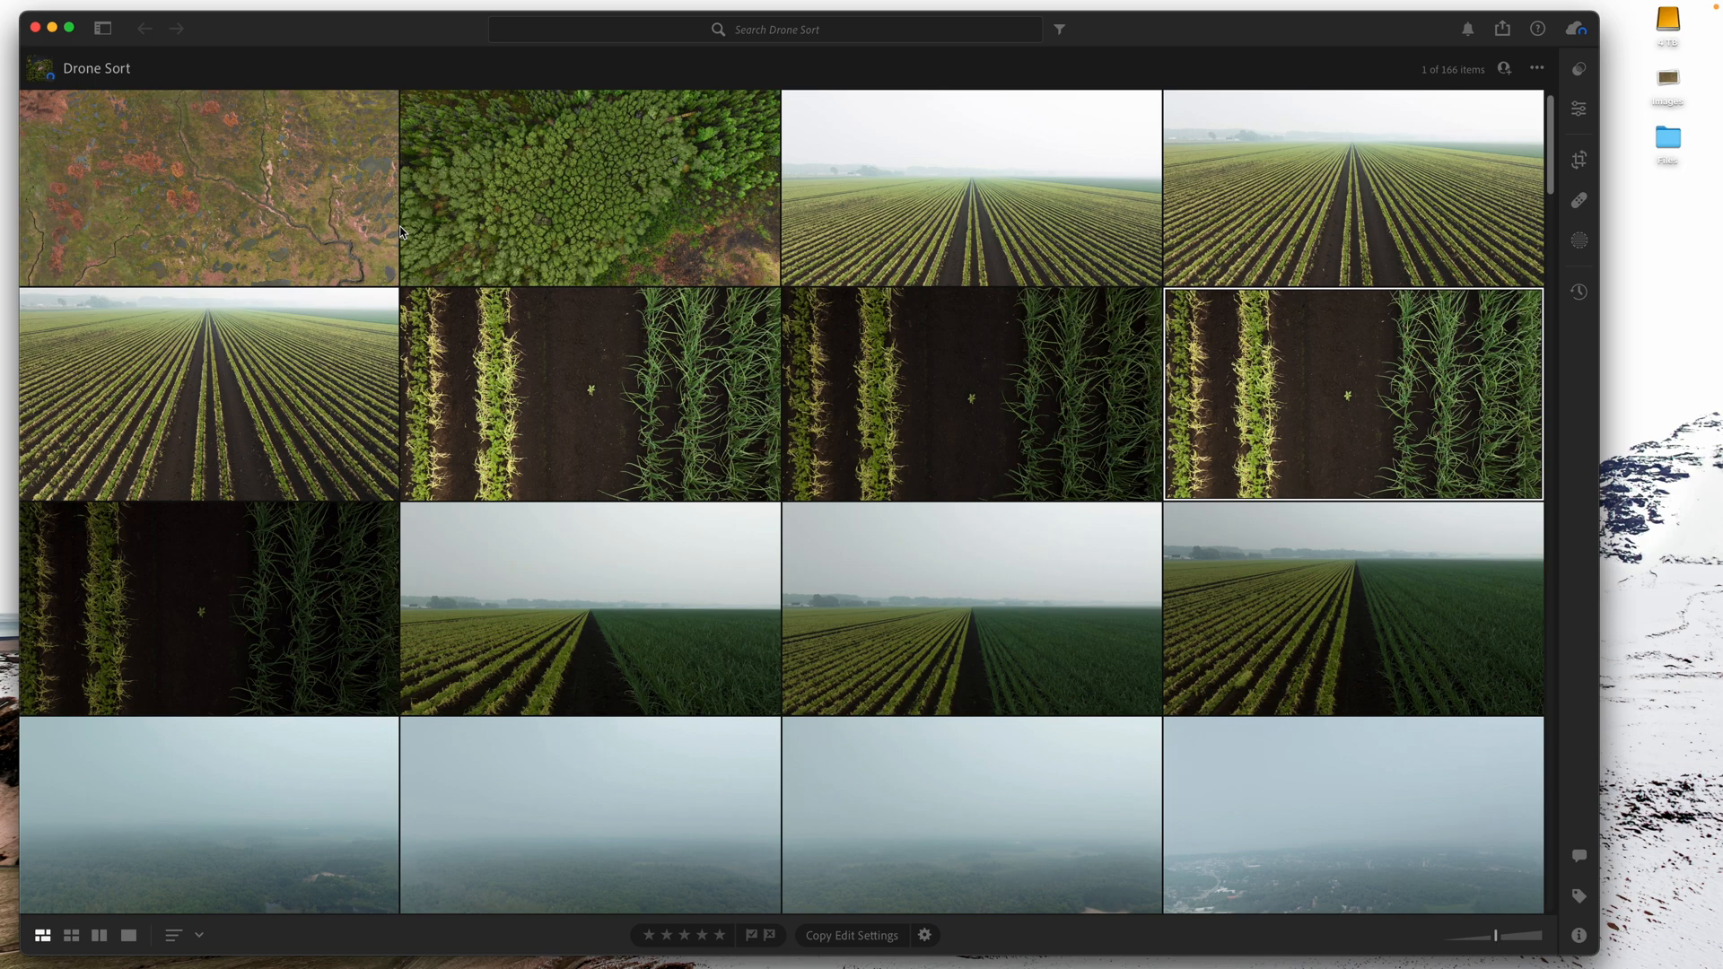
{"action": "left_click", "coordinate": [633, 213]}
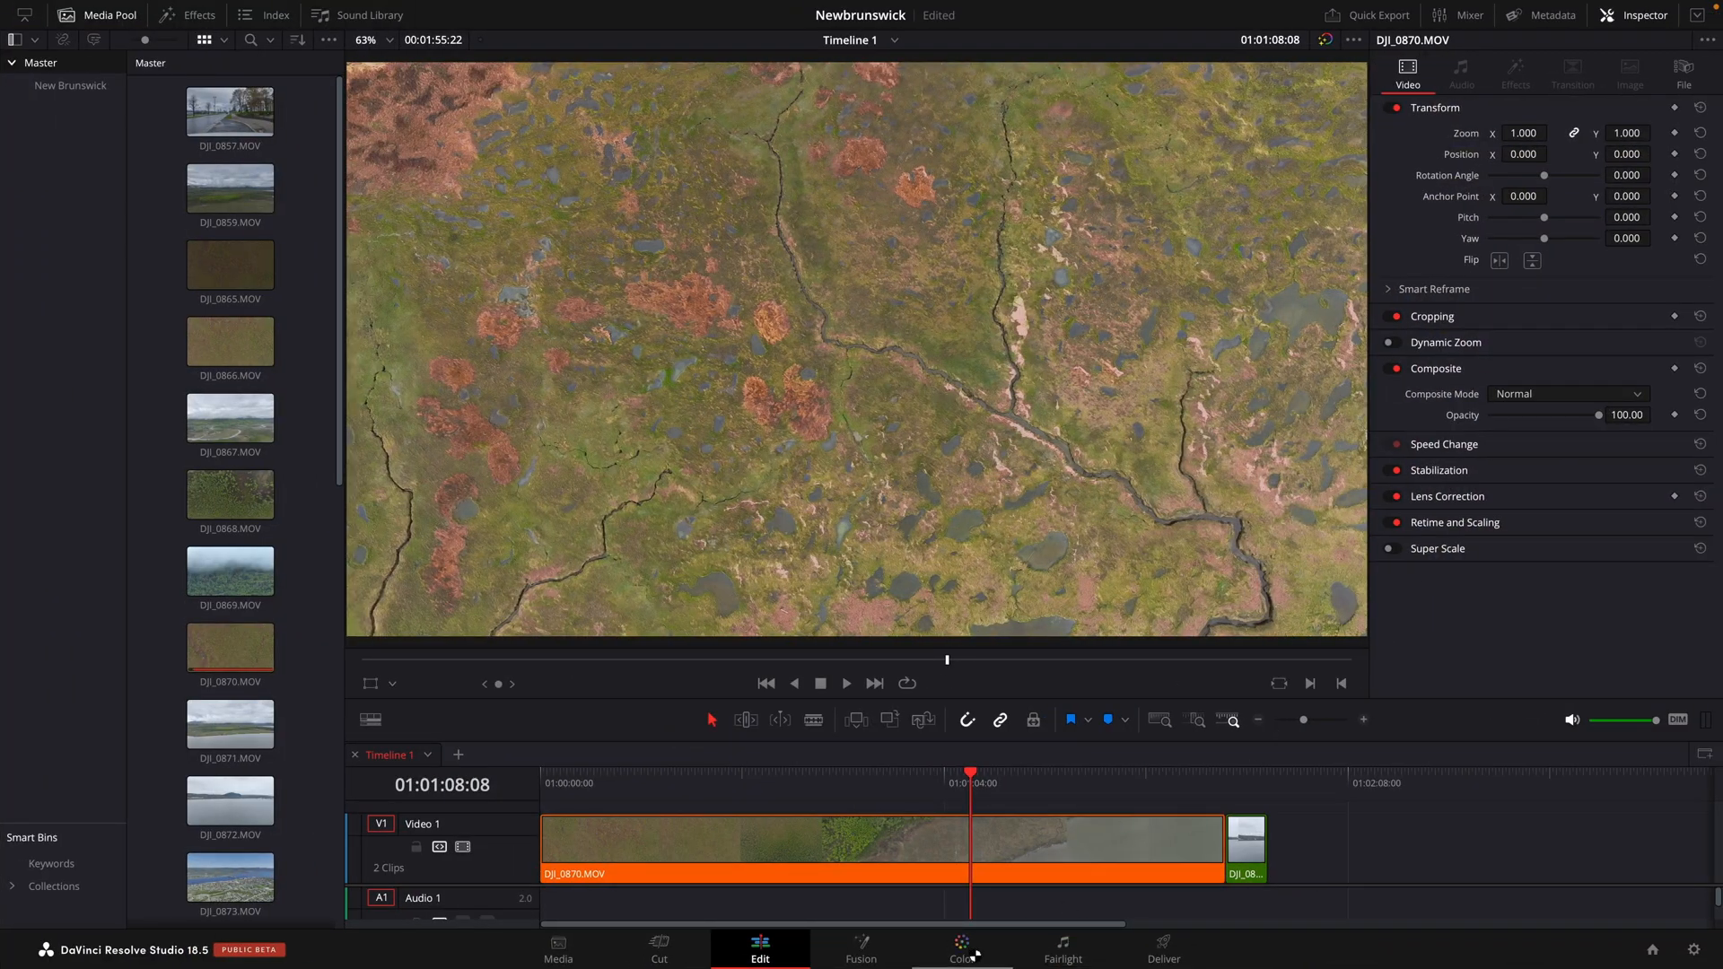
- Switch Resolve to the Color page for the marsh clip
{"action": "left_click", "coordinate": [960, 948]}
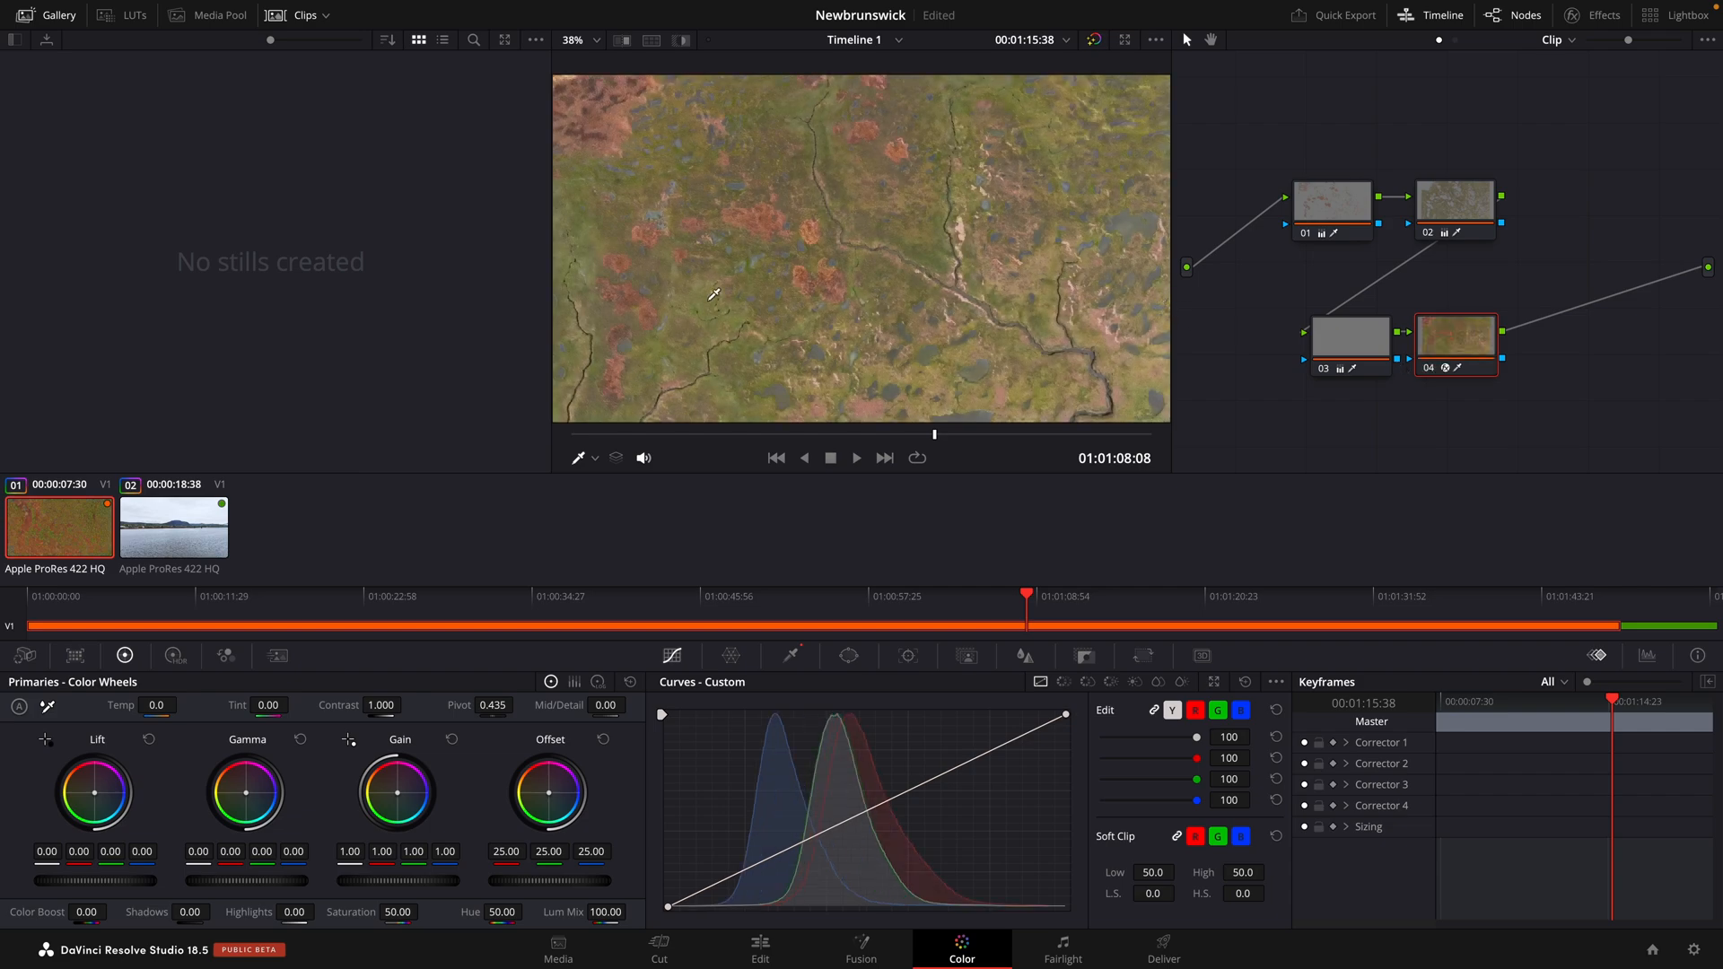
{"action": "mouse_move", "coordinate": [948, 309]}
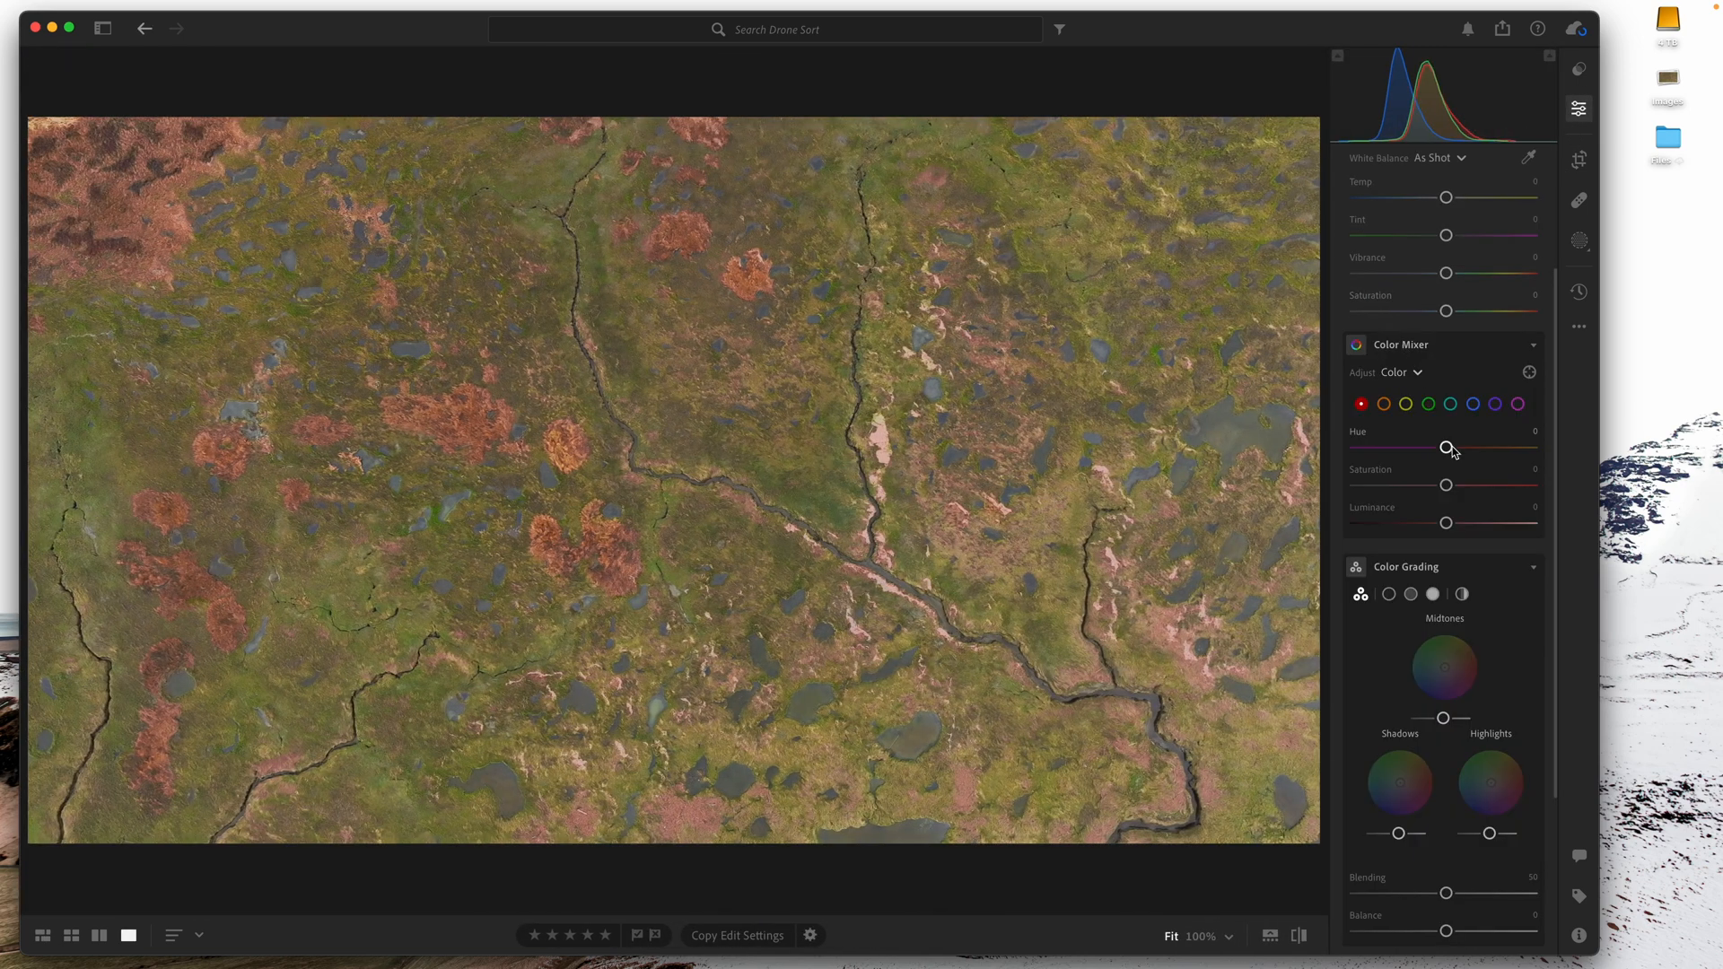
- Shift orange hue toward red, yellow hue toward green, and raise yellow saturation and luminance
{"action": "left_click", "coordinate": [1382, 404]}
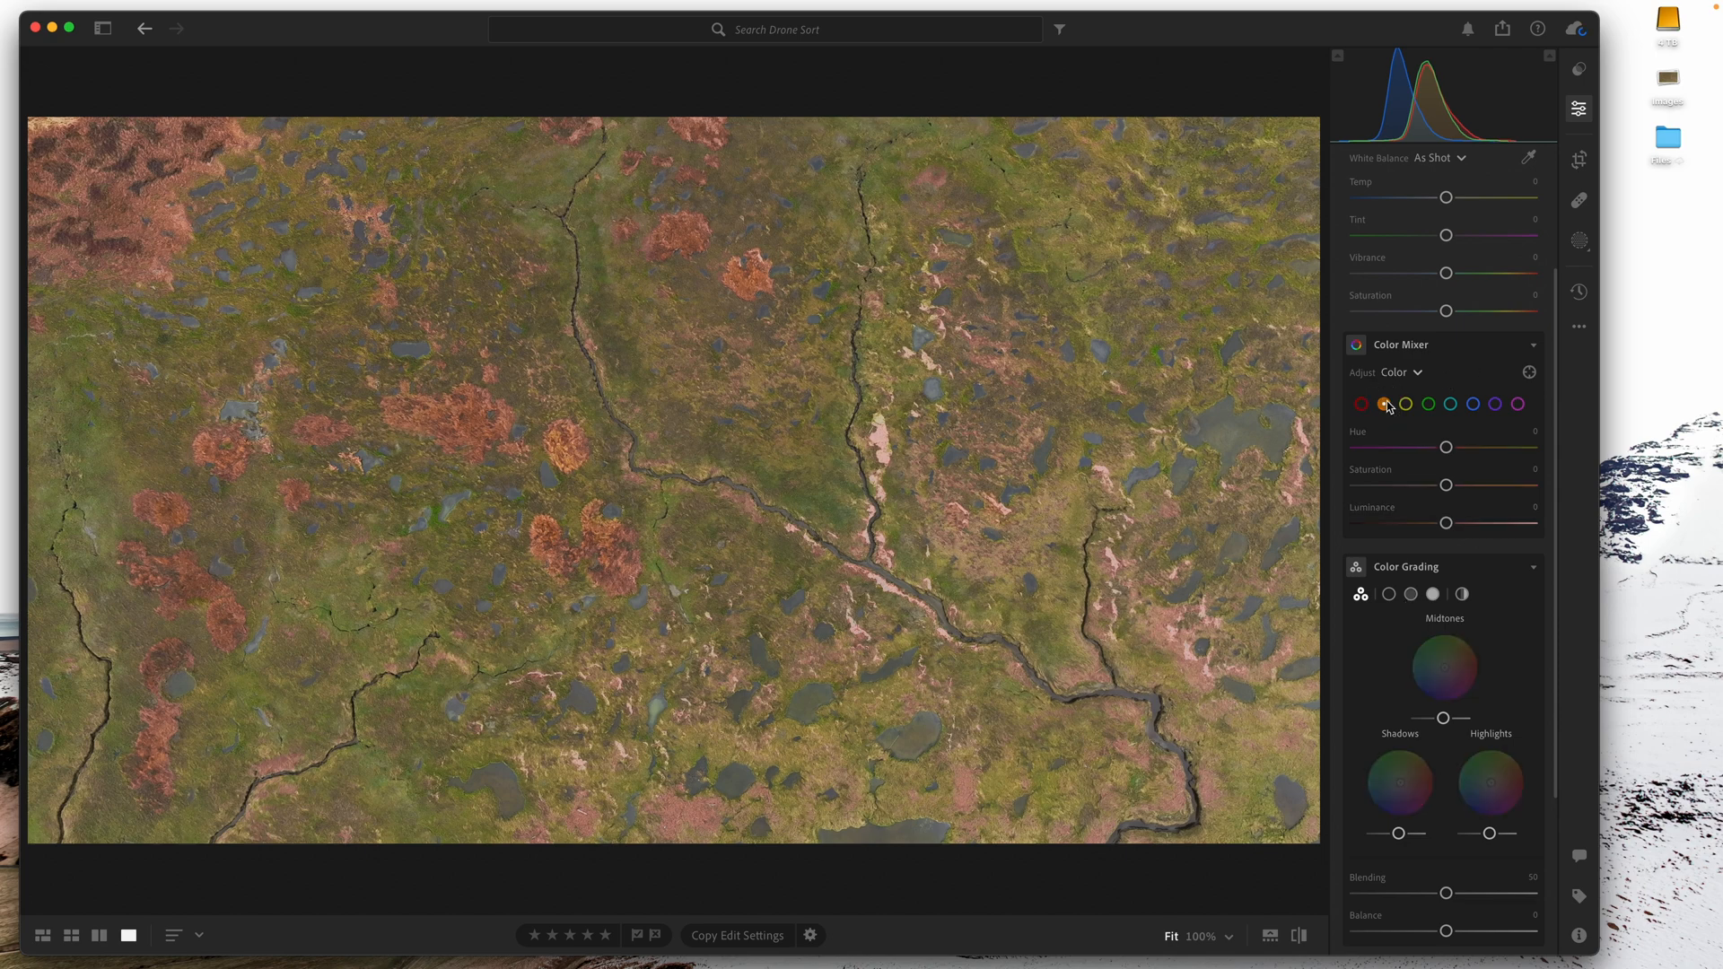
{"action": "left_click_drag", "start_coordinate": [1447, 446], "coordinate": [1430, 447]}
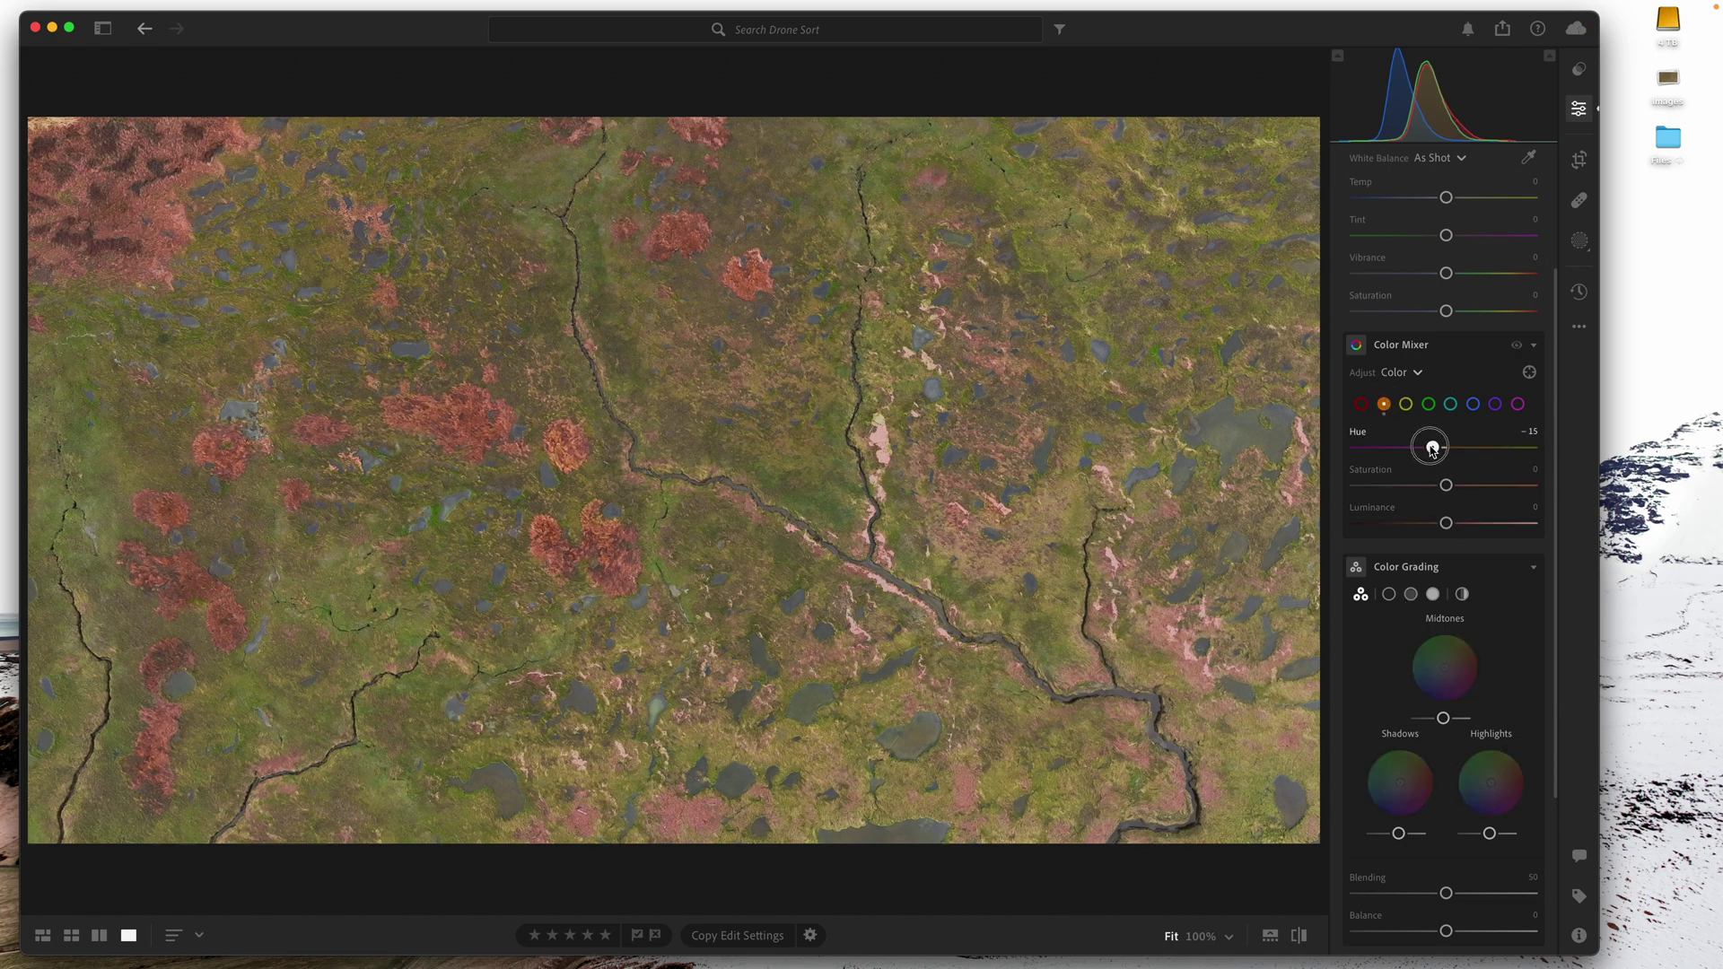
{"action": "left_click_drag", "start_coordinate": [1430, 447], "coordinate": [1447, 447]}
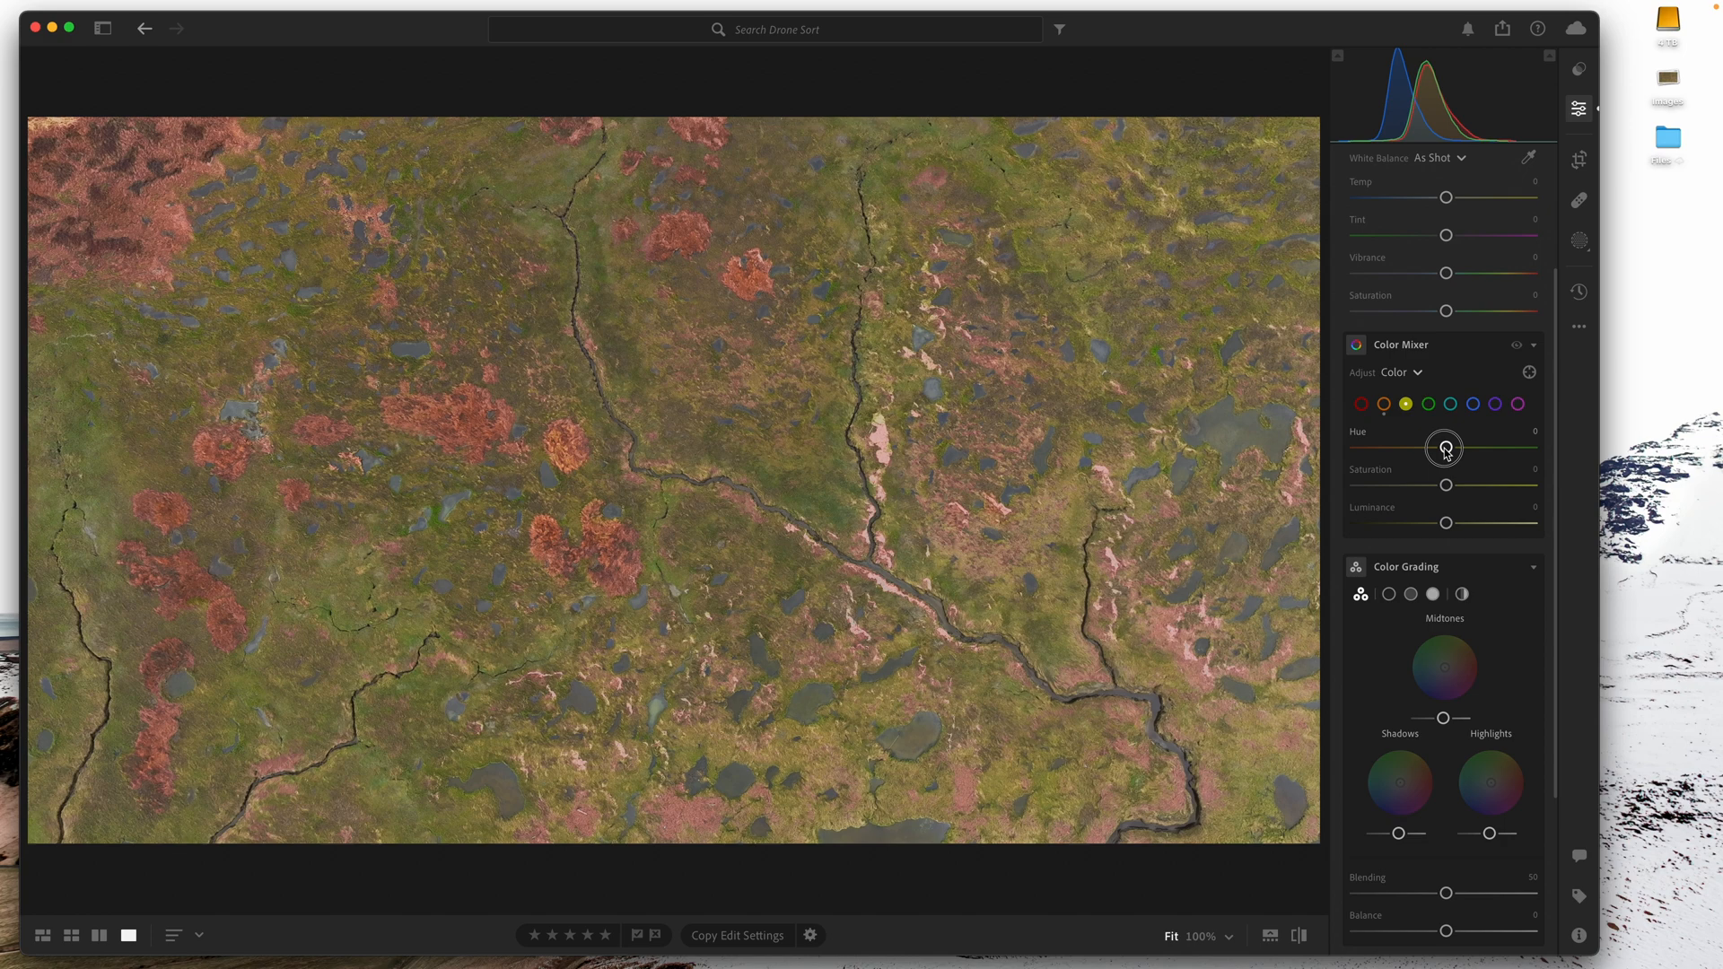
{"action": "left_click_drag", "start_coordinate": [1447, 447], "coordinate": [1461, 447]}
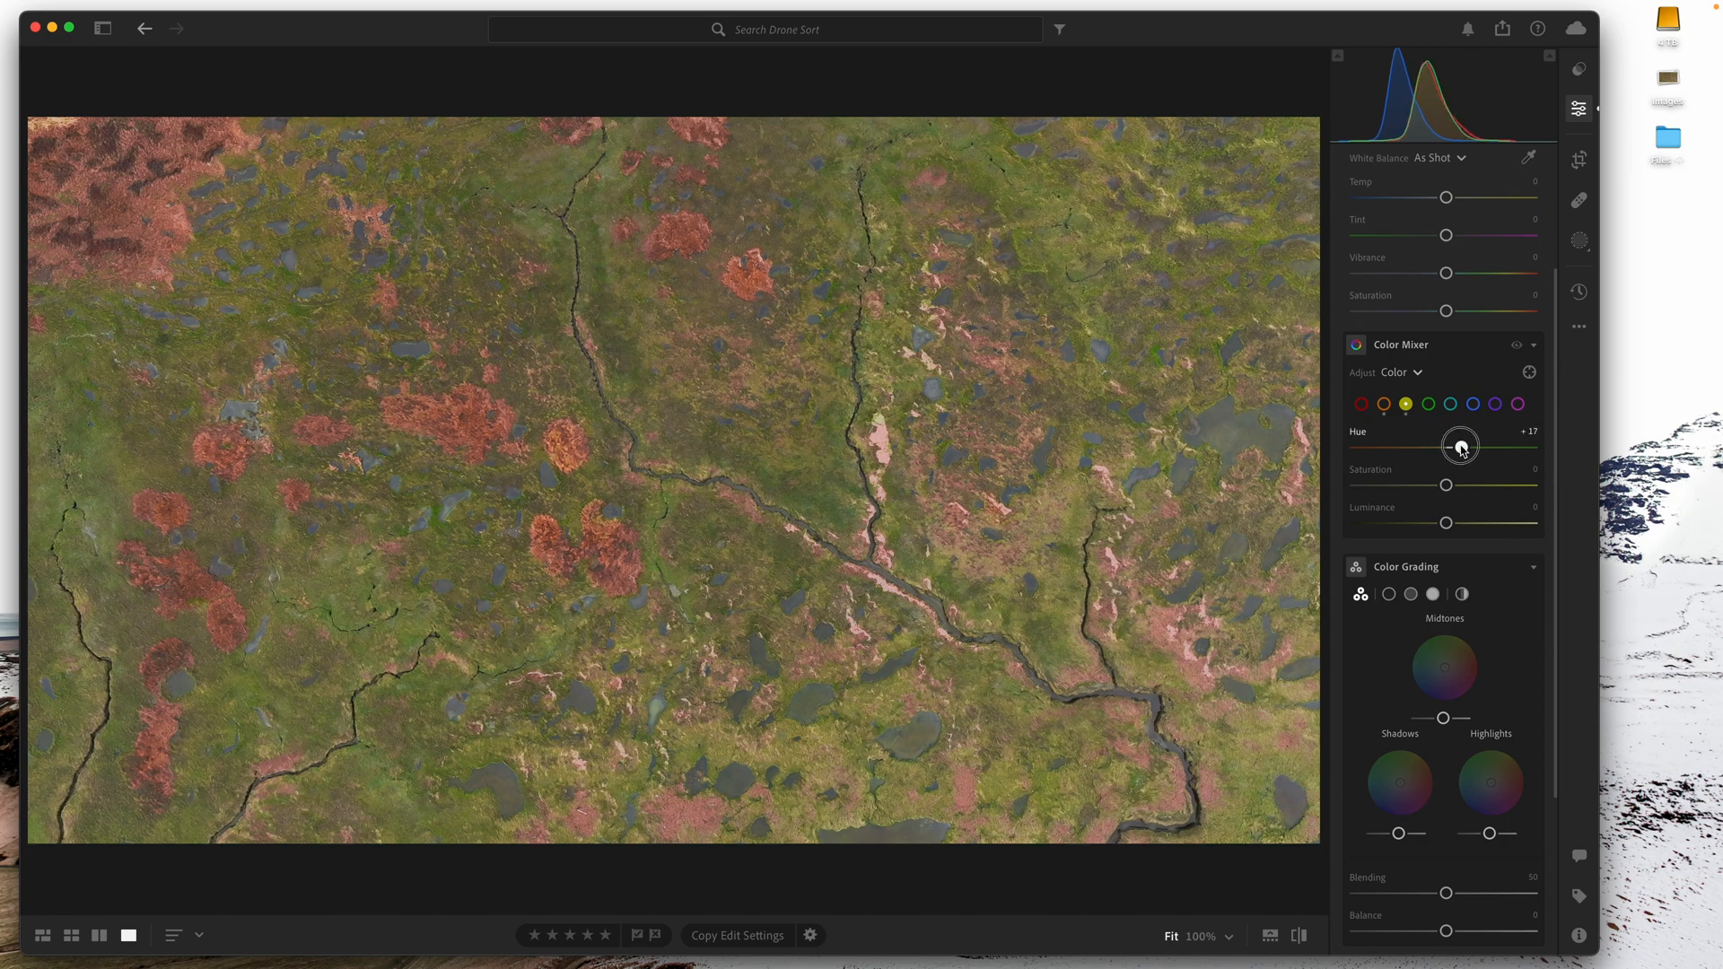
{"action": "left_click_drag", "start_coordinate": [1447, 484], "coordinate": [1463, 485]}
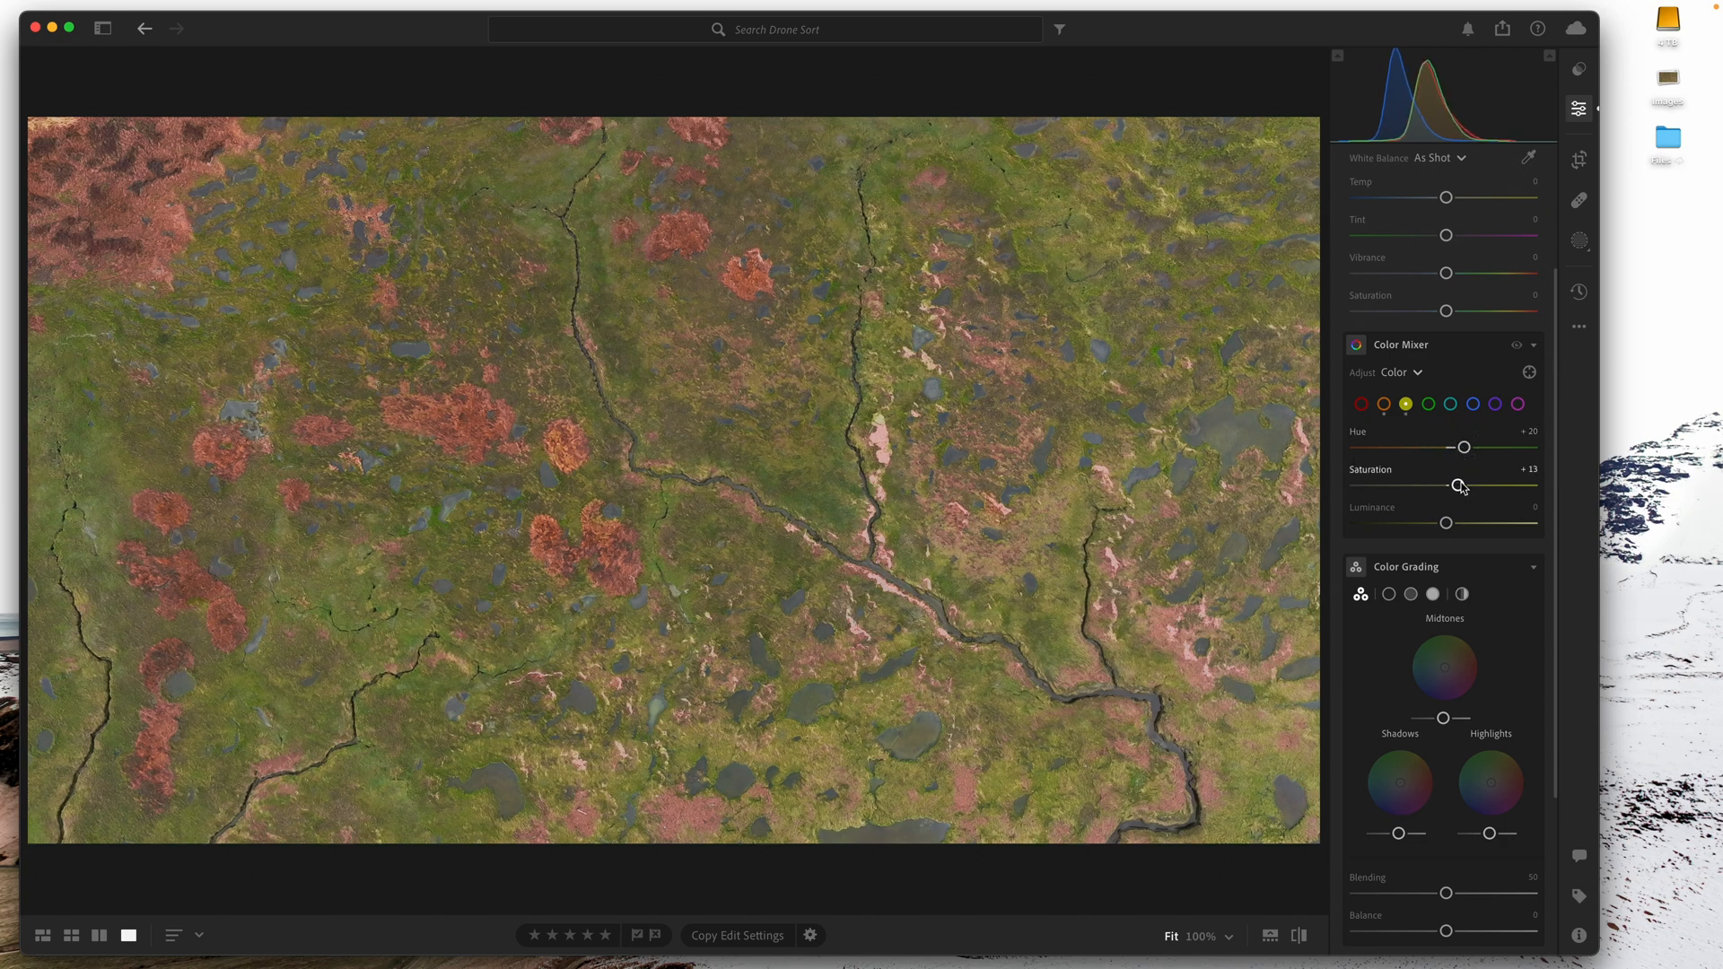
{"action": "left_click_drag", "start_coordinate": [1446, 522], "coordinate": [1457, 522]}
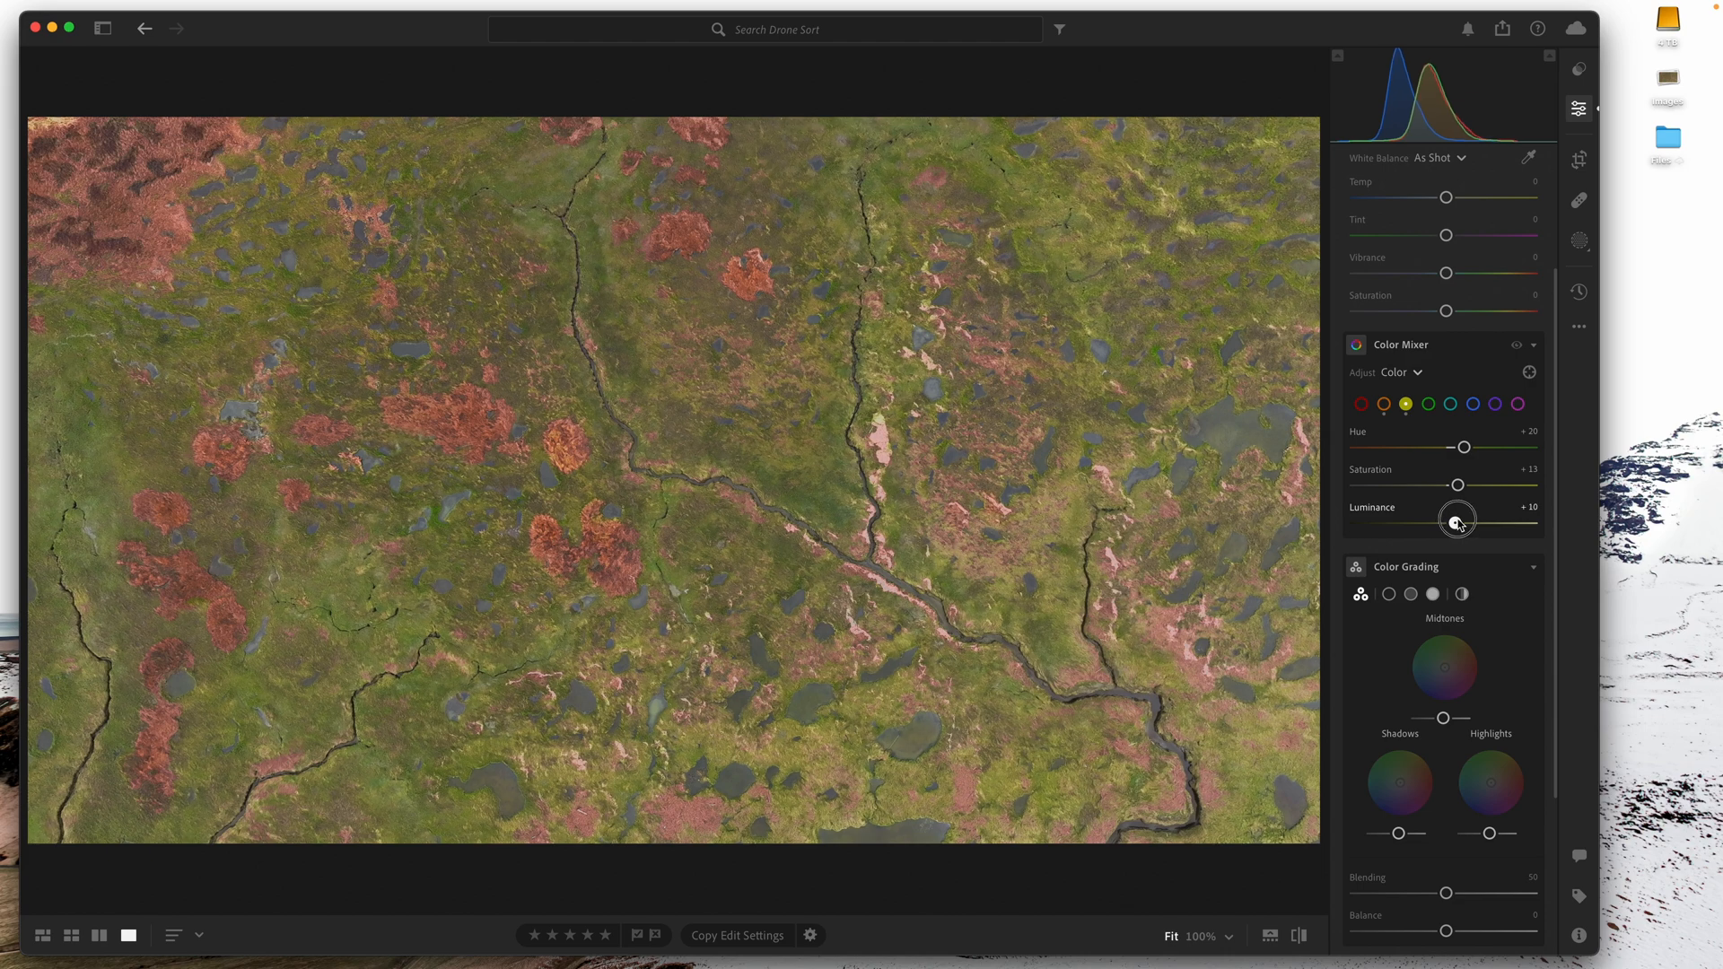
- Push the green hue to +22 and increase the orange saturation
{"action": "left_click", "coordinate": [1429, 404]}
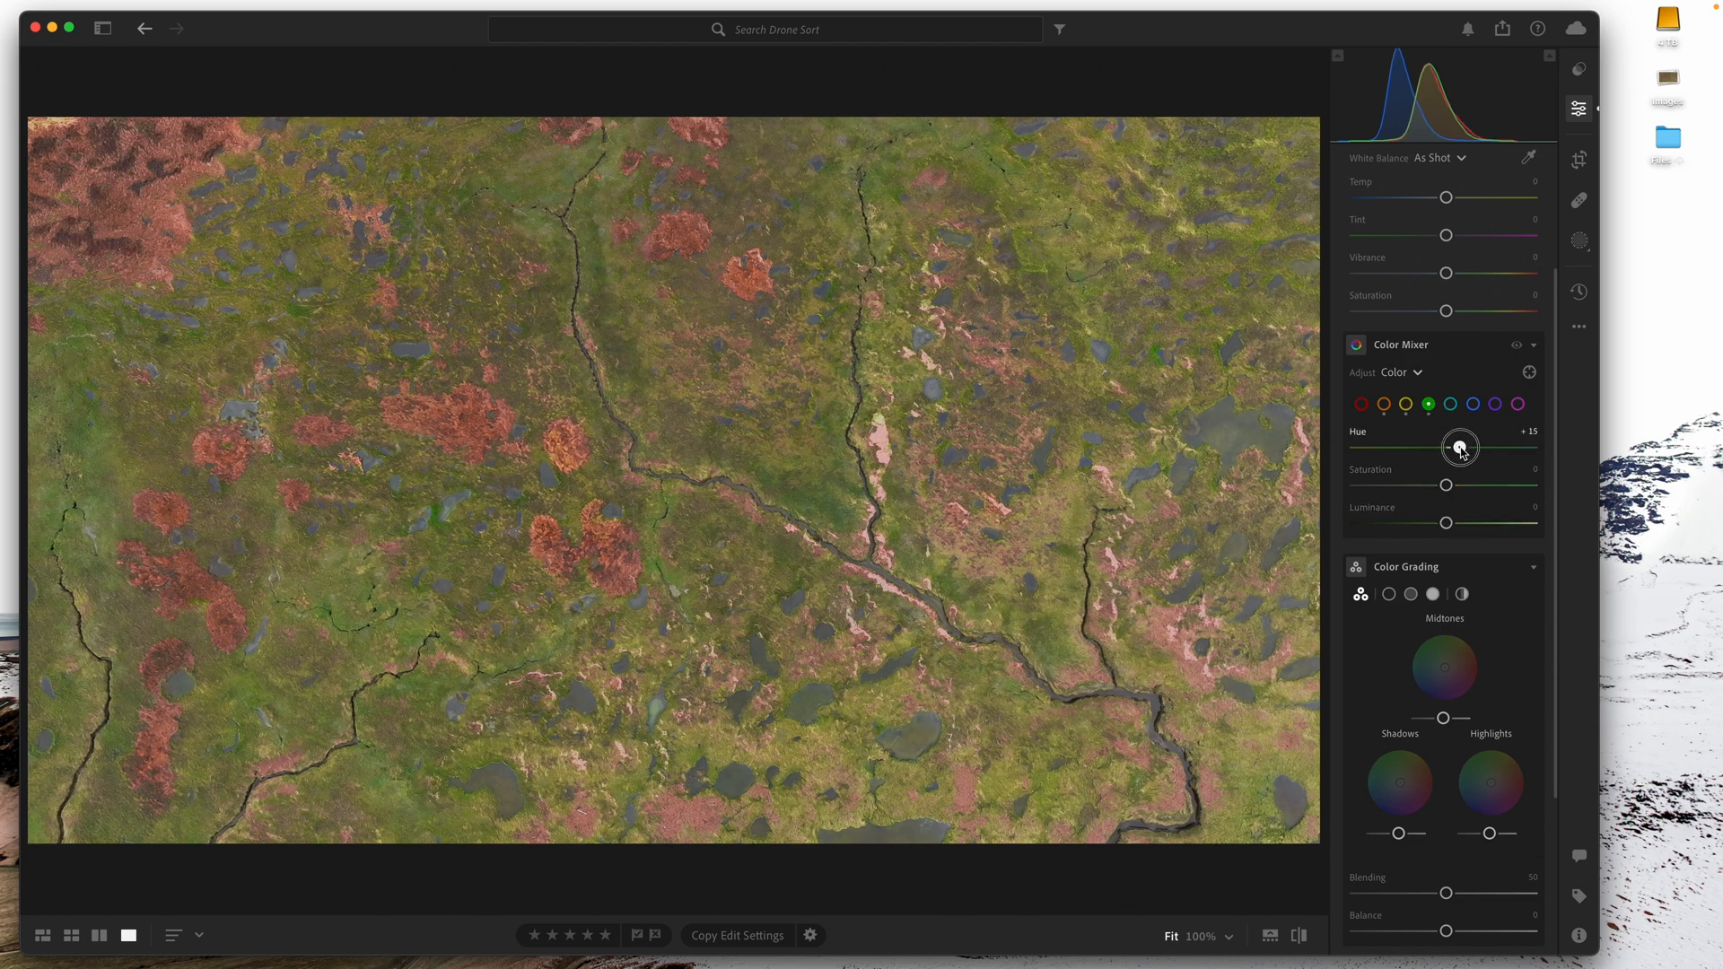
{"action": "left_click_drag", "start_coordinate": [1459, 446], "coordinate": [1465, 447]}
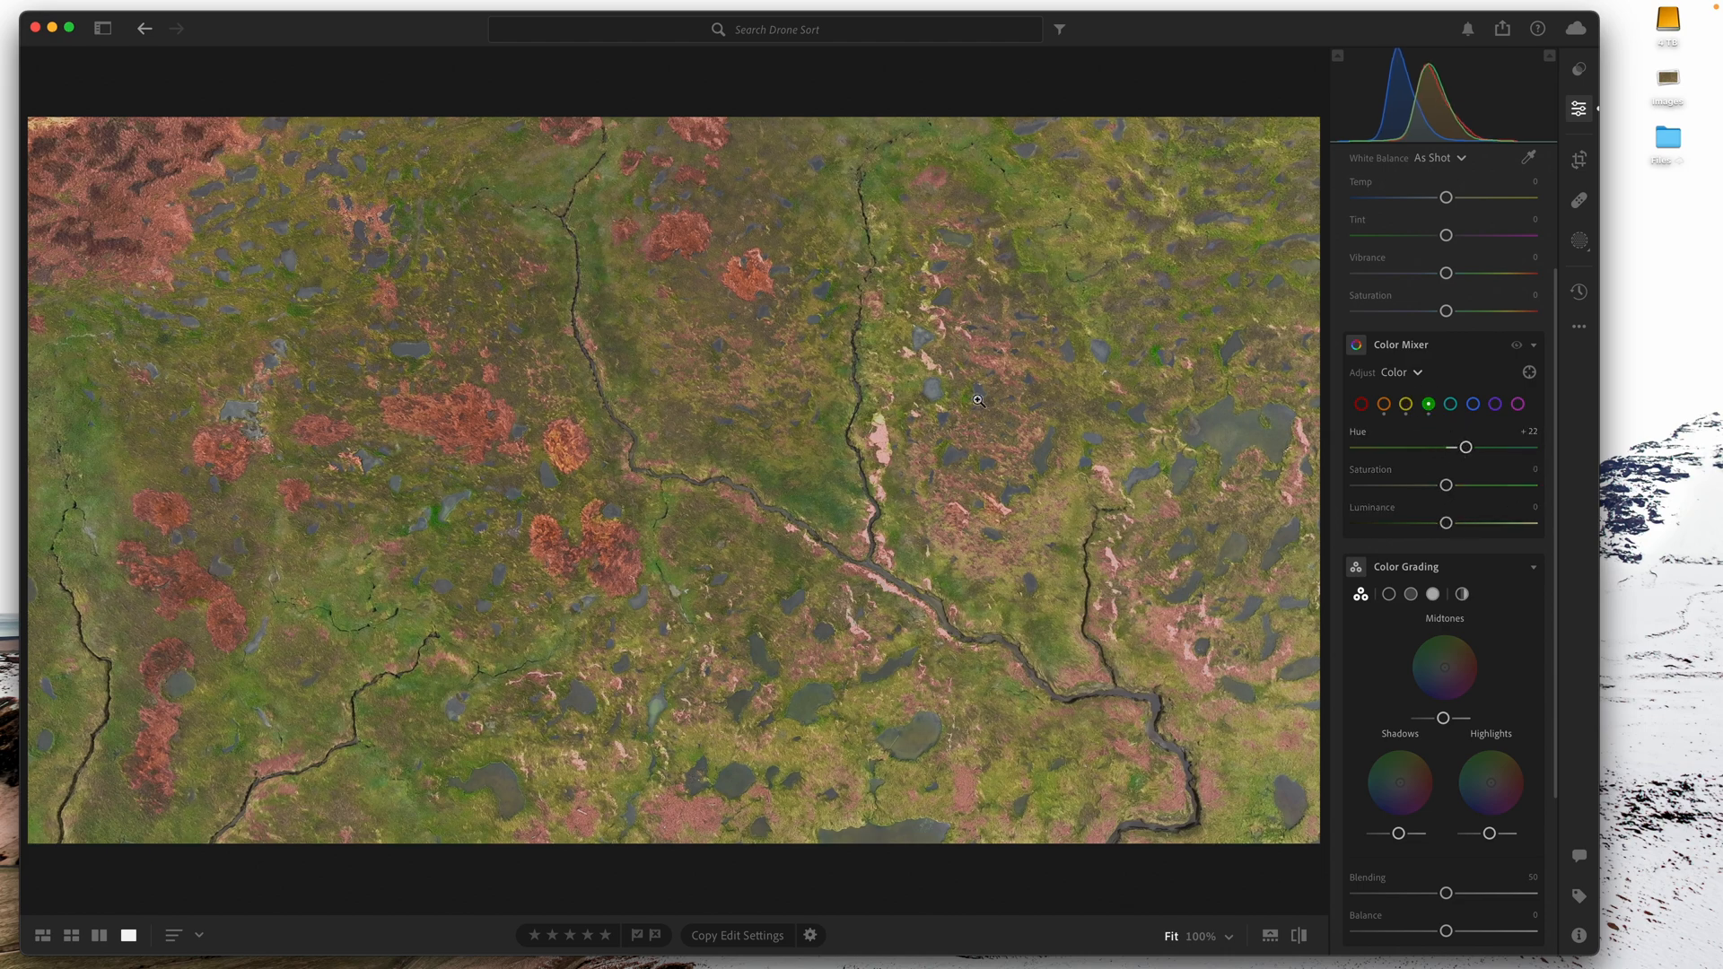
{"action": "mouse_move", "coordinate": [813, 562]}
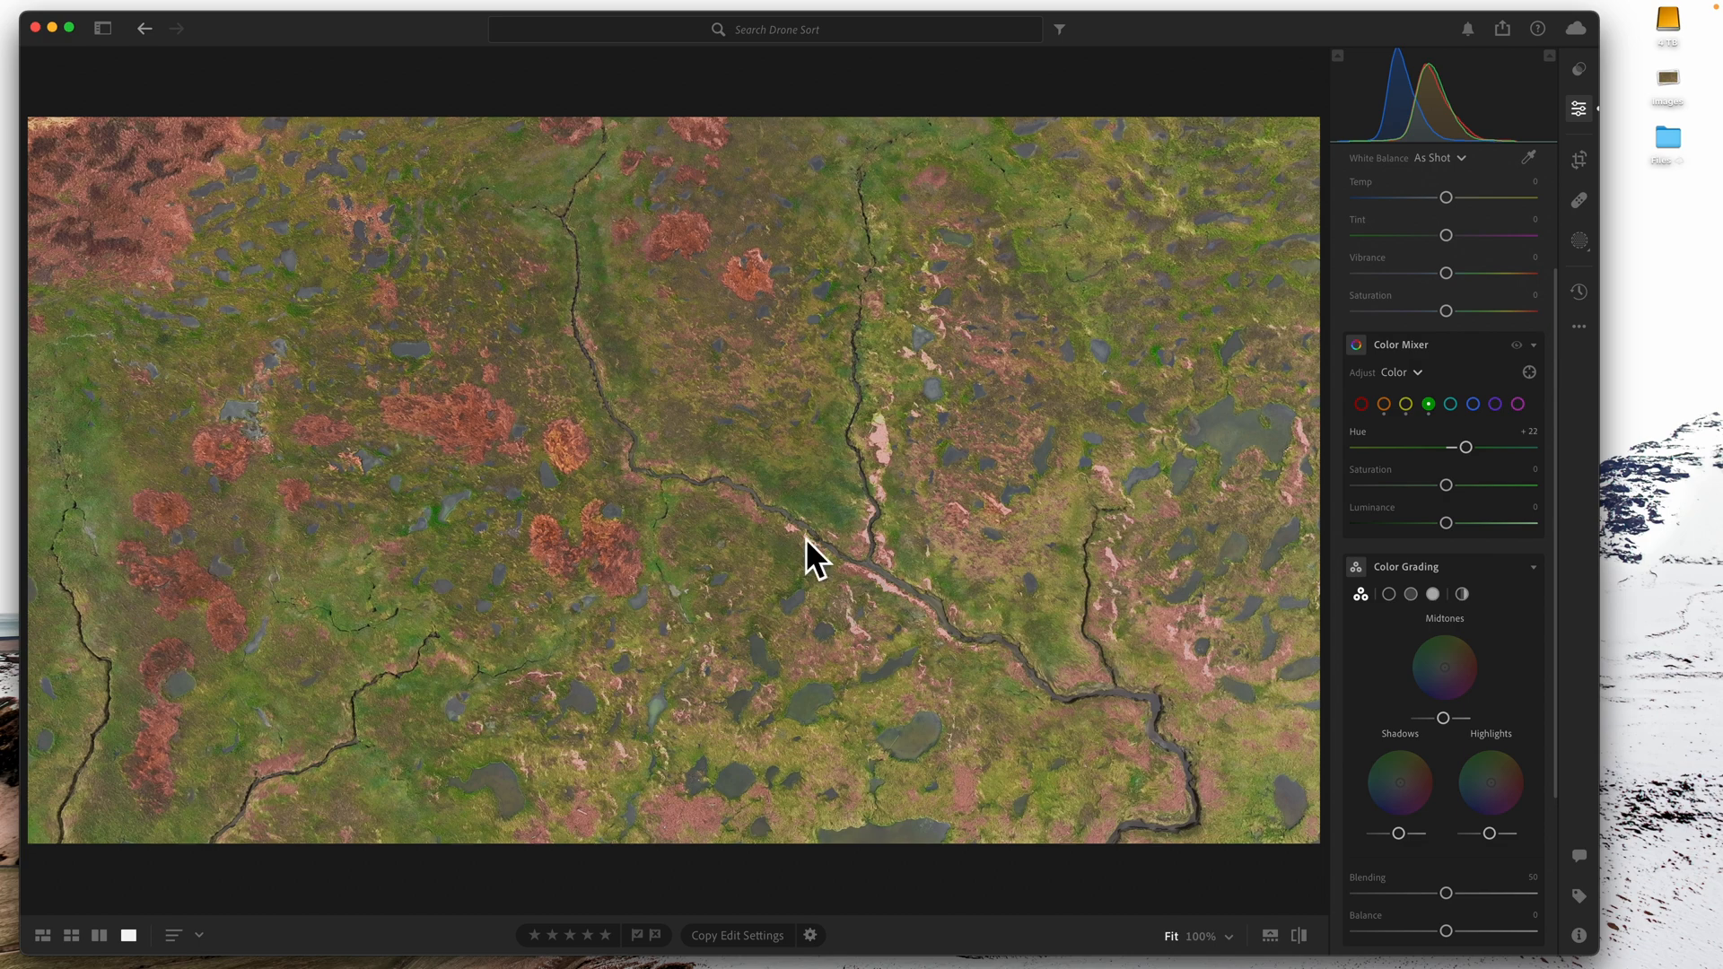
{"action": "left_click", "coordinate": [1382, 404]}
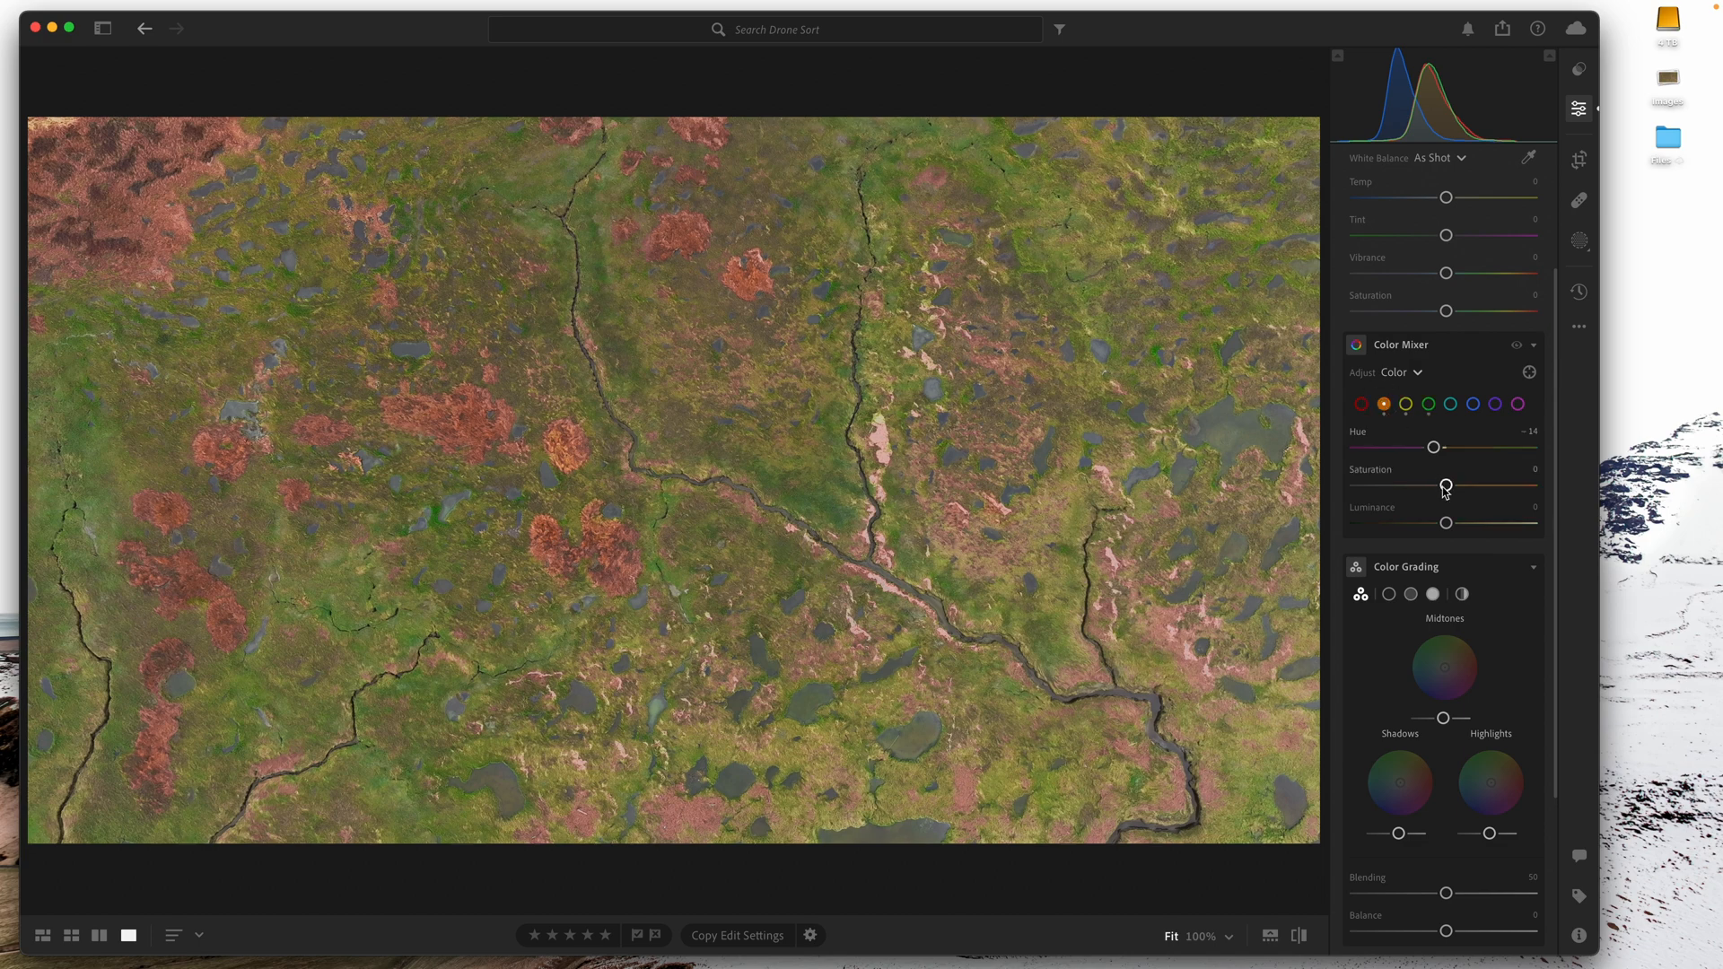
{"action": "left_click_drag", "start_coordinate": [1445, 486], "coordinate": [1457, 487]}
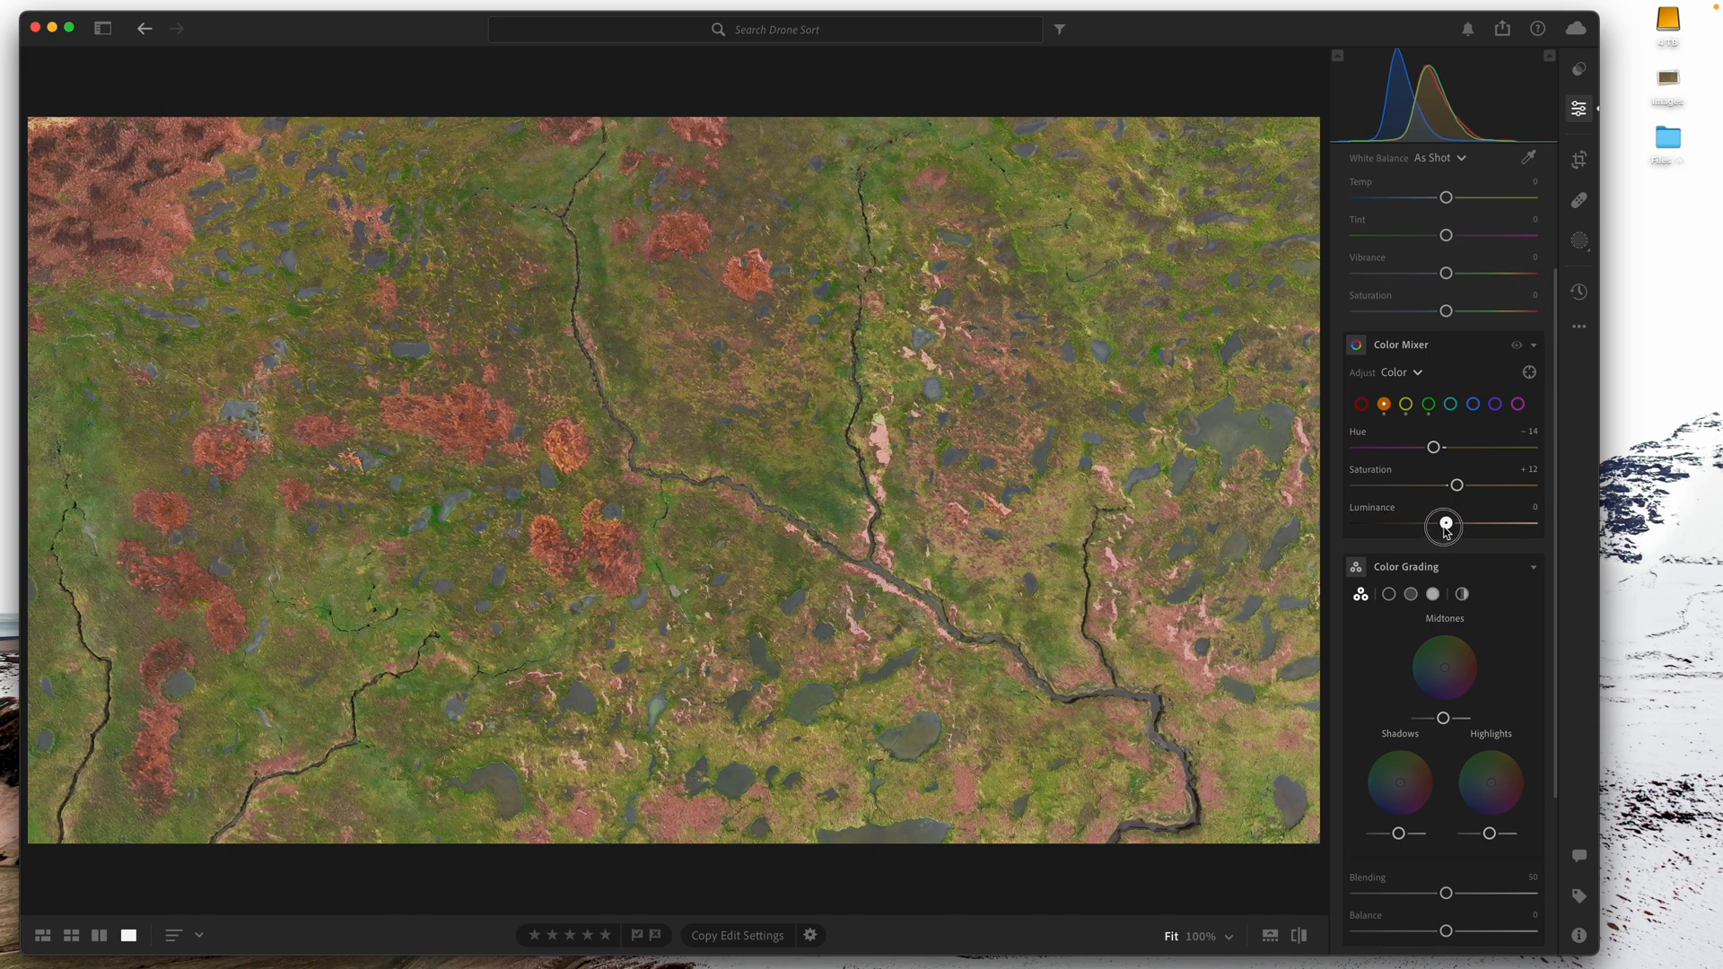
{"action": "mouse_move", "coordinate": [994, 388]}
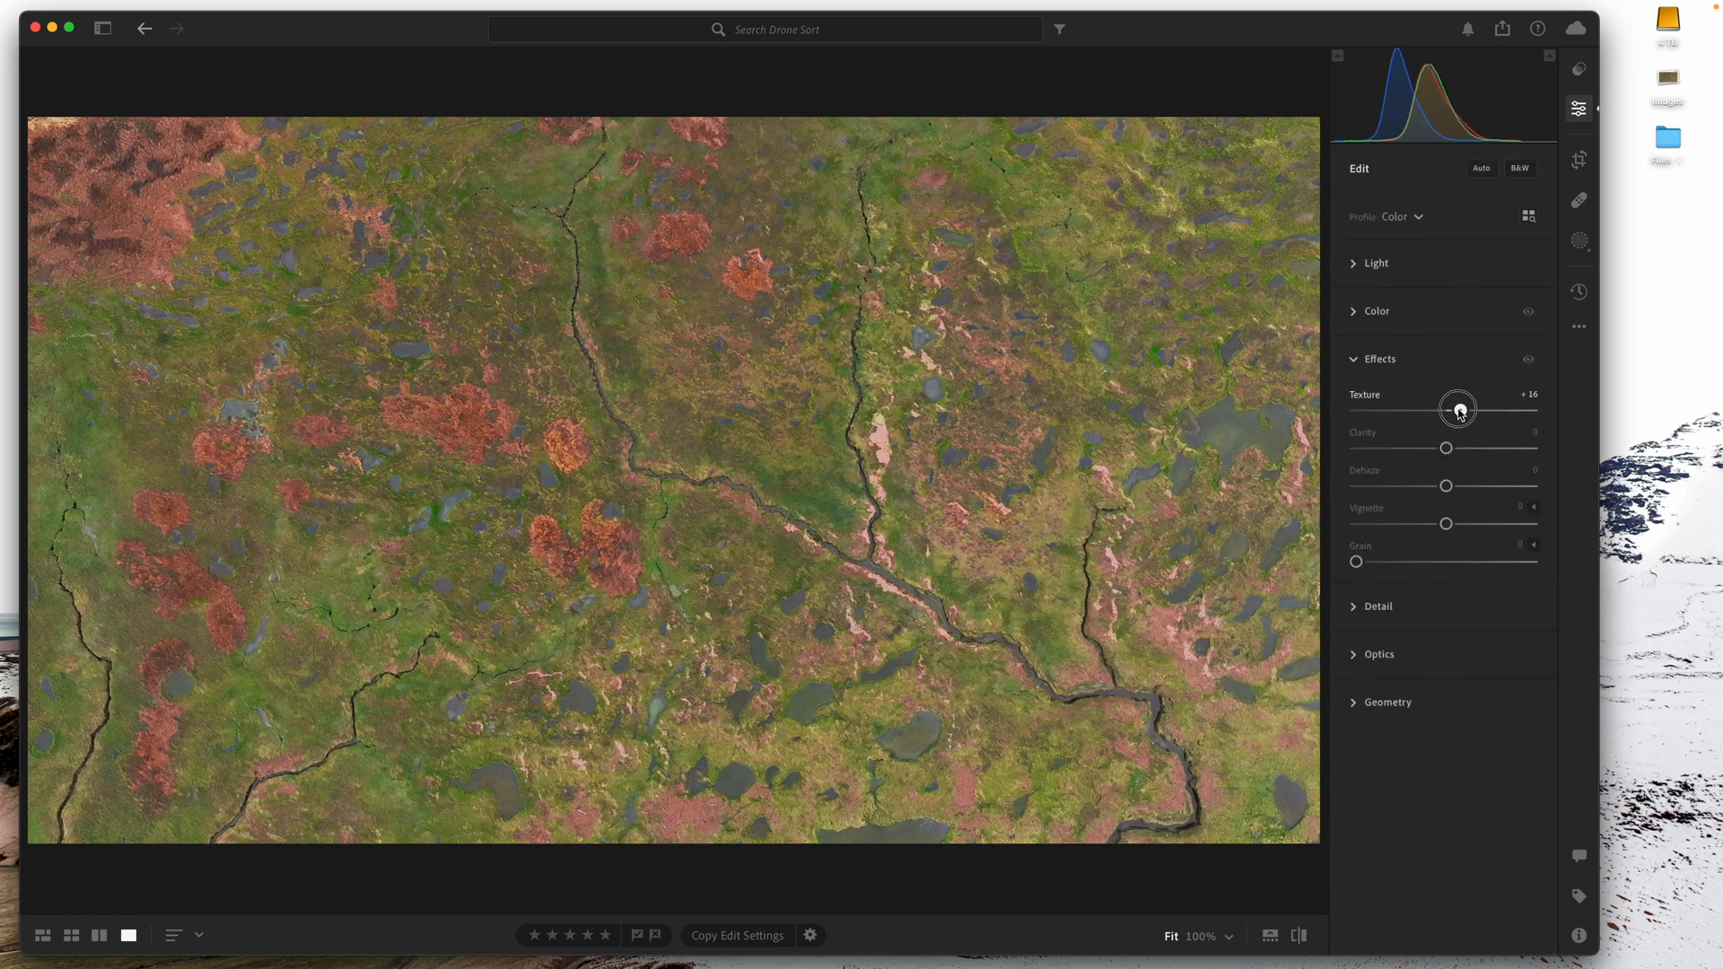
- Add Clarity +12 and Dehaze +4 alongside Texture +16, with Vignette reset to zero
{"action": "left_click_drag", "start_coordinate": [1445, 447], "coordinate": [1456, 447]}
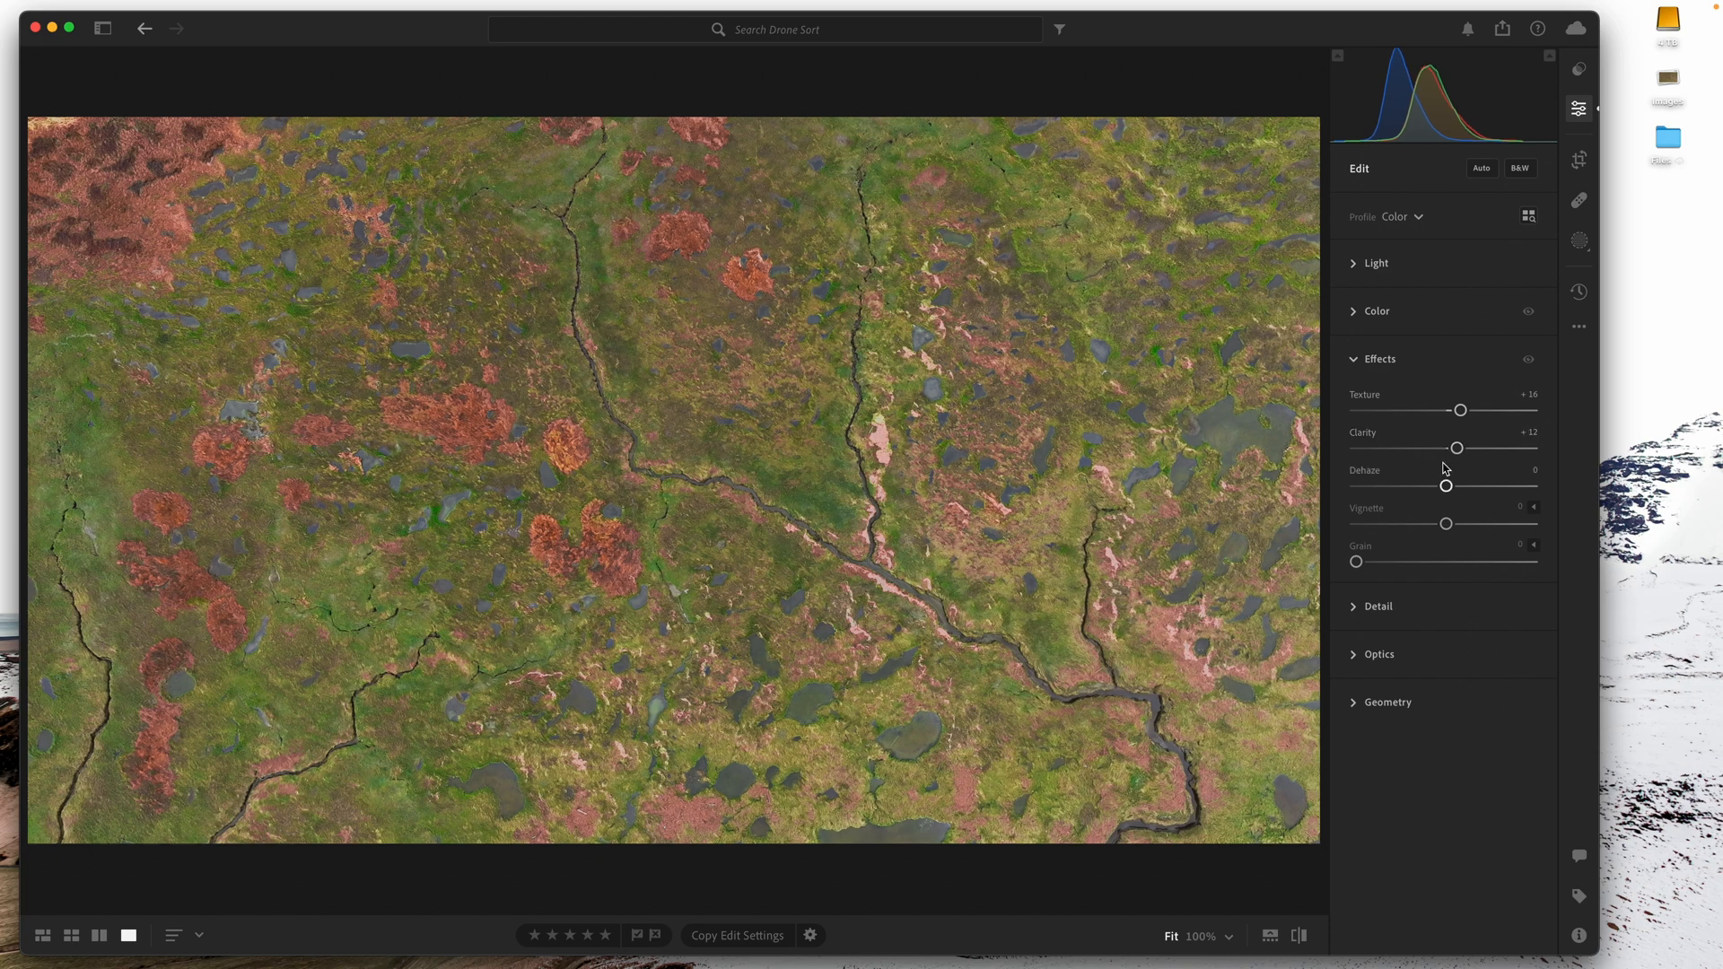
{"action": "left_click_drag", "start_coordinate": [1446, 487], "coordinate": [1456, 487]}
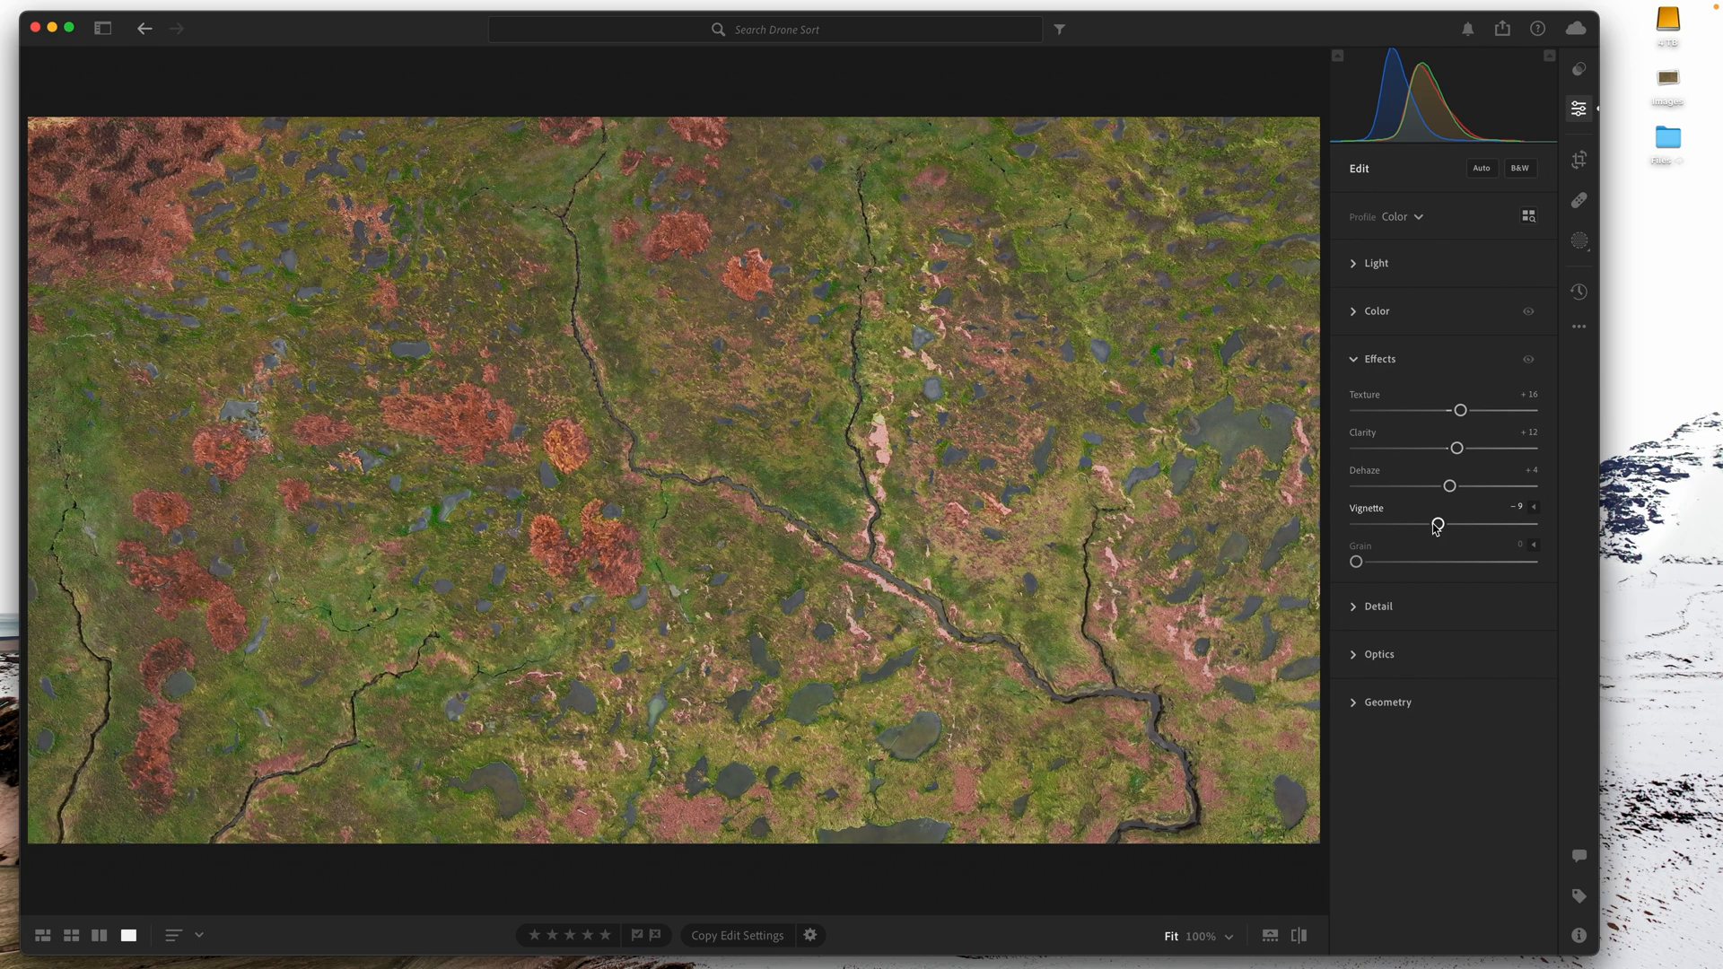
{"action": "left_click_drag", "start_coordinate": [1435, 524], "coordinate": [1443, 524]}
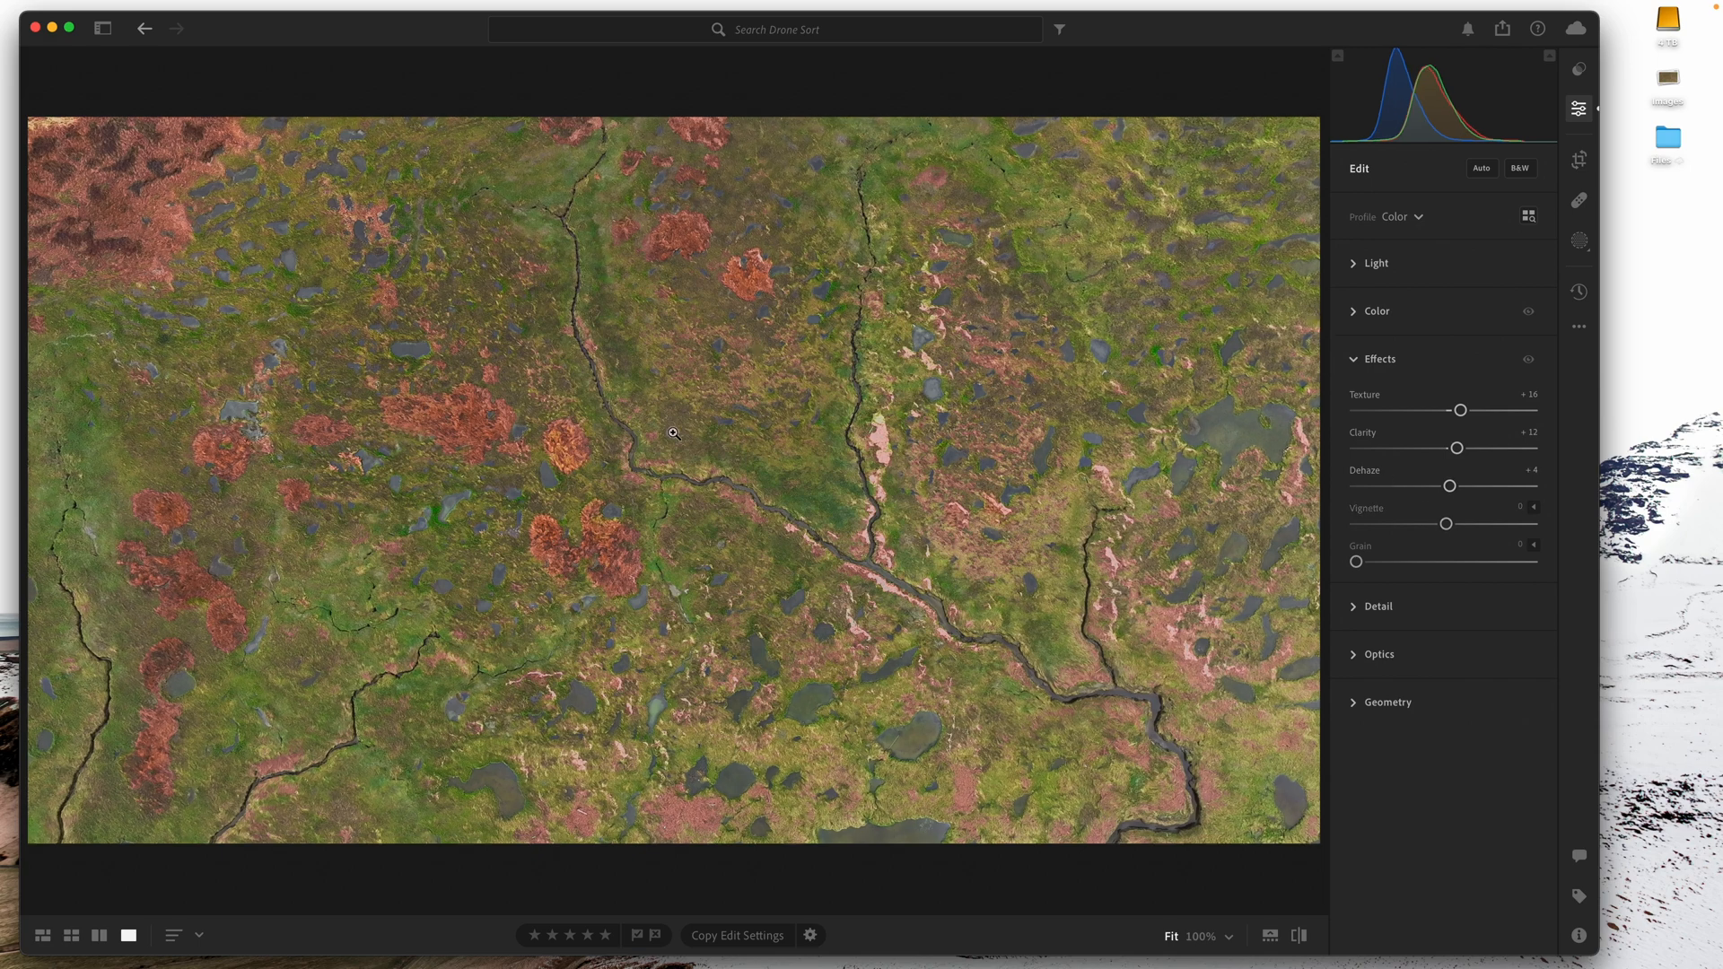
{"action": "left_click", "coordinate": [1577, 160]}
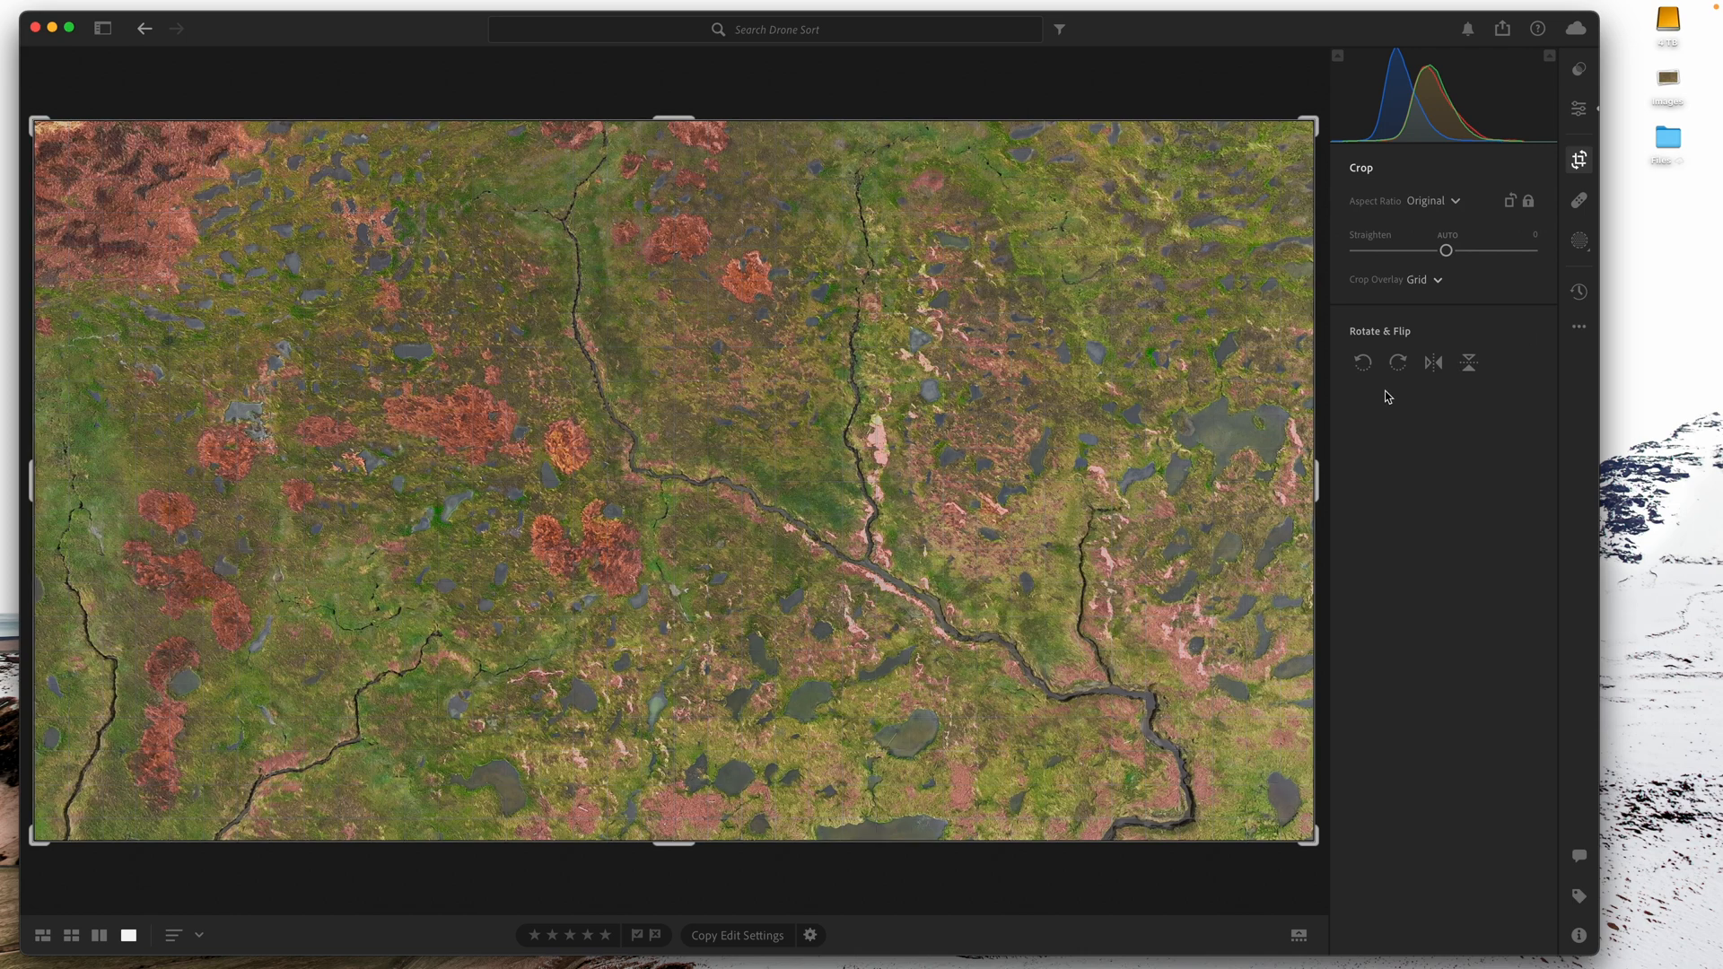
- Rotate the still to portrait, crop it to 4 x 5, flip it horizontally and apply
{"action": "left_click", "coordinate": [1432, 201]}
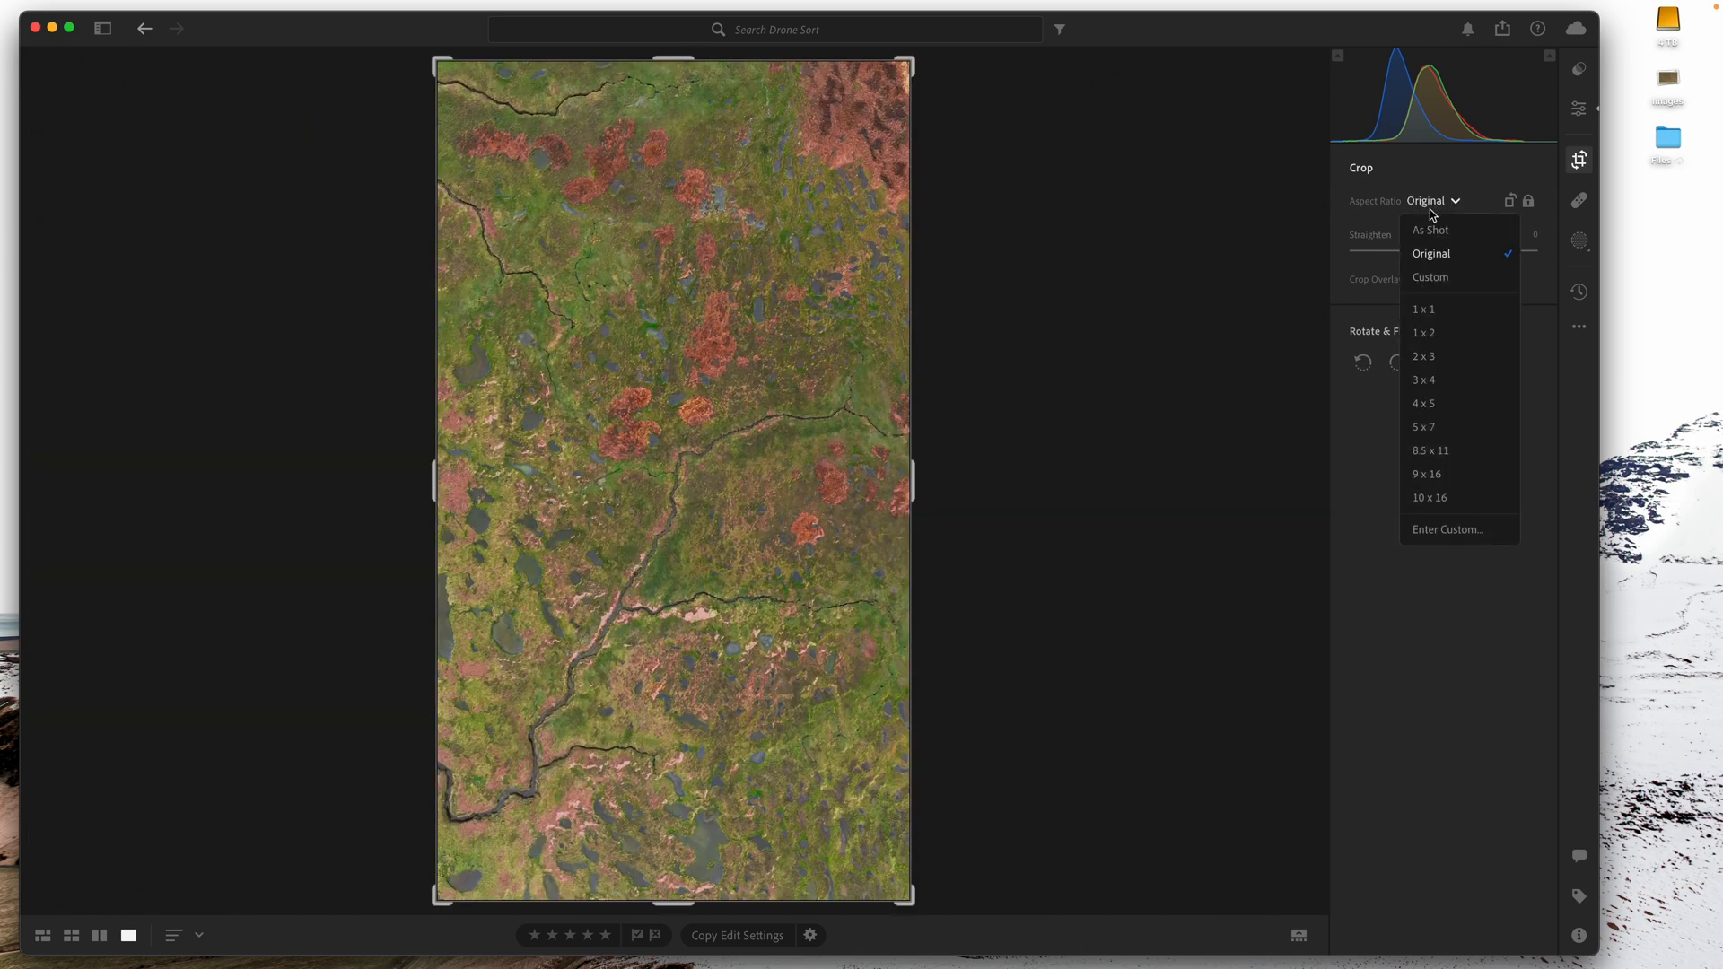
{"action": "left_click", "coordinate": [1424, 402]}
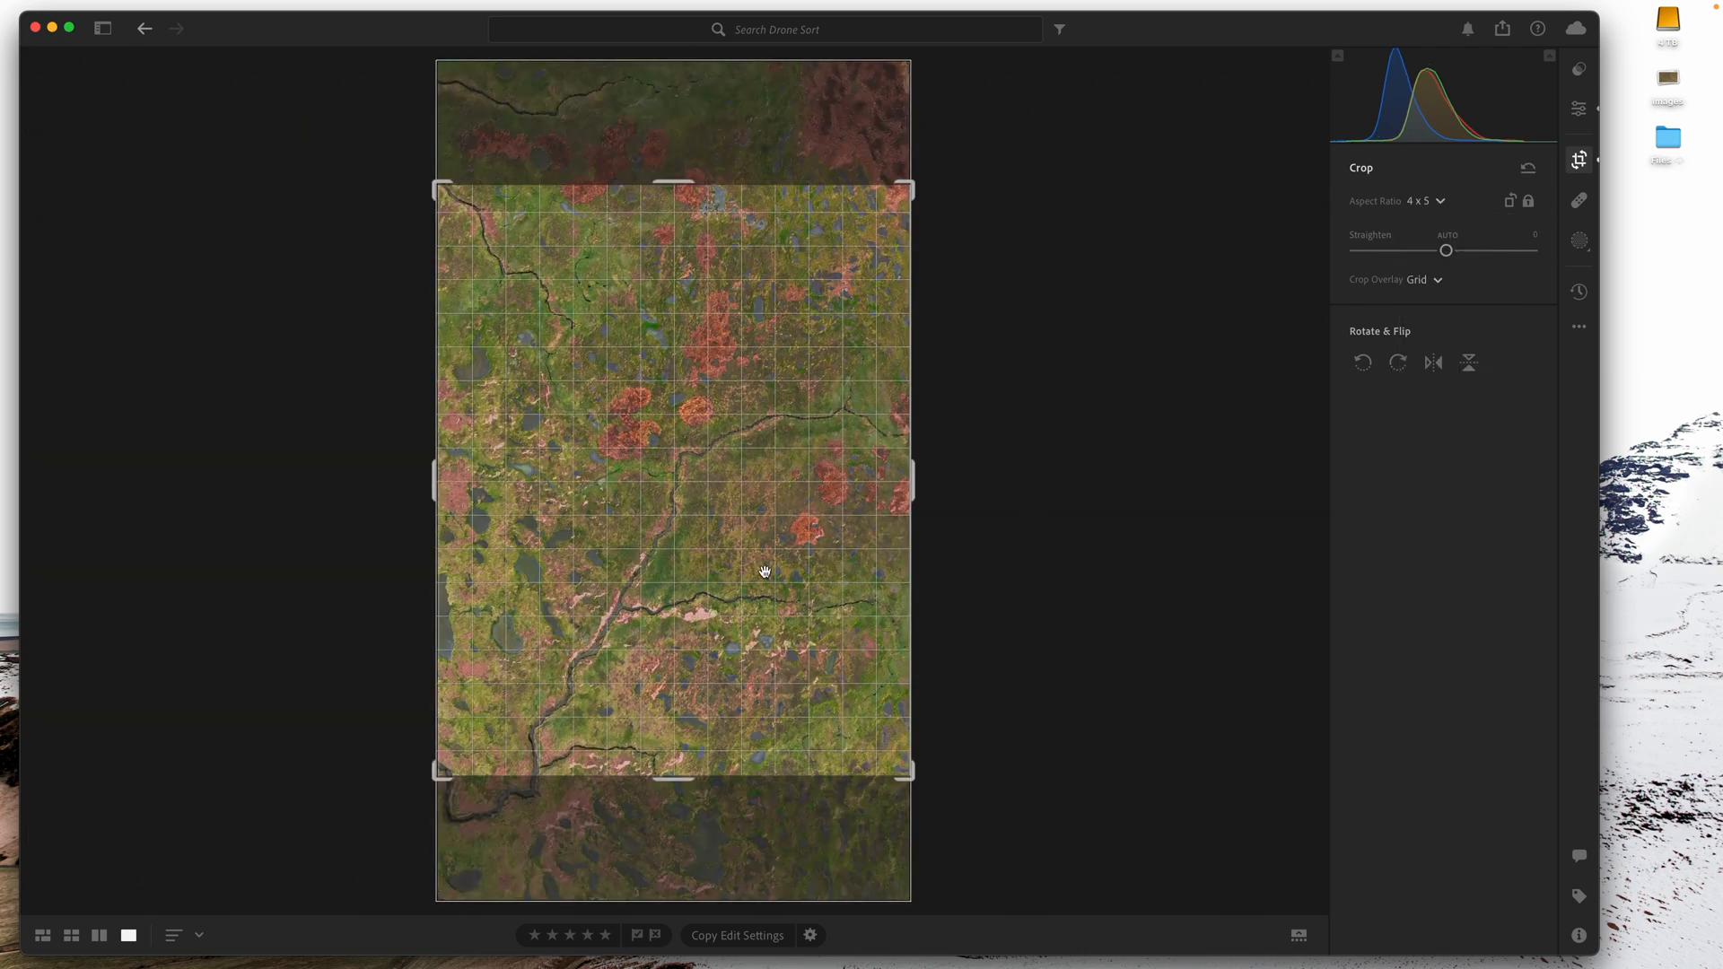
{"action": "left_click", "coordinate": [1432, 362]}
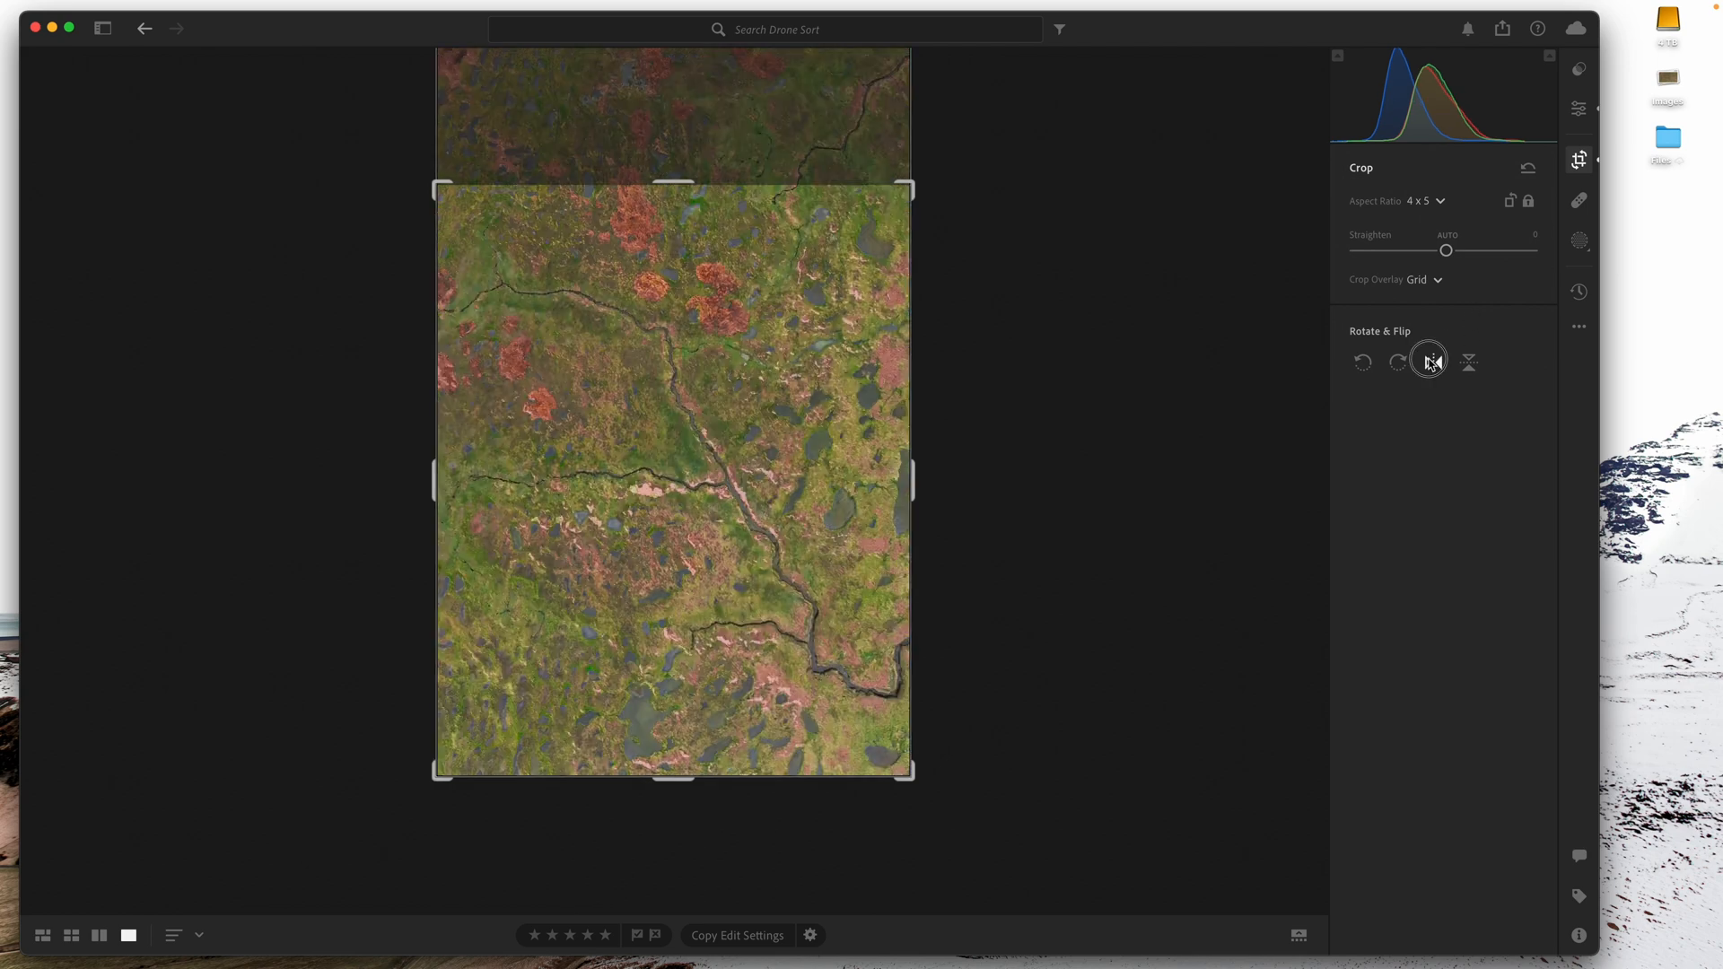
{"action": "left_click", "coordinate": [1428, 363]}
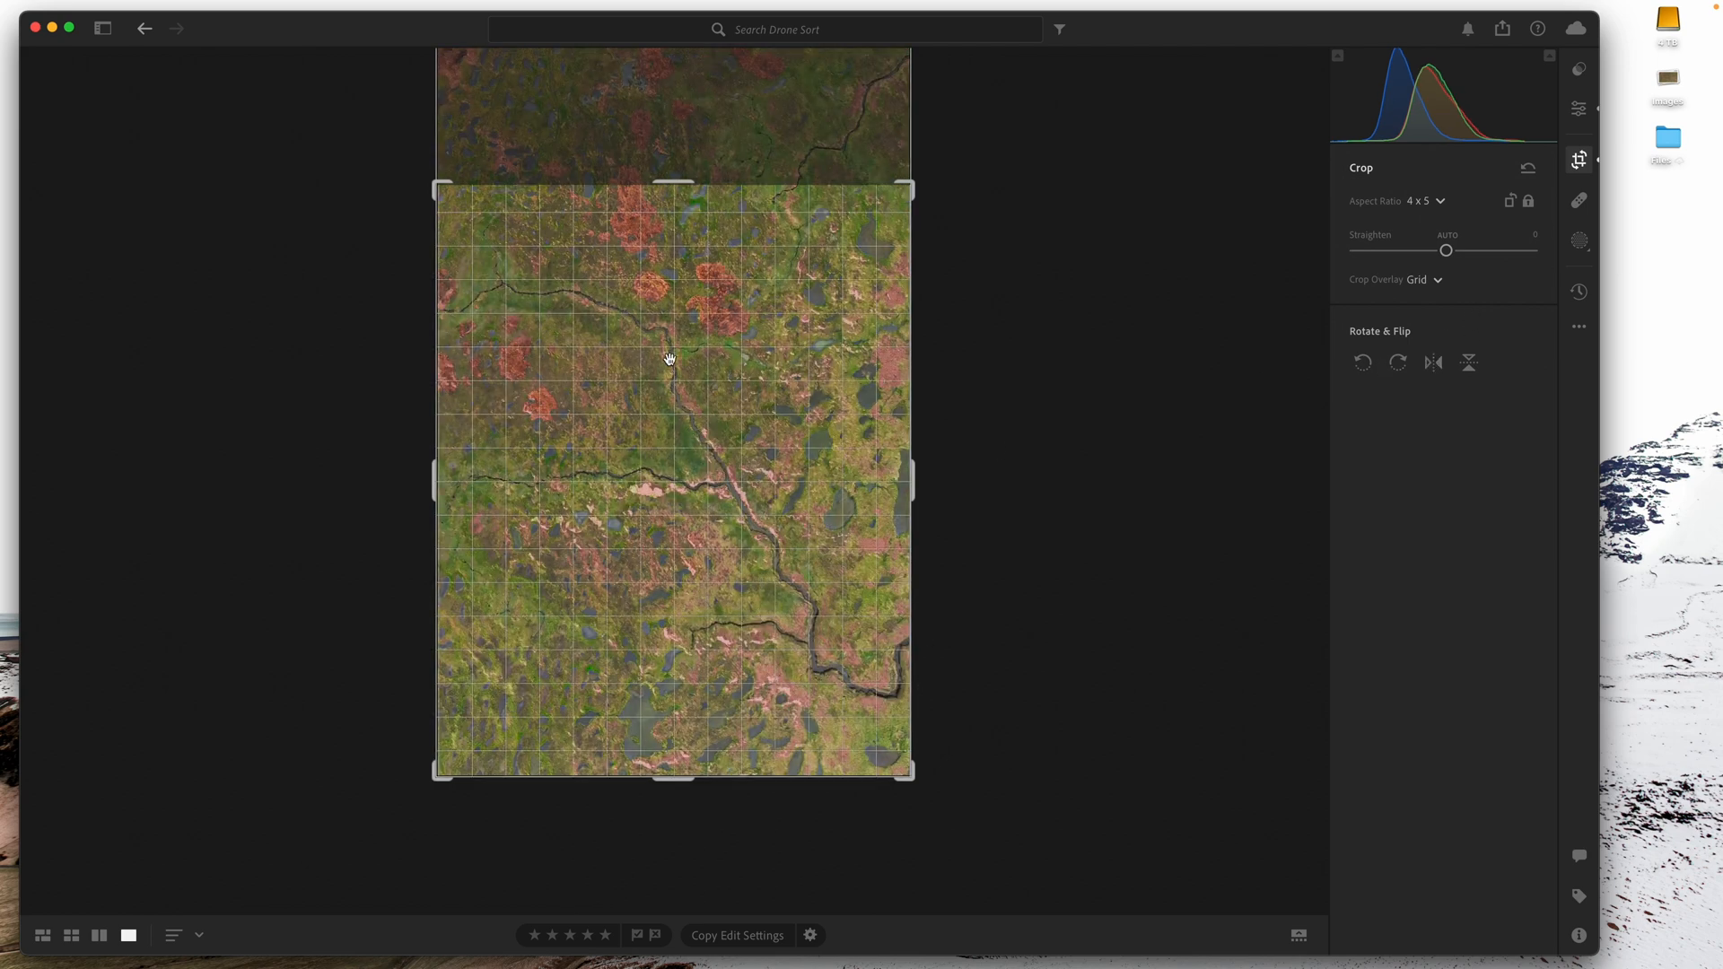
{"action": "left_click", "coordinate": [1581, 108]}
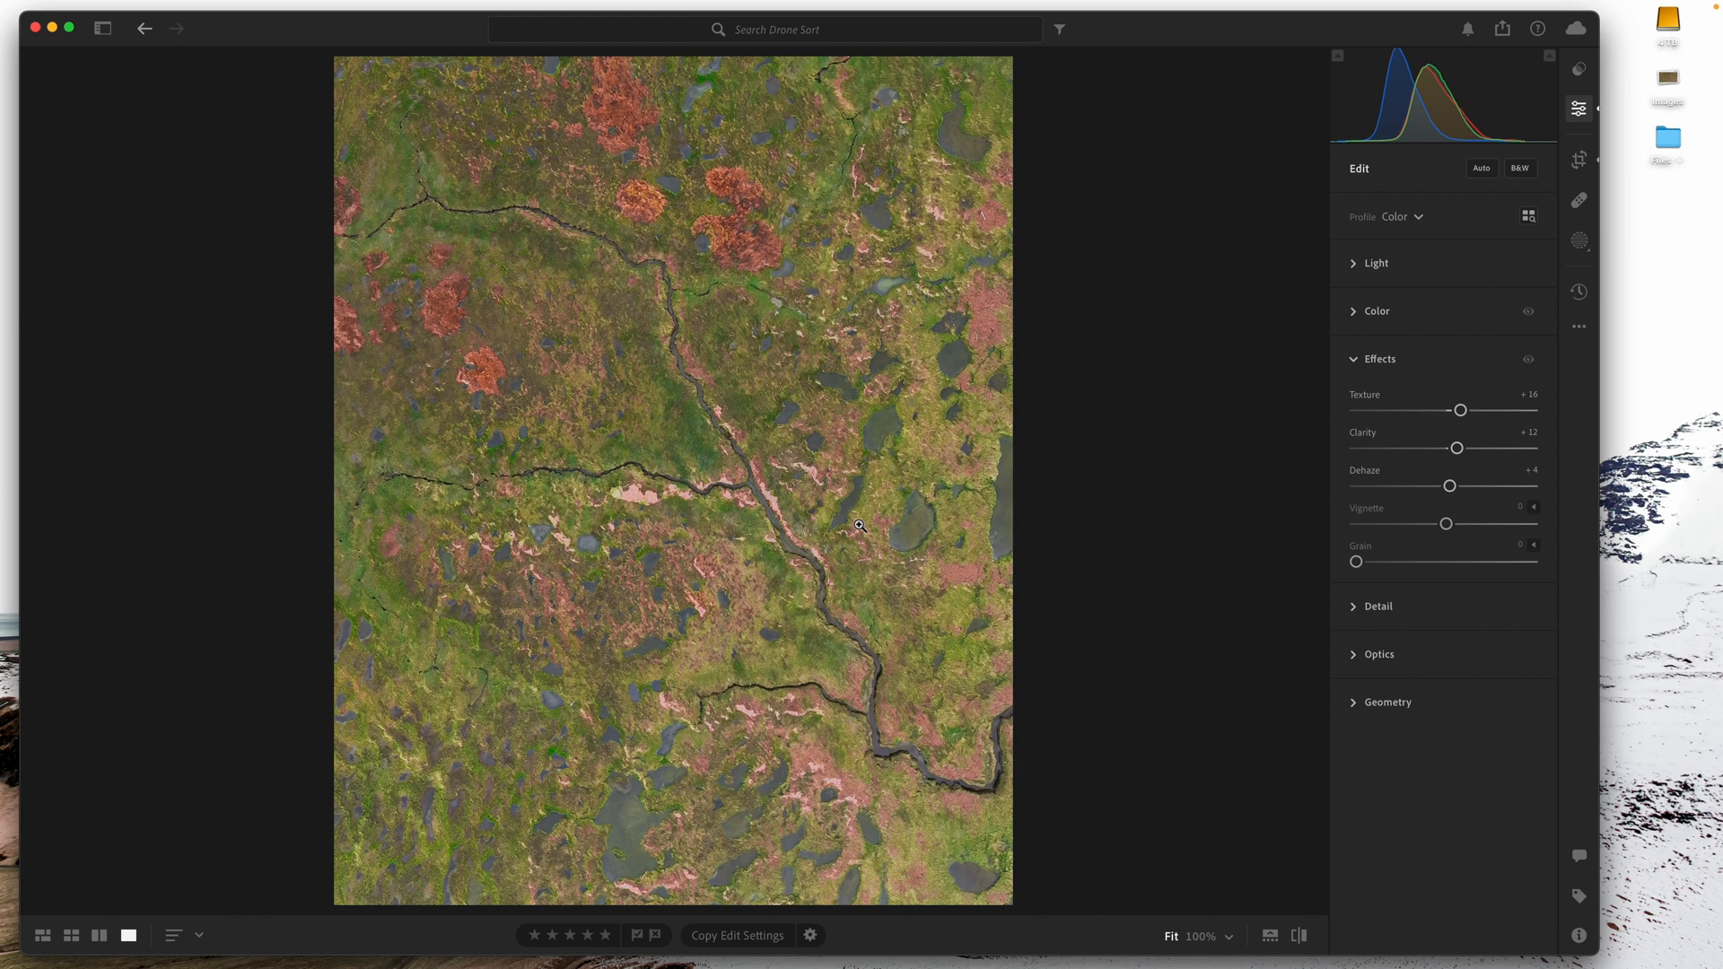
{"action": "mouse_move", "coordinate": [1095, 420]}
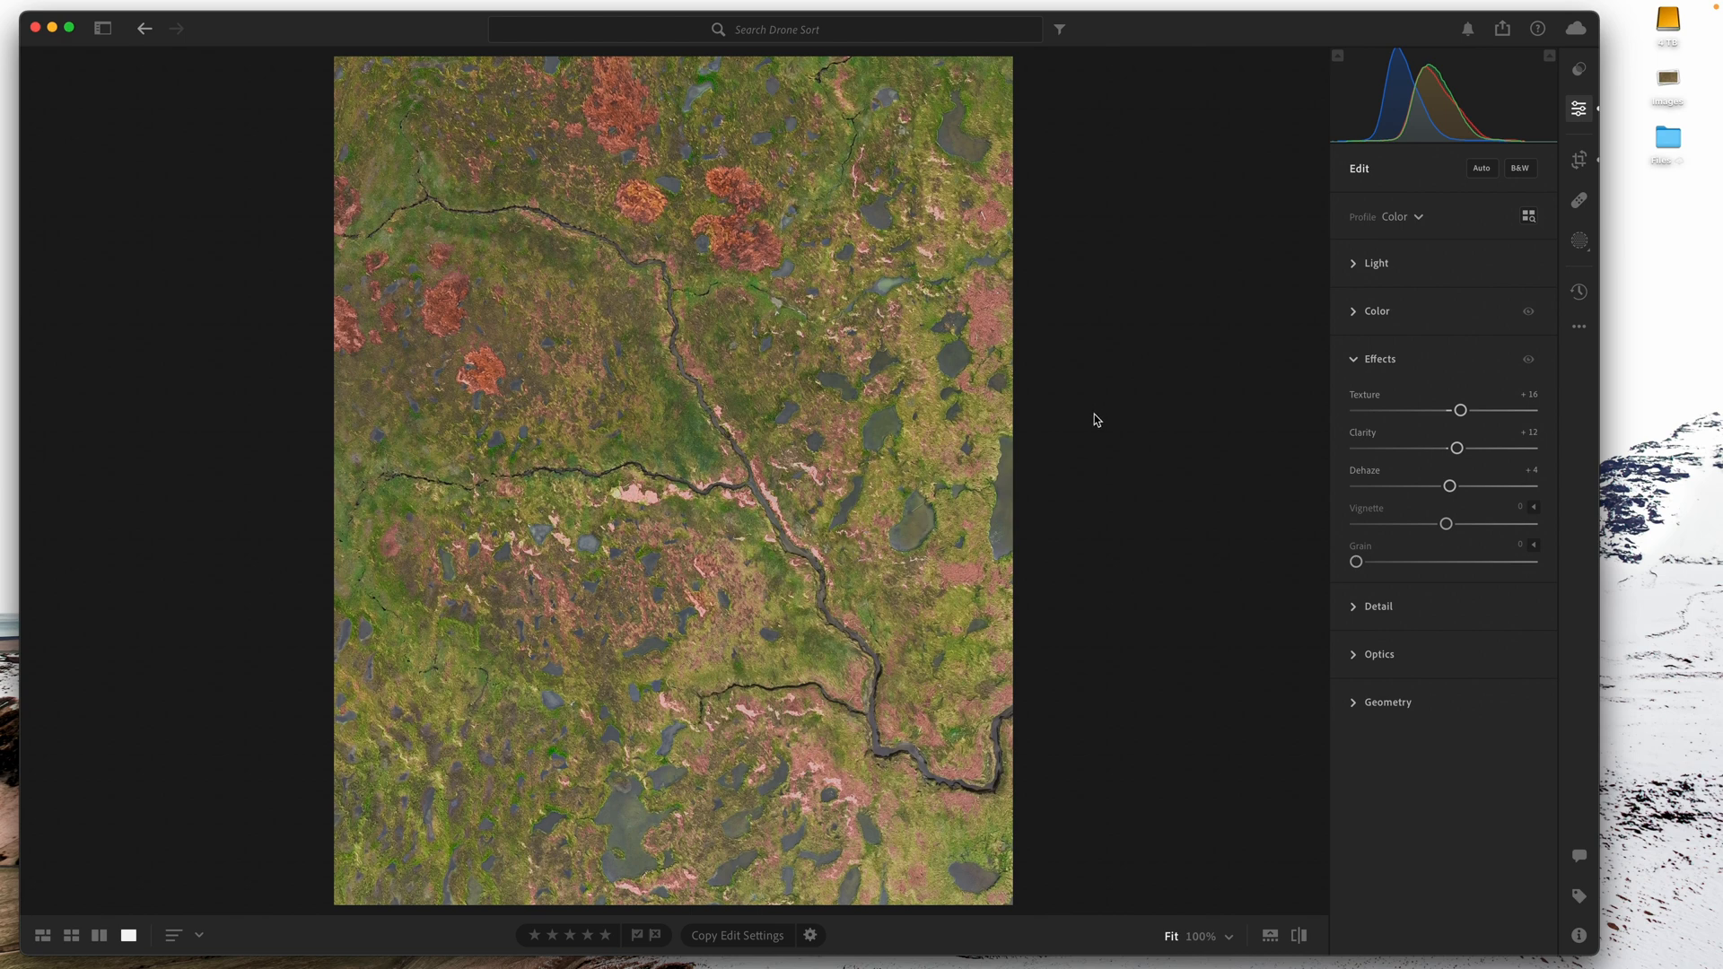
{"action": "mouse_move", "coordinate": [1102, 433]}
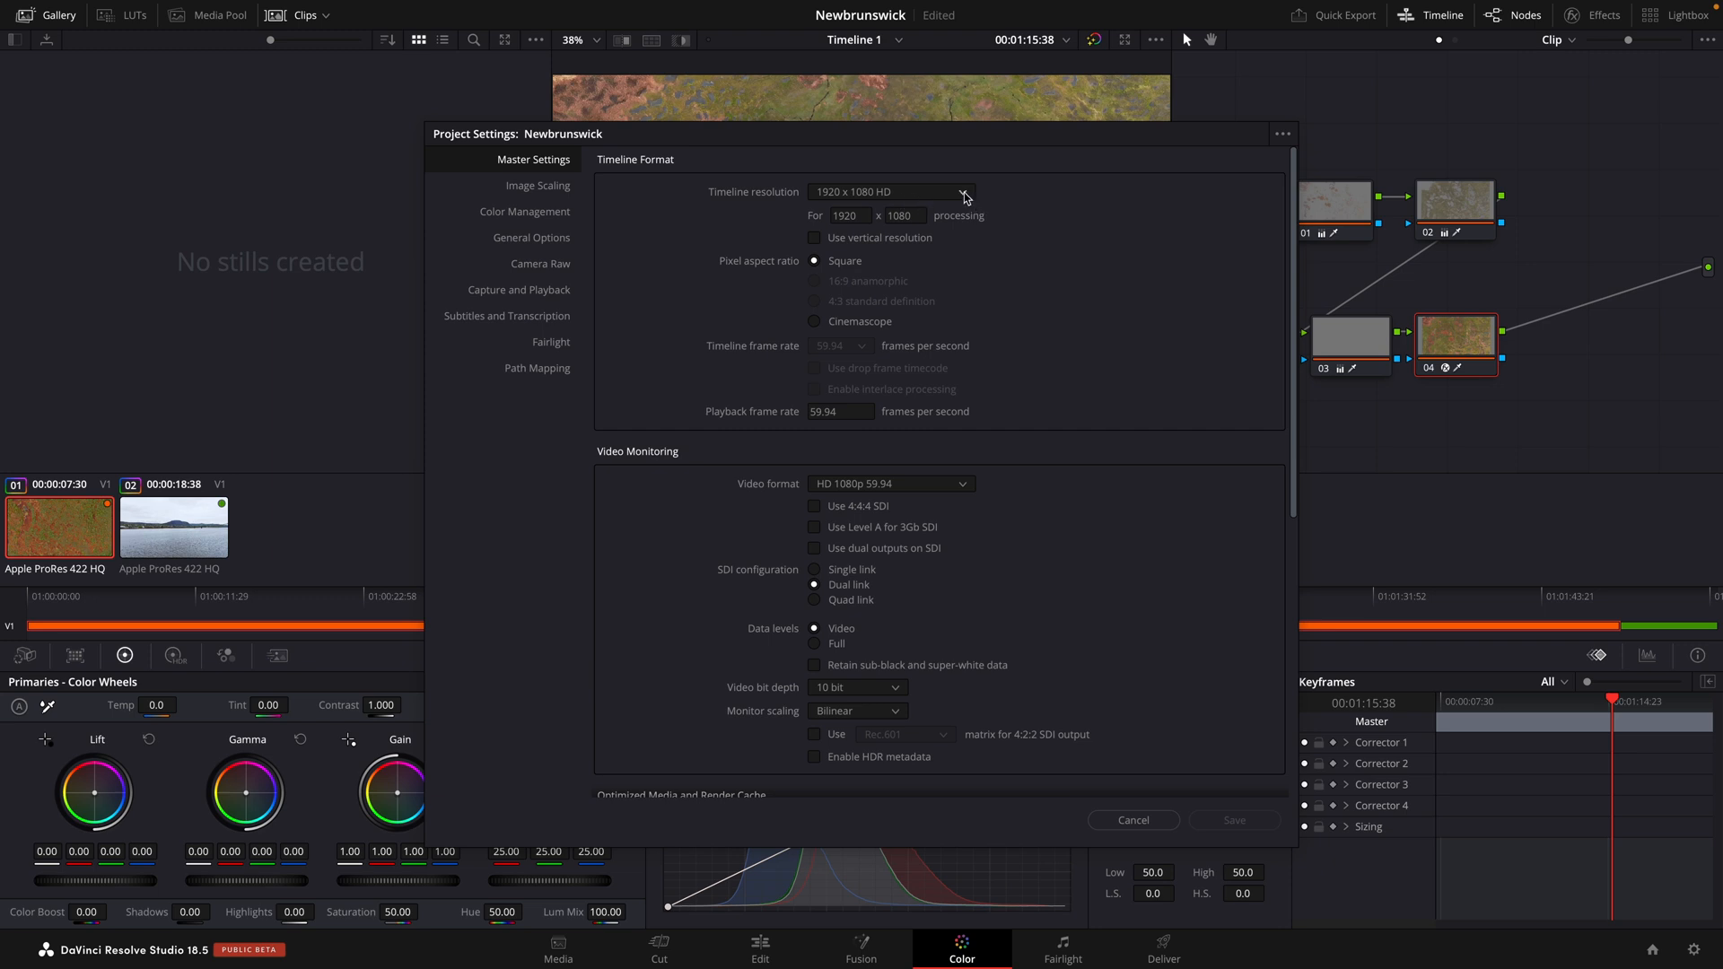
{"action": "mouse_move", "coordinate": [943, 143]}
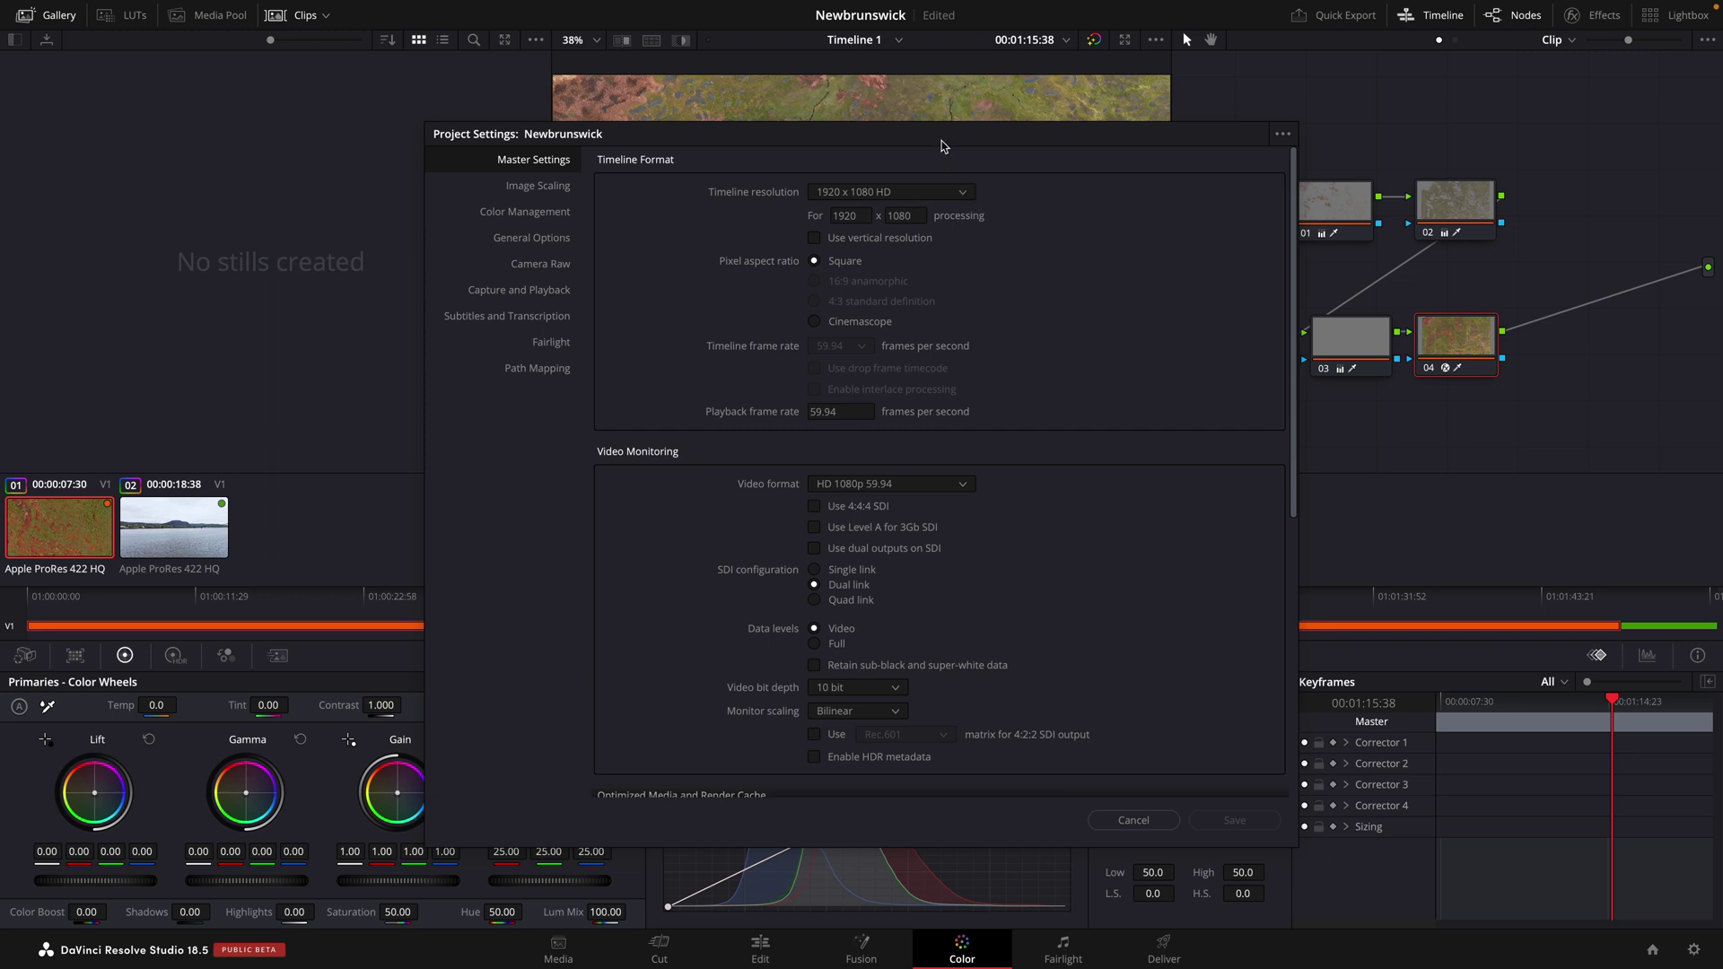
{"action": "mouse_move", "coordinate": [966, 197]}
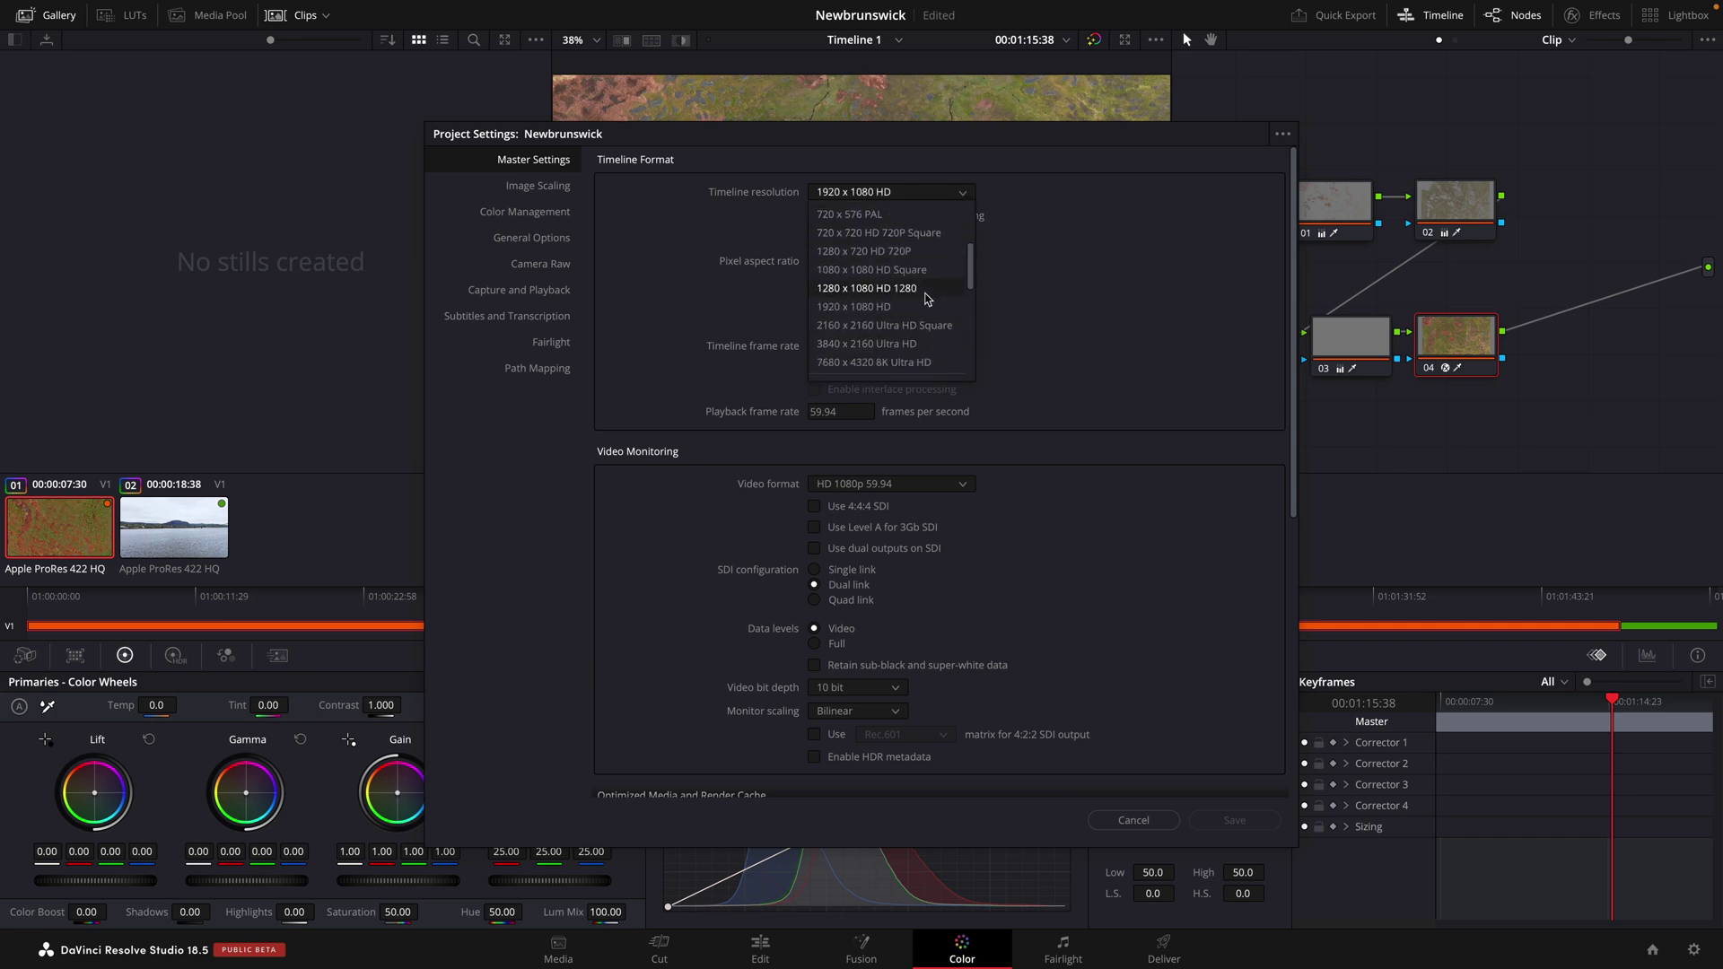
- Choose 3840 x 2160 Ultra HD as the timeline resolution and save the project settings
{"action": "left_click", "coordinate": [867, 343]}
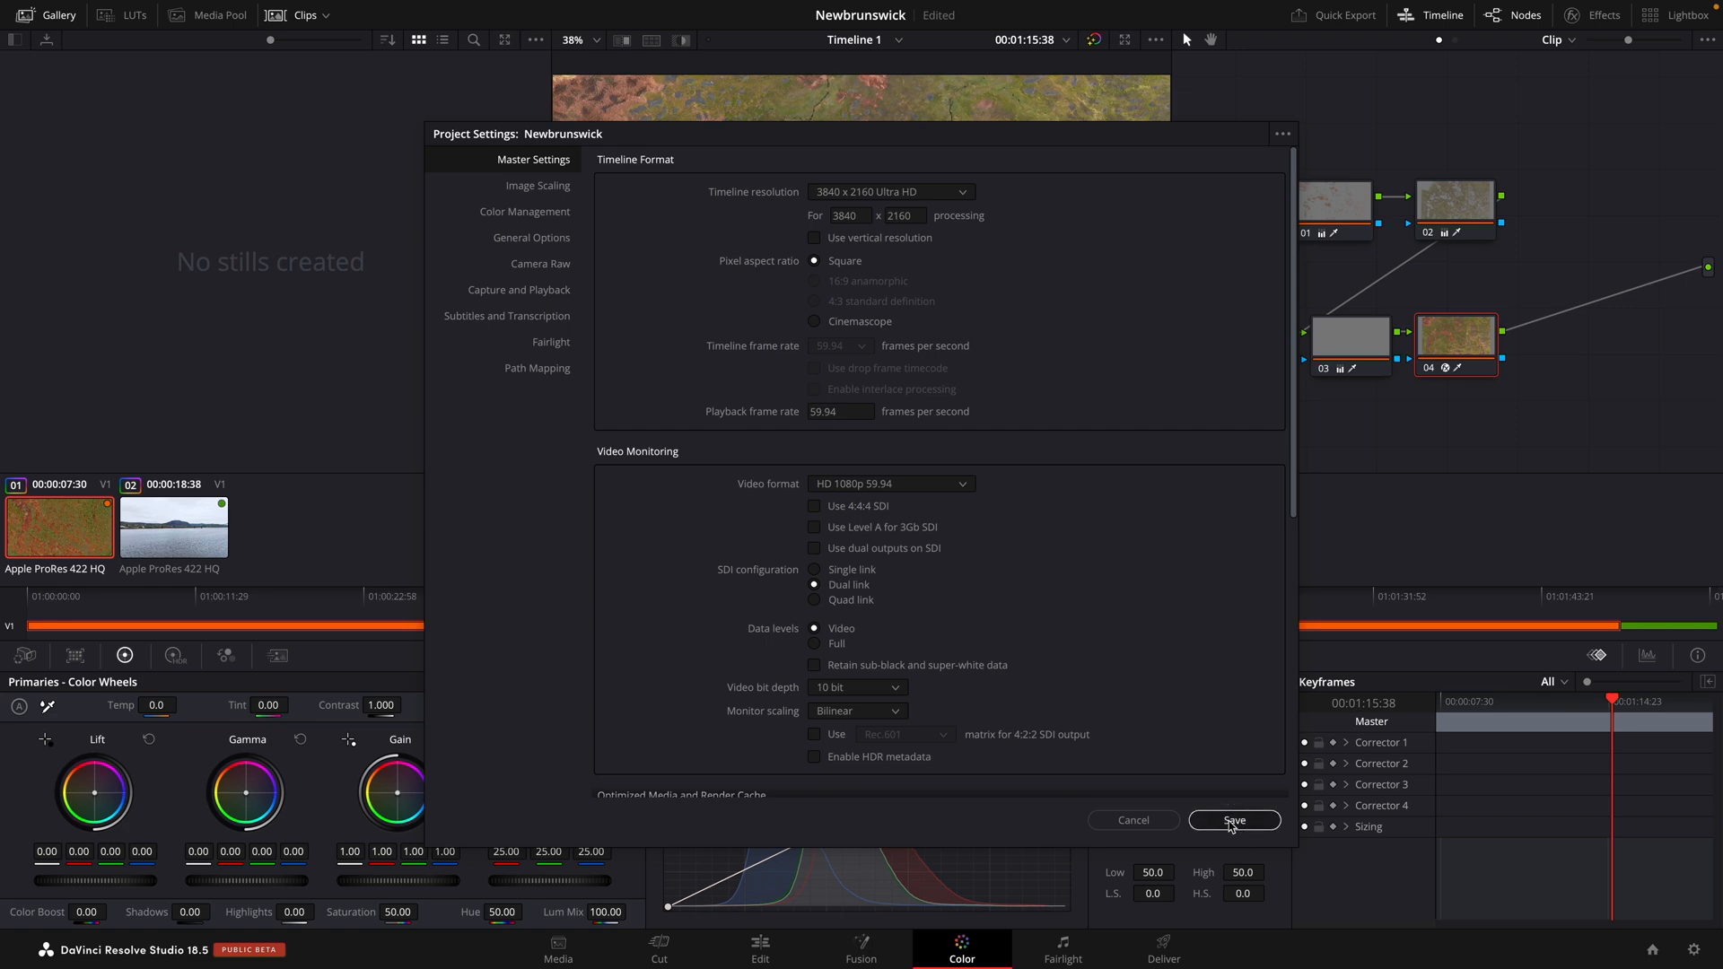
{"action": "left_click", "coordinate": [1235, 819]}
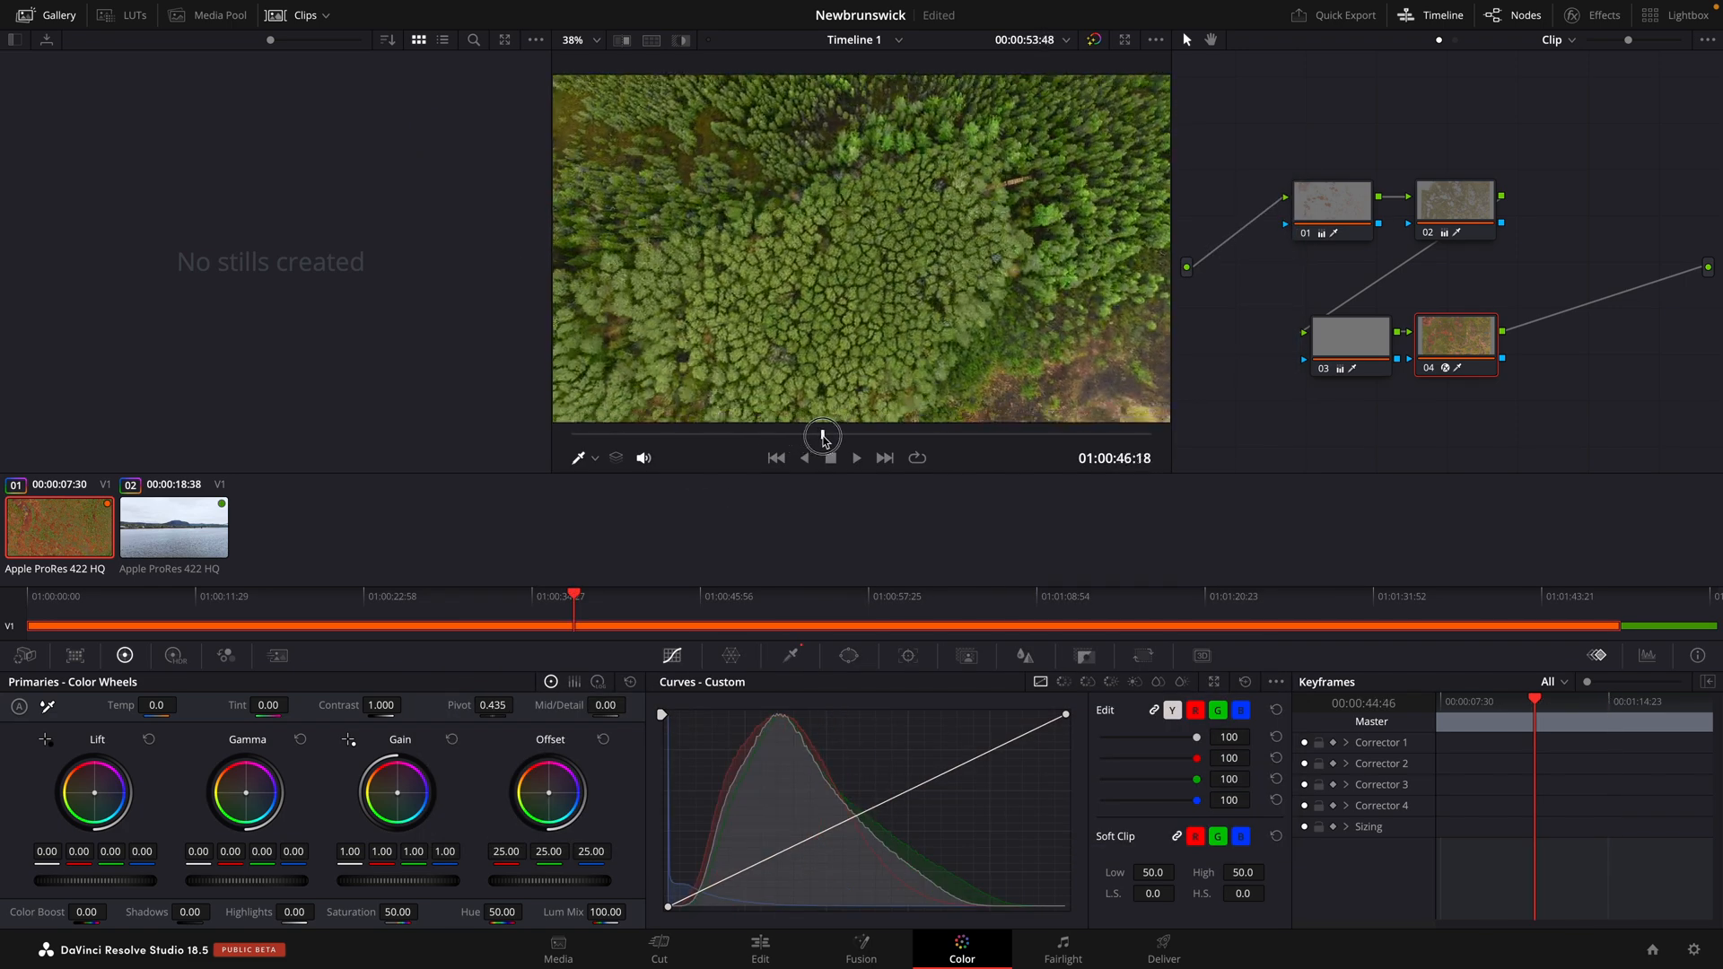